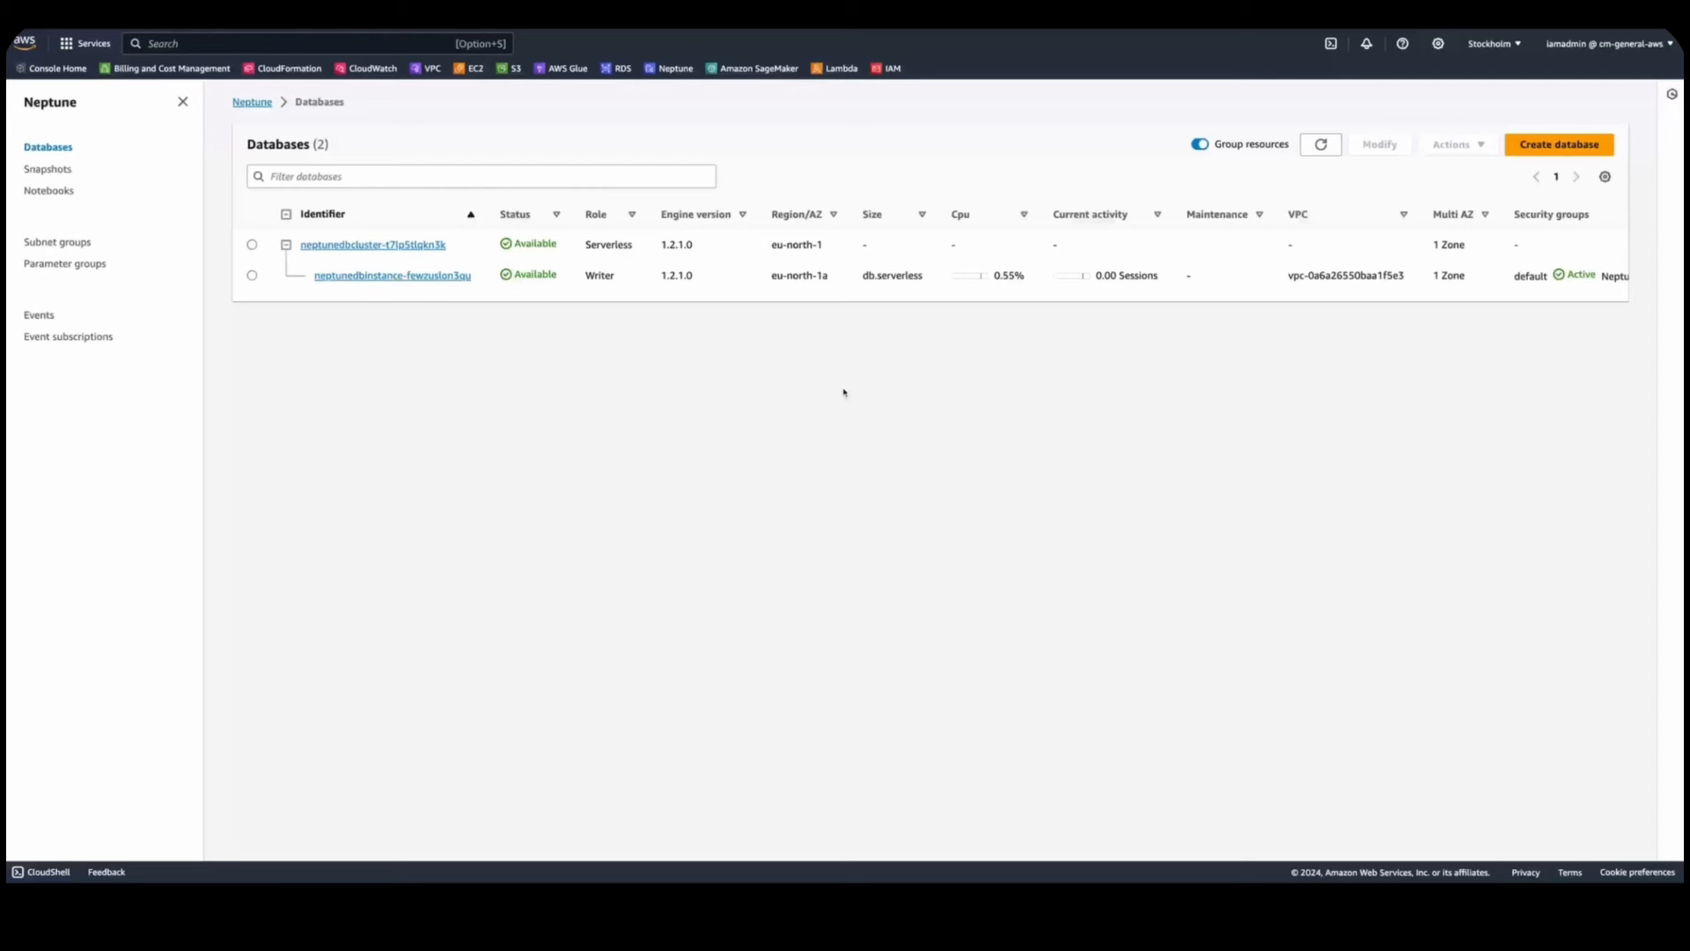
# Review the serverless Neptune cluster's endpoints, then show the Notebooks list.
pyautogui.click(428, 245)
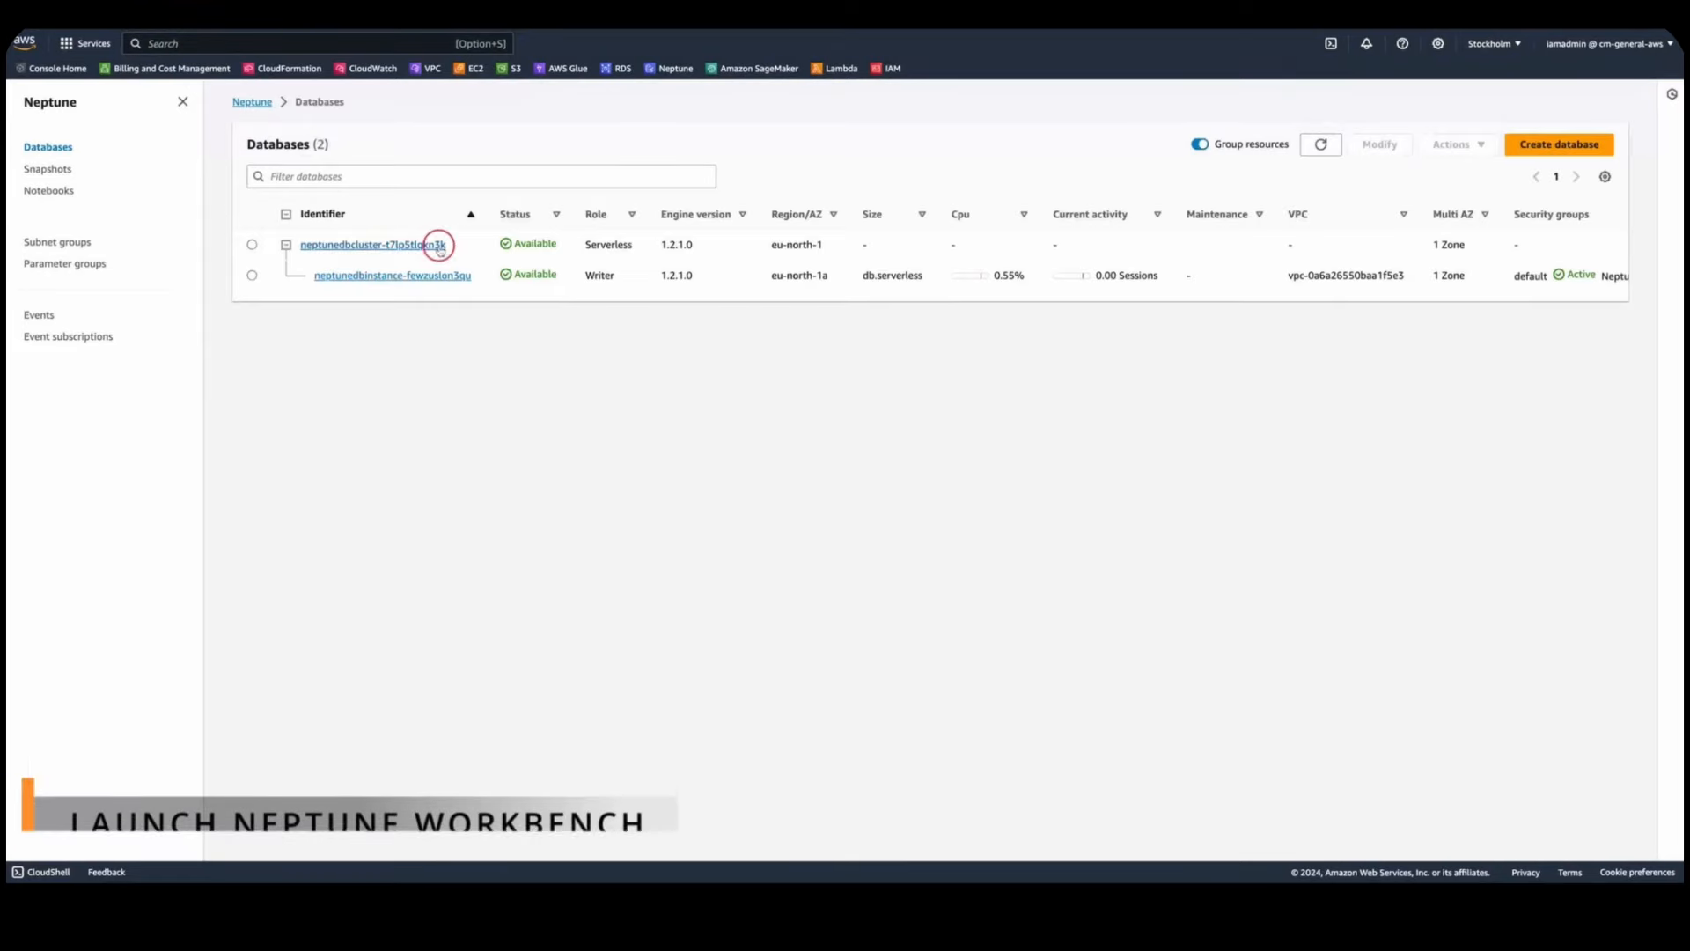
pyautogui.click(371, 244)
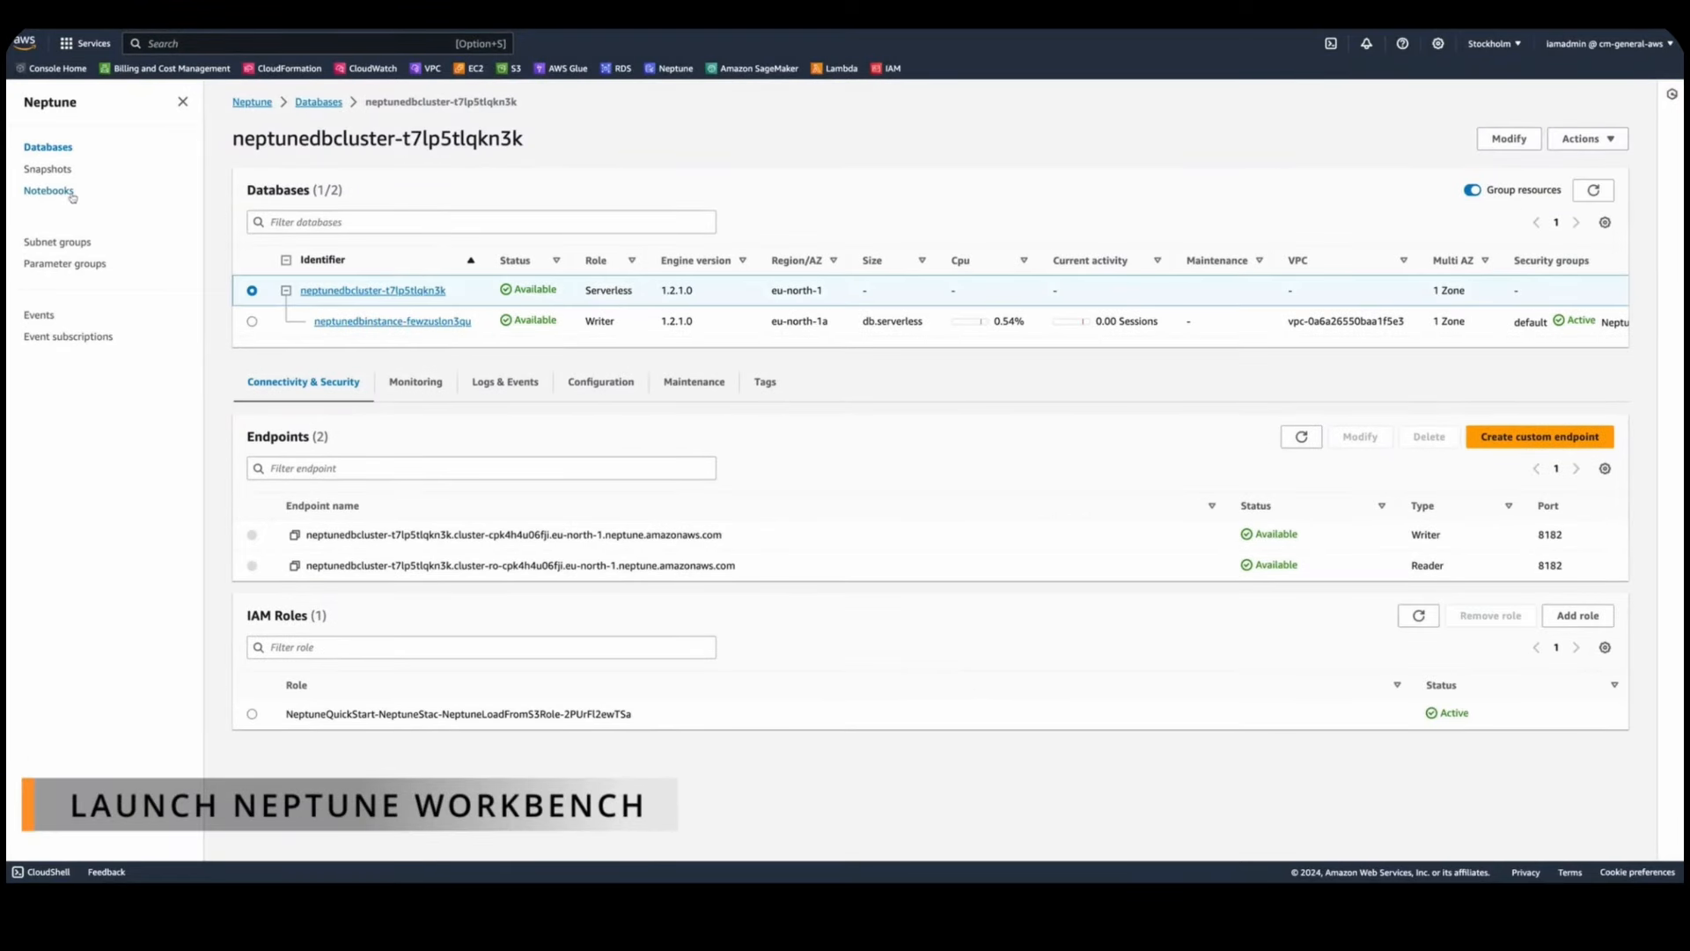
pyautogui.click(49, 190)
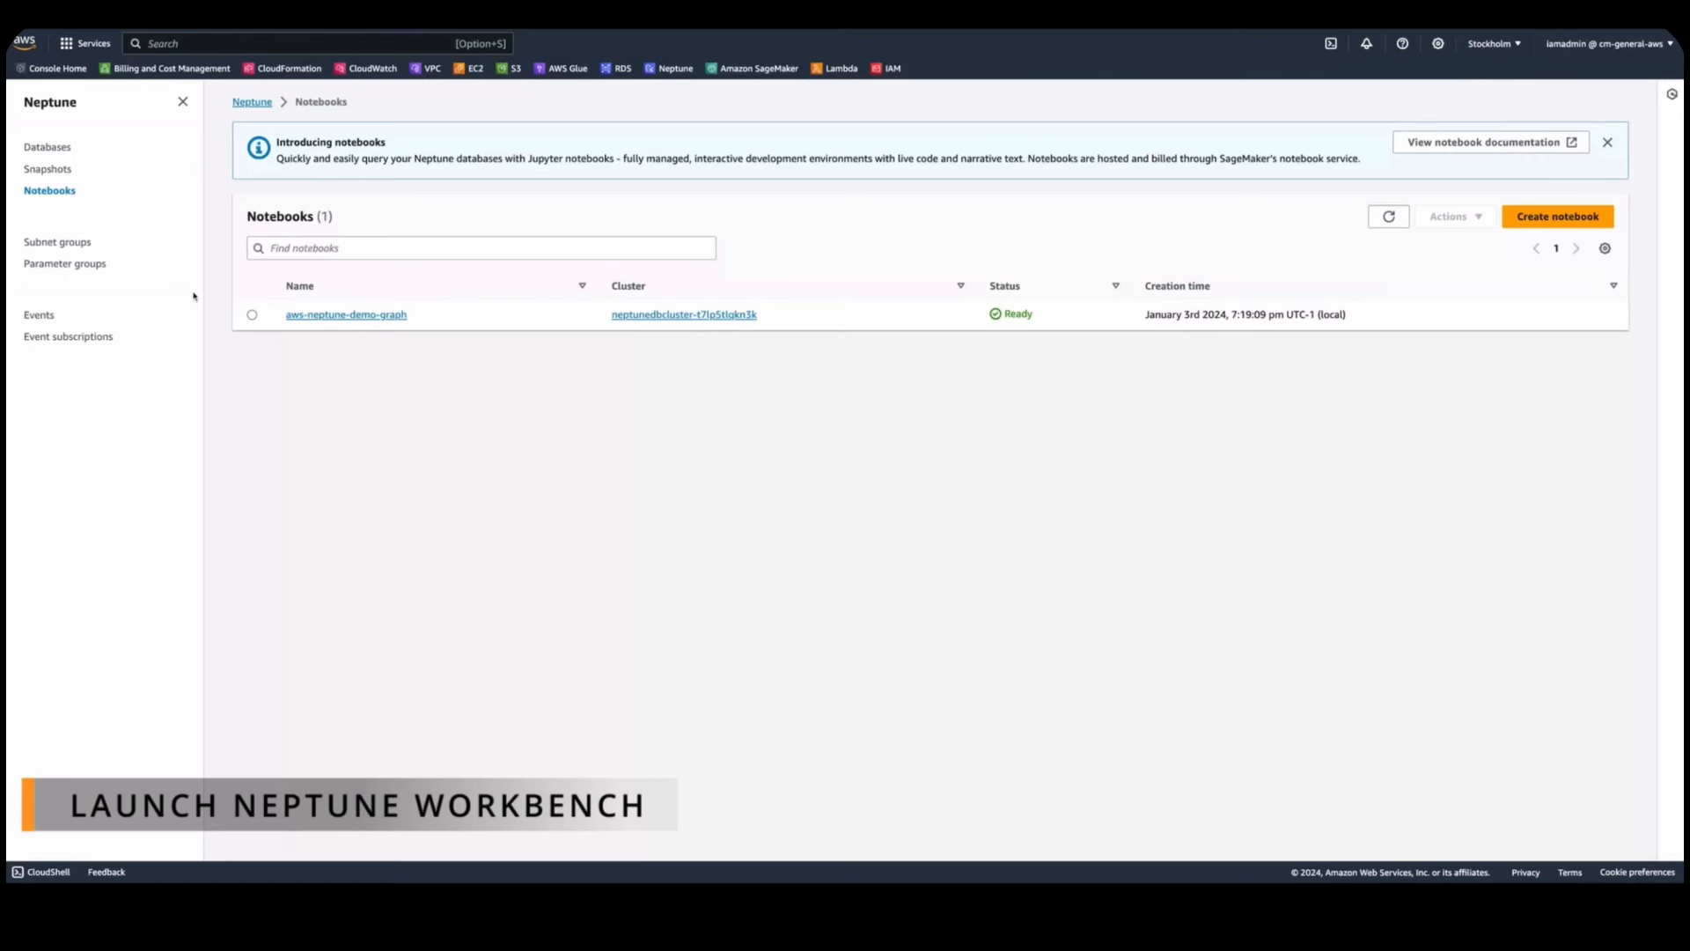
# Open the aws-neptune-demo-graph notebook in Jupyter via Actions > Open Jupyter.
pyautogui.click(251, 313)
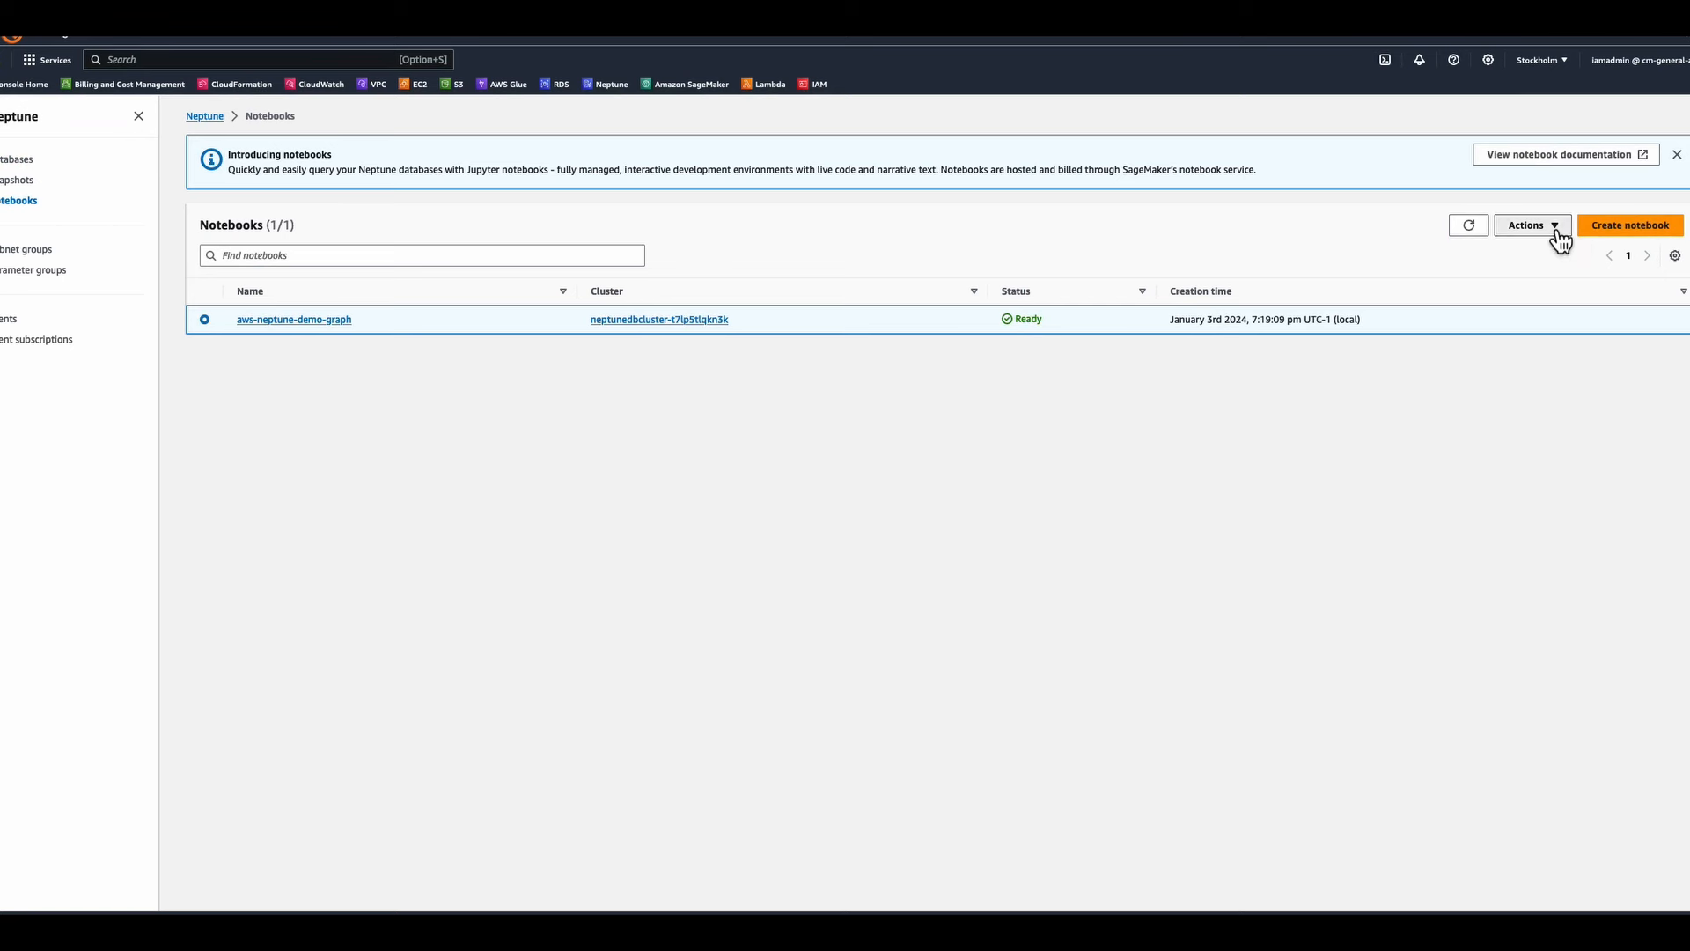
pyautogui.click(1526, 225)
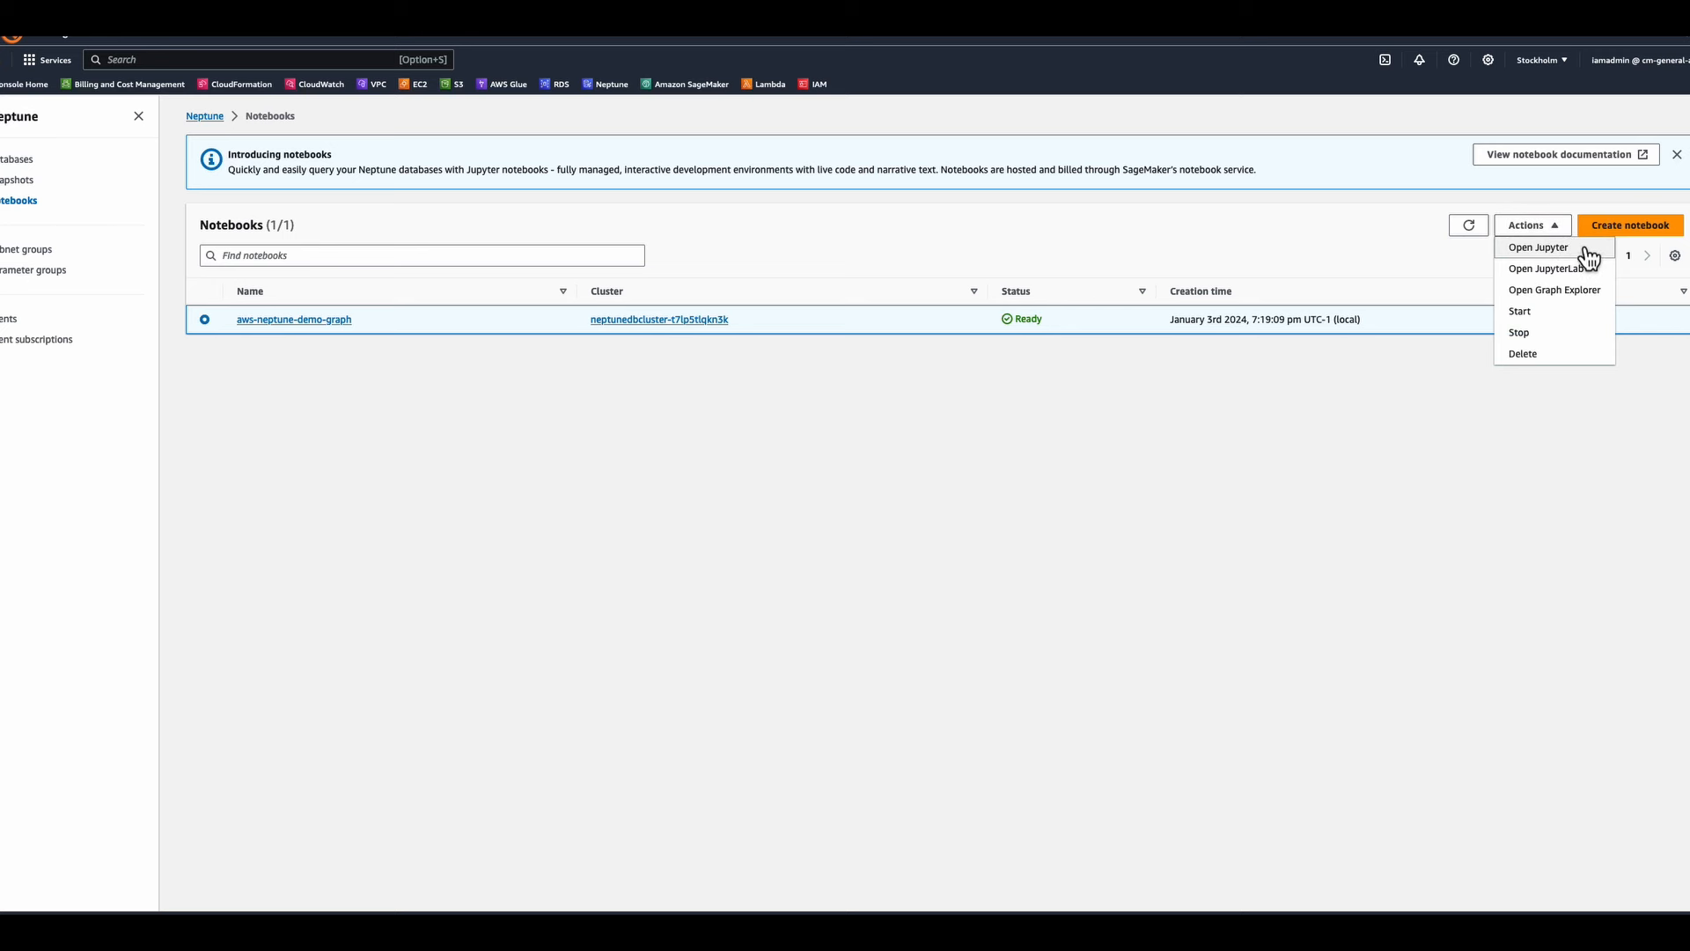
pyautogui.click(1538, 246)
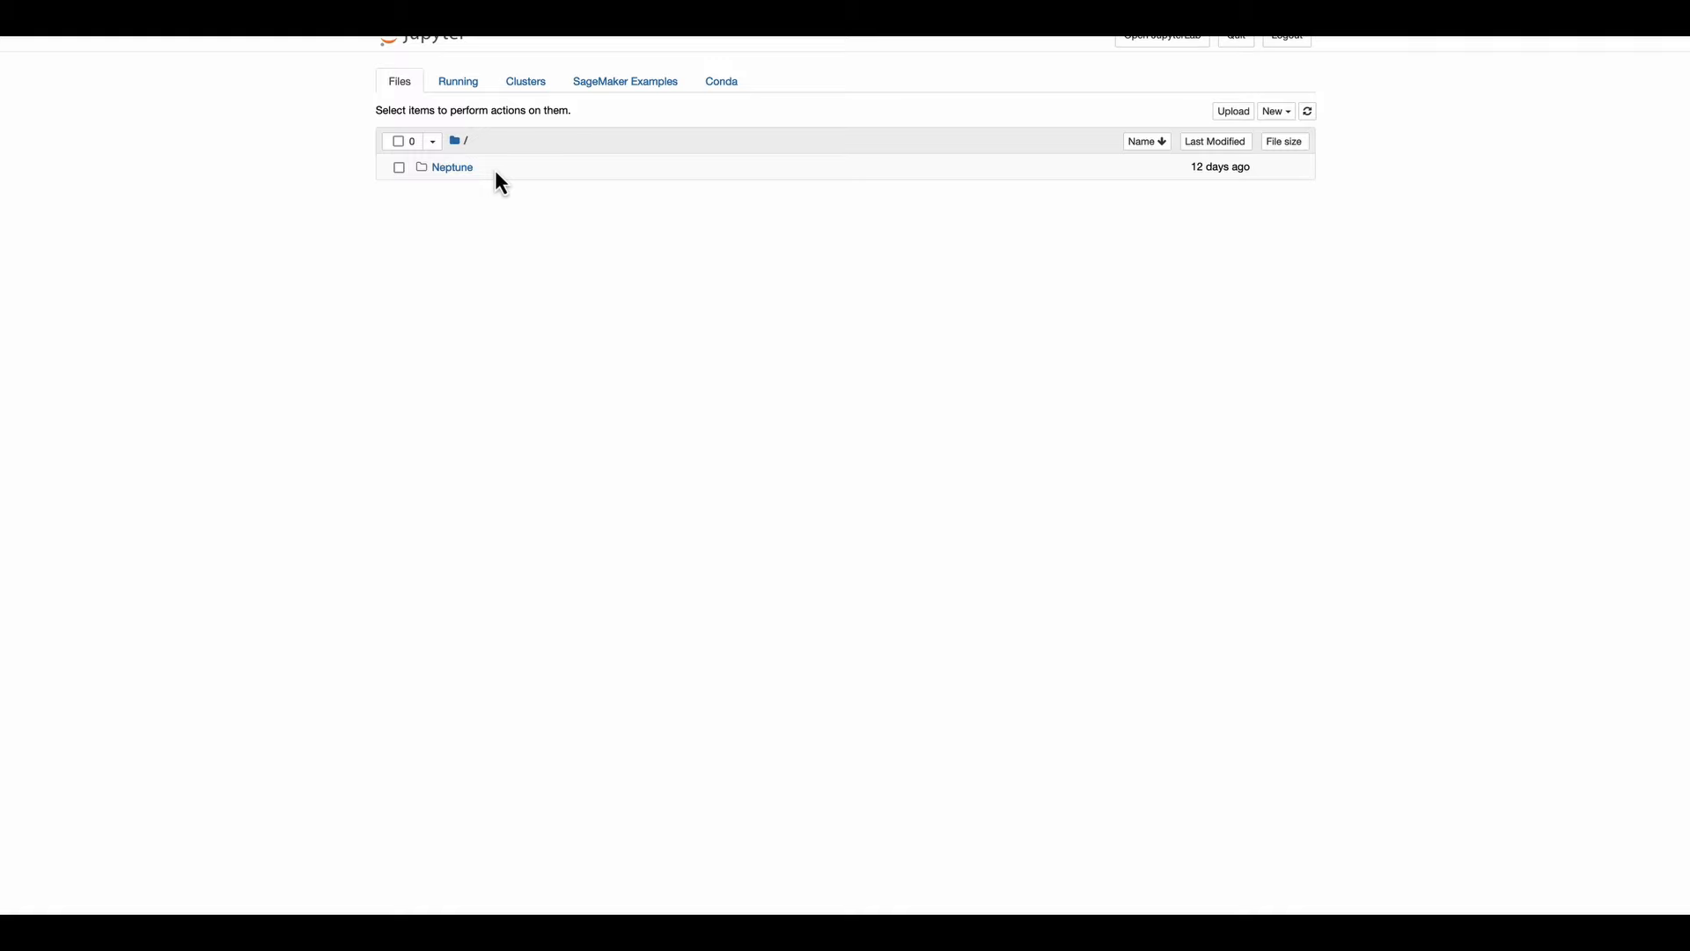
# Browse Neptune > 01-Neptune-Database > 02-Visualization to open EPL-Gremlin.ipynb.
pyautogui.click(452, 167)
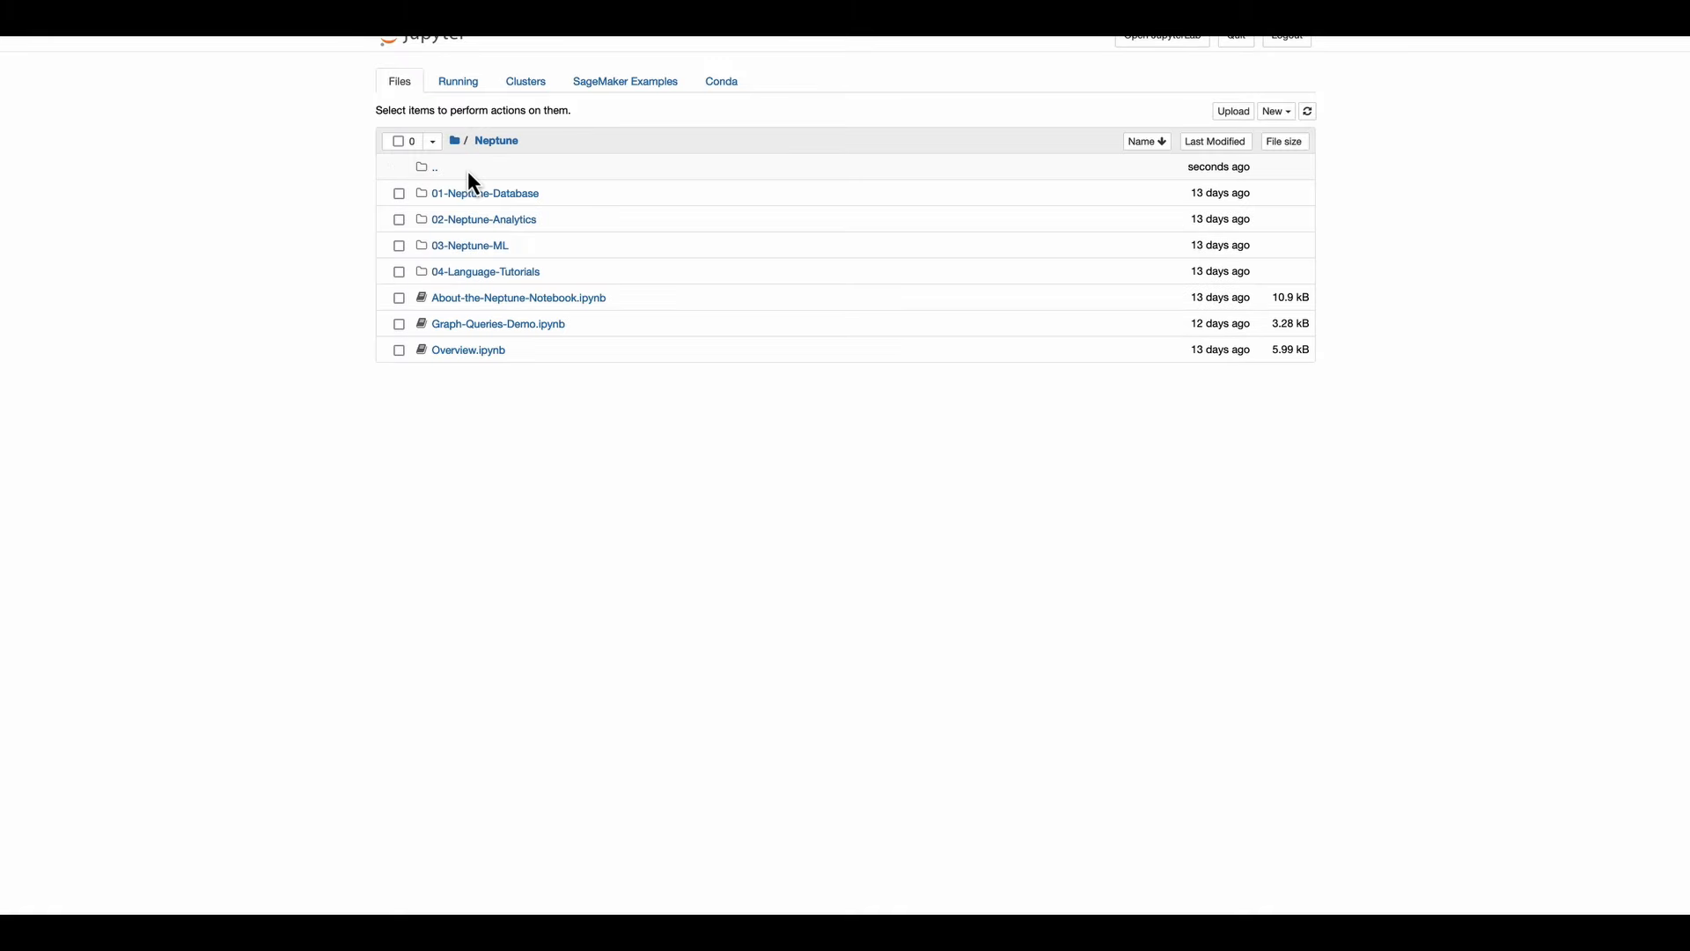
pyautogui.moveTo(557, 205)
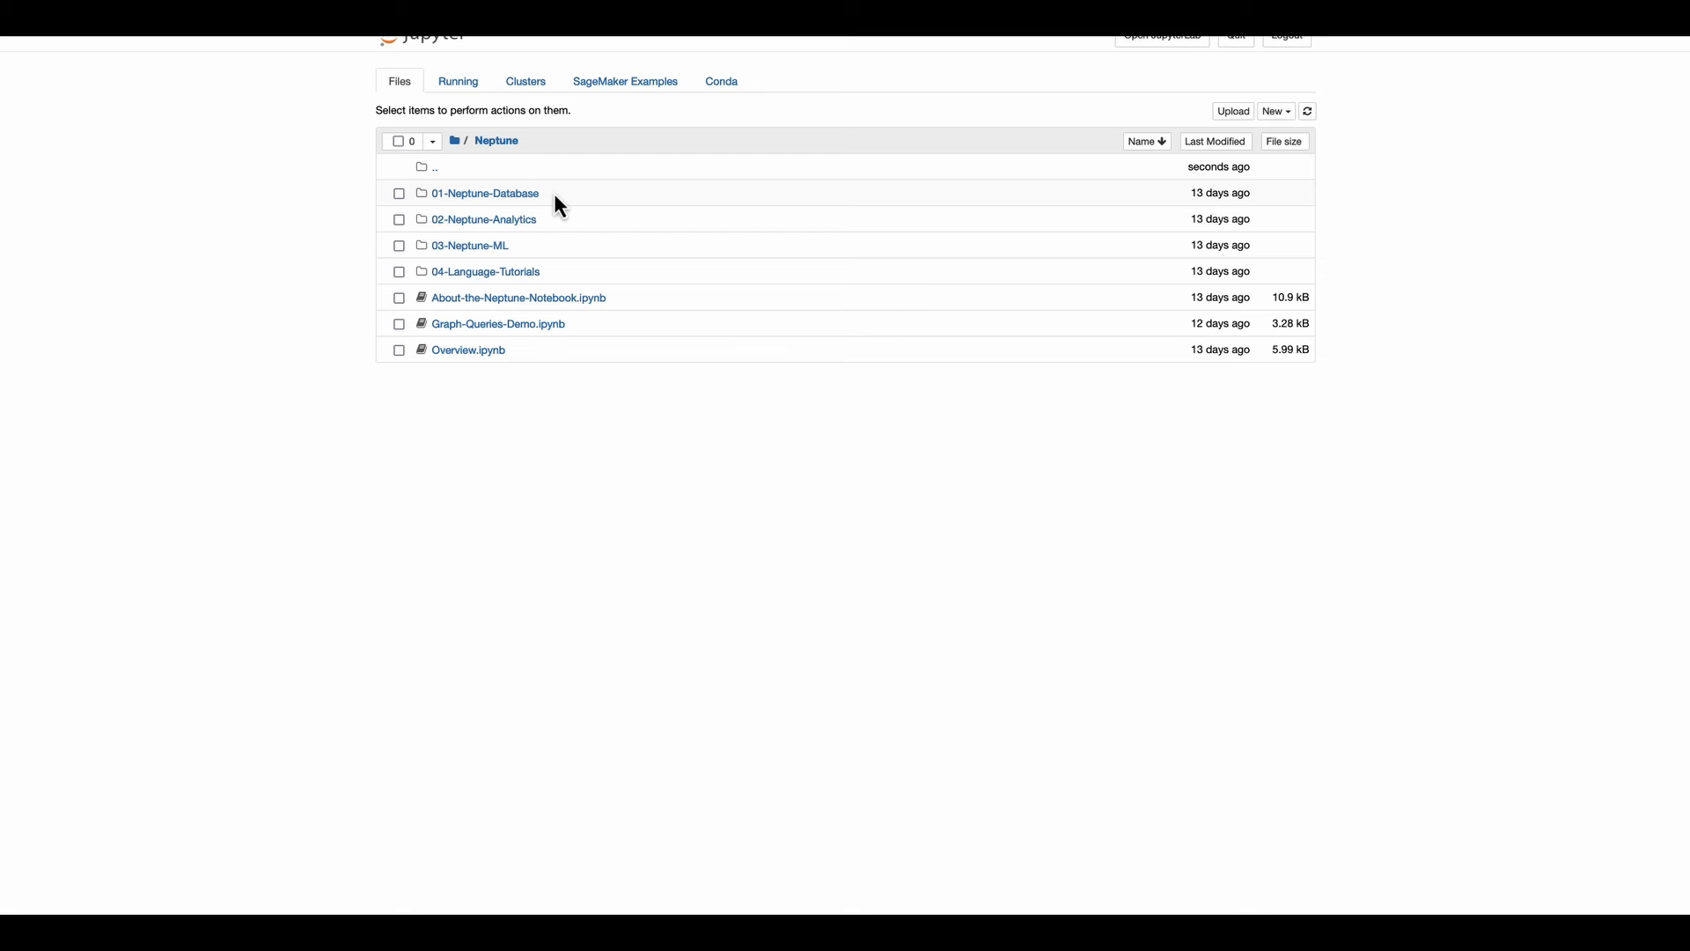
pyautogui.click(484, 192)
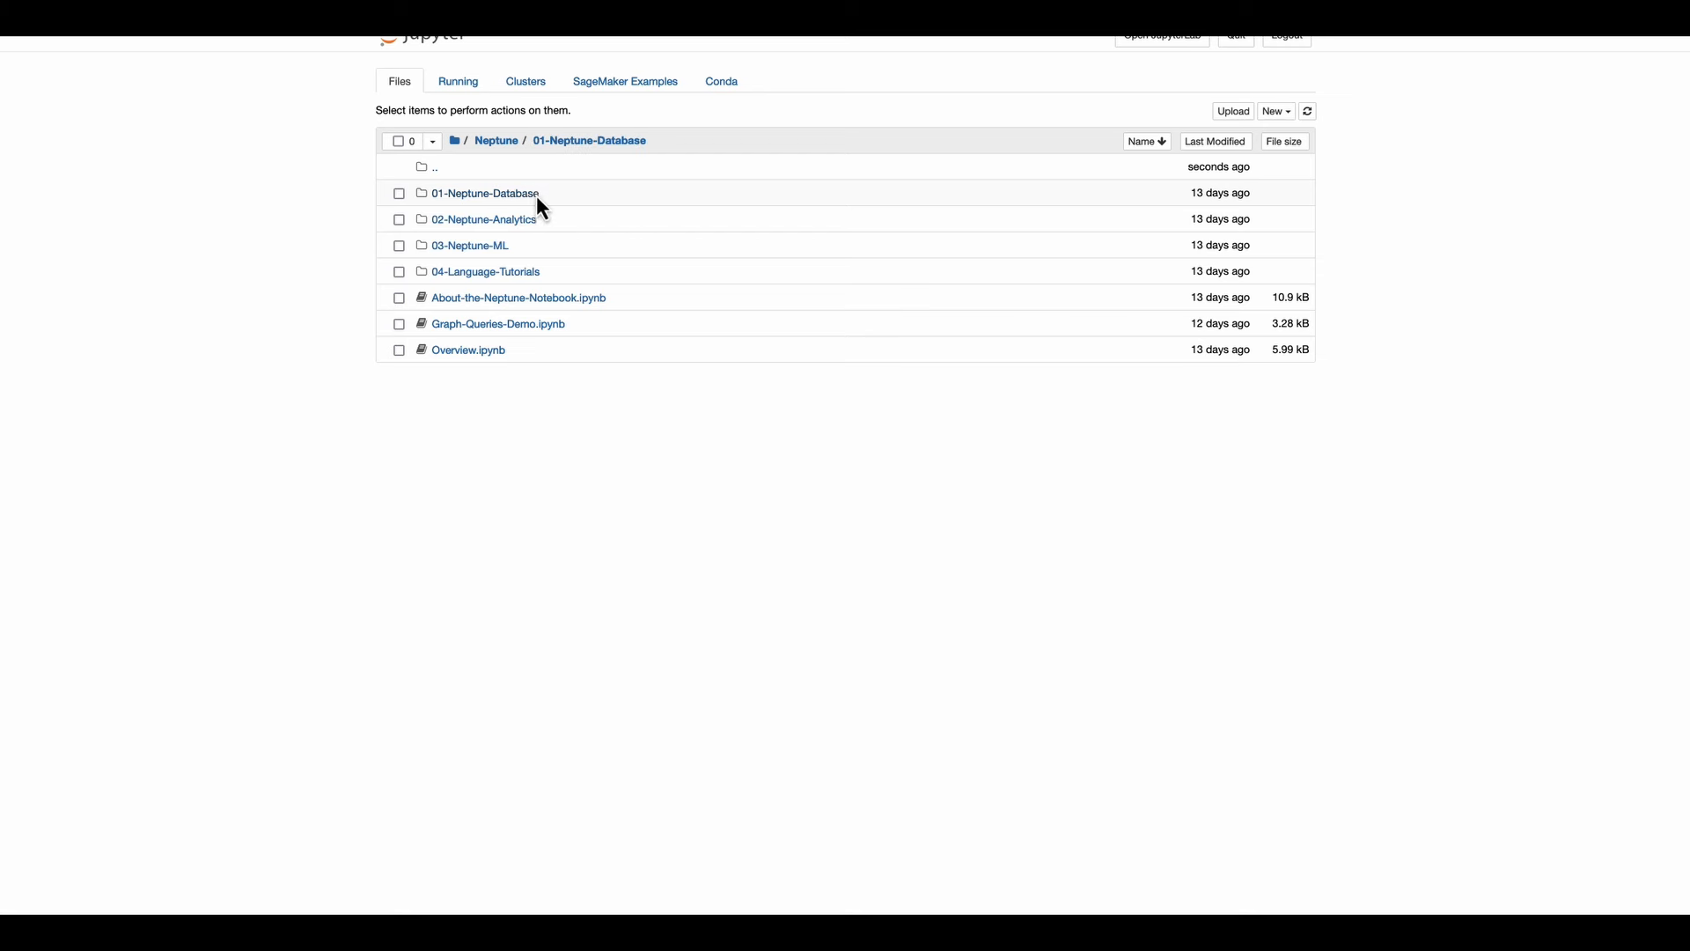
pyautogui.click(486, 194)
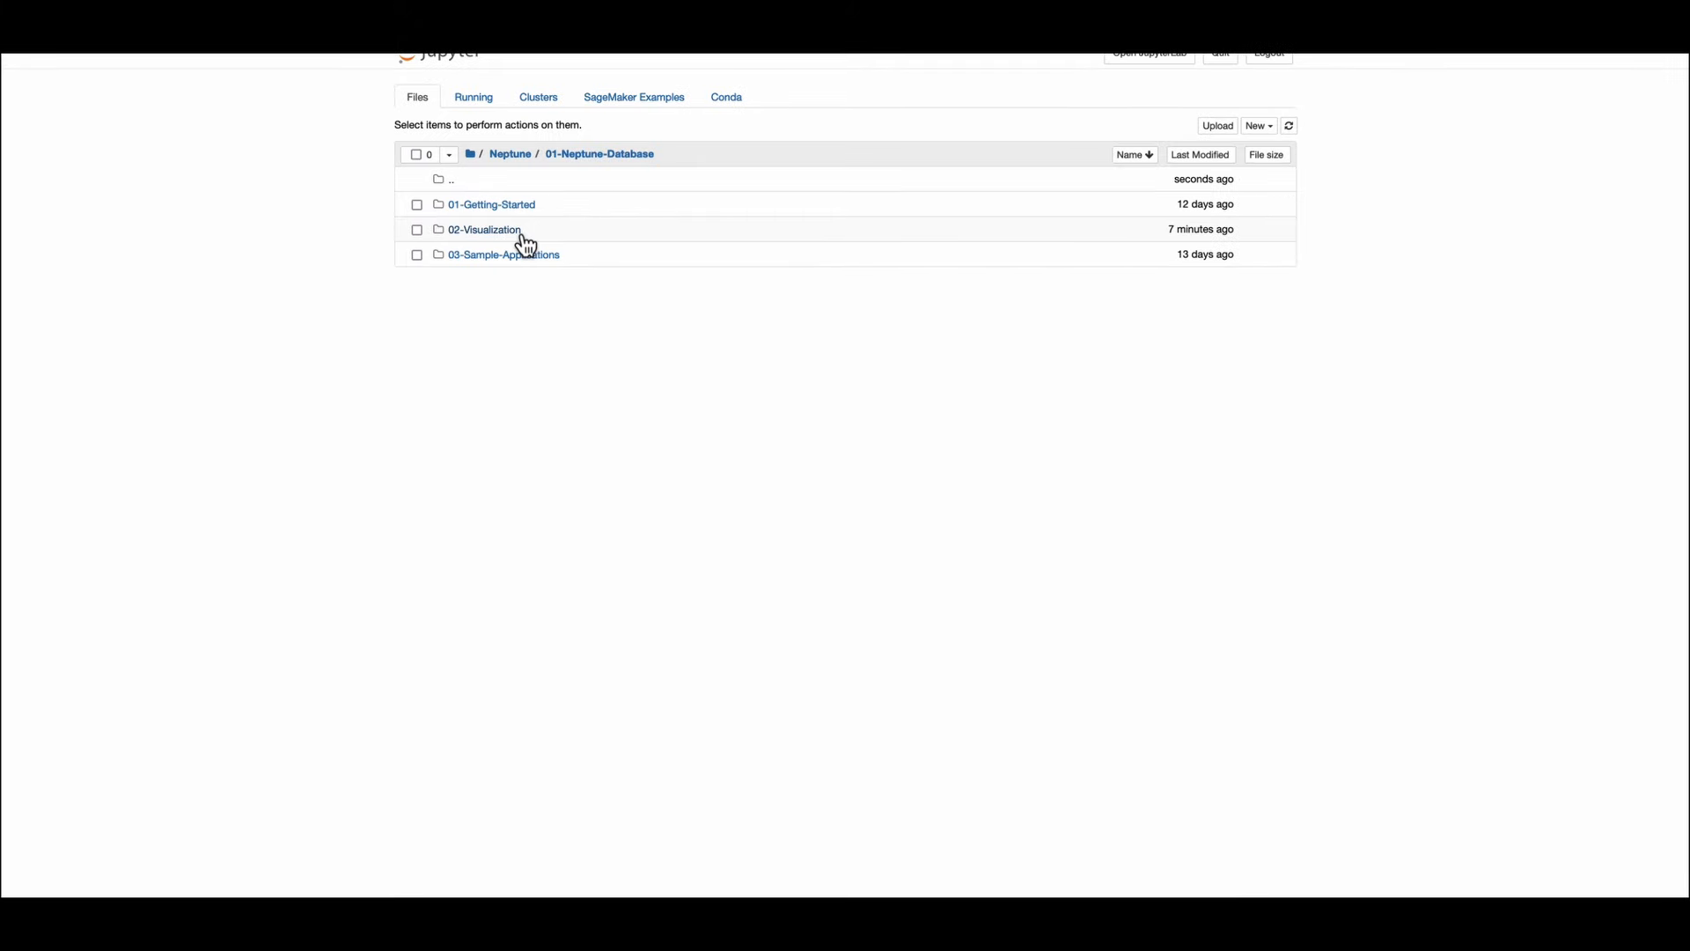
pyautogui.click(484, 228)
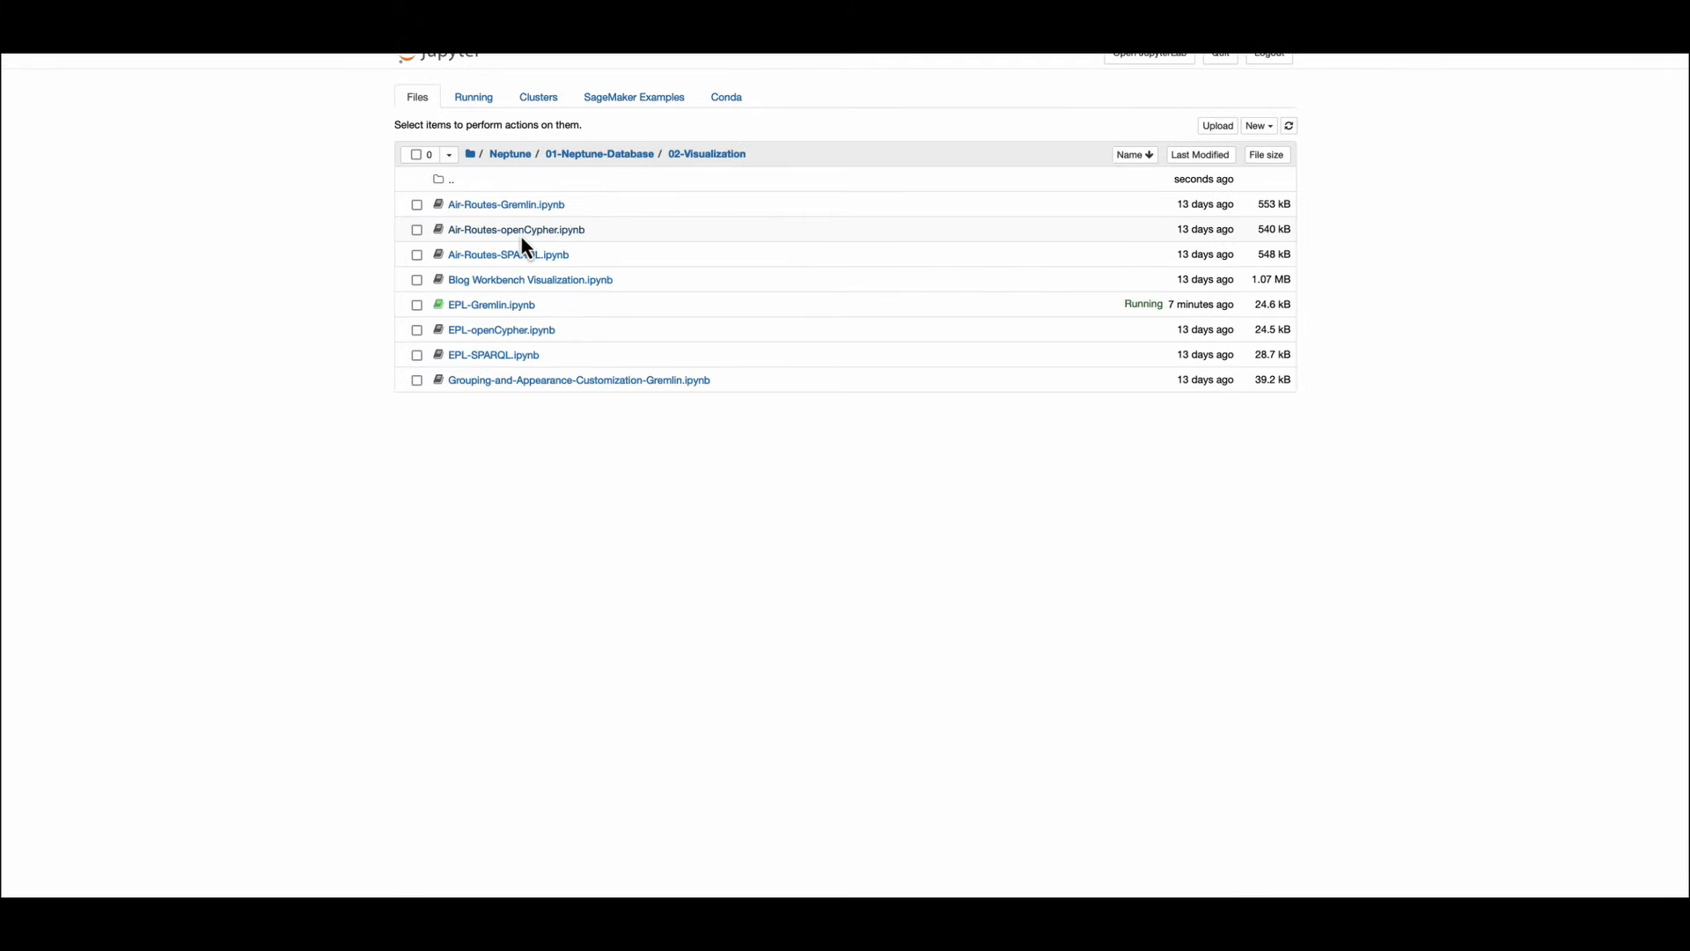
pyautogui.moveTo(548, 329)
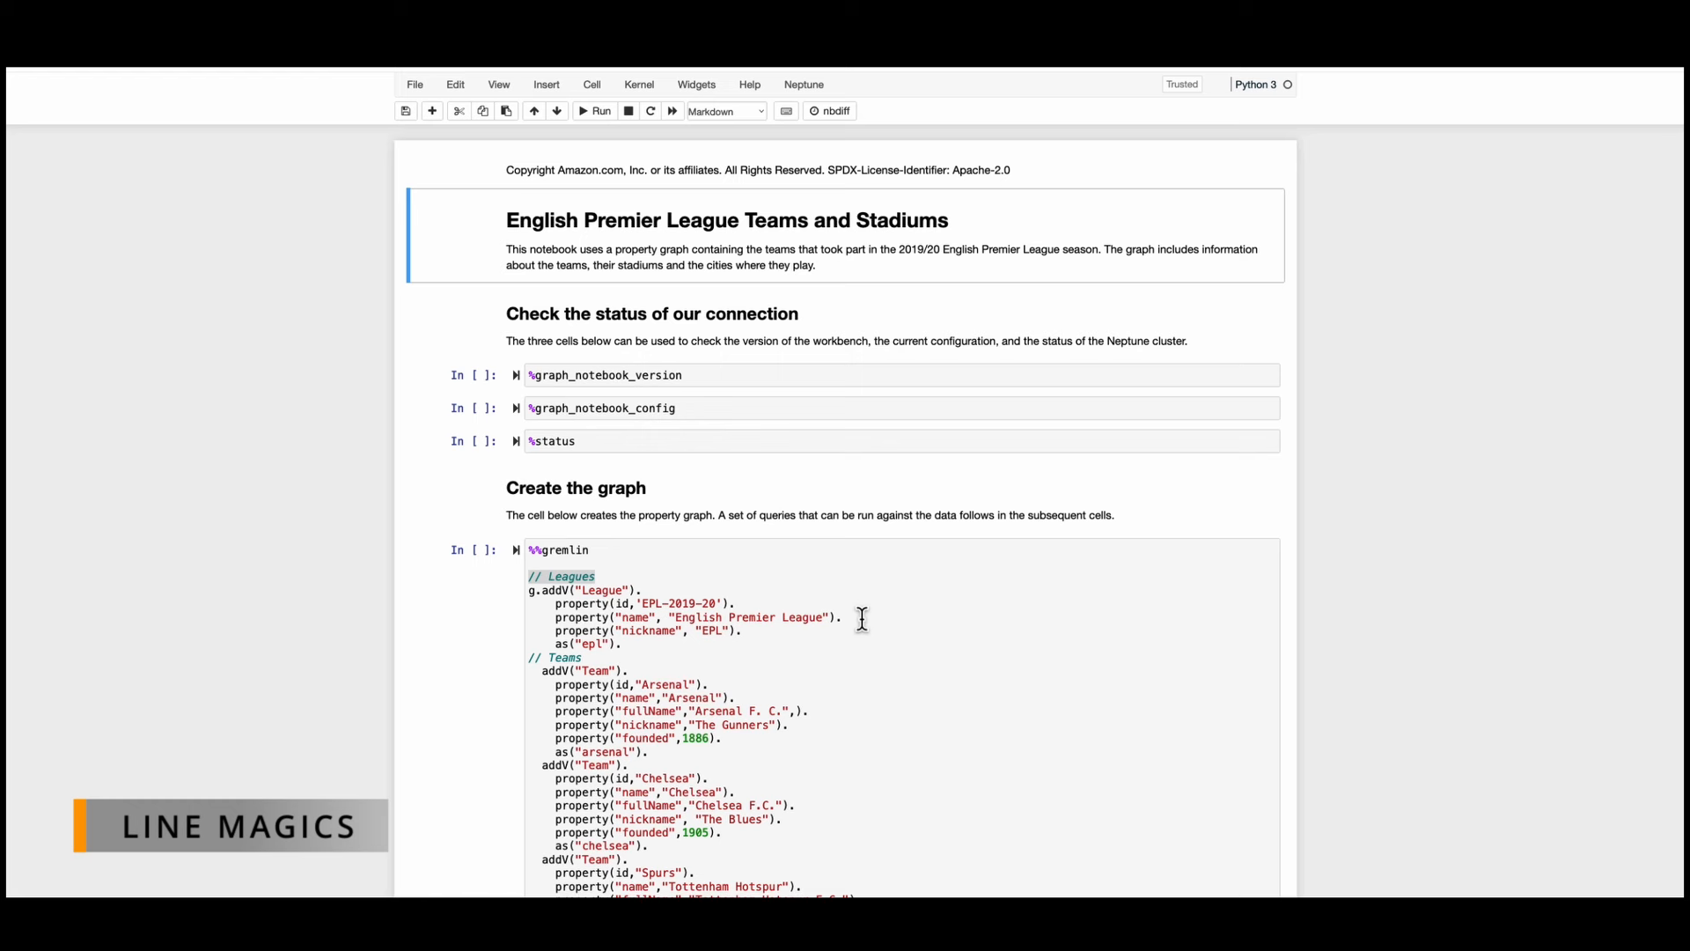
pyautogui.moveTo(739, 434)
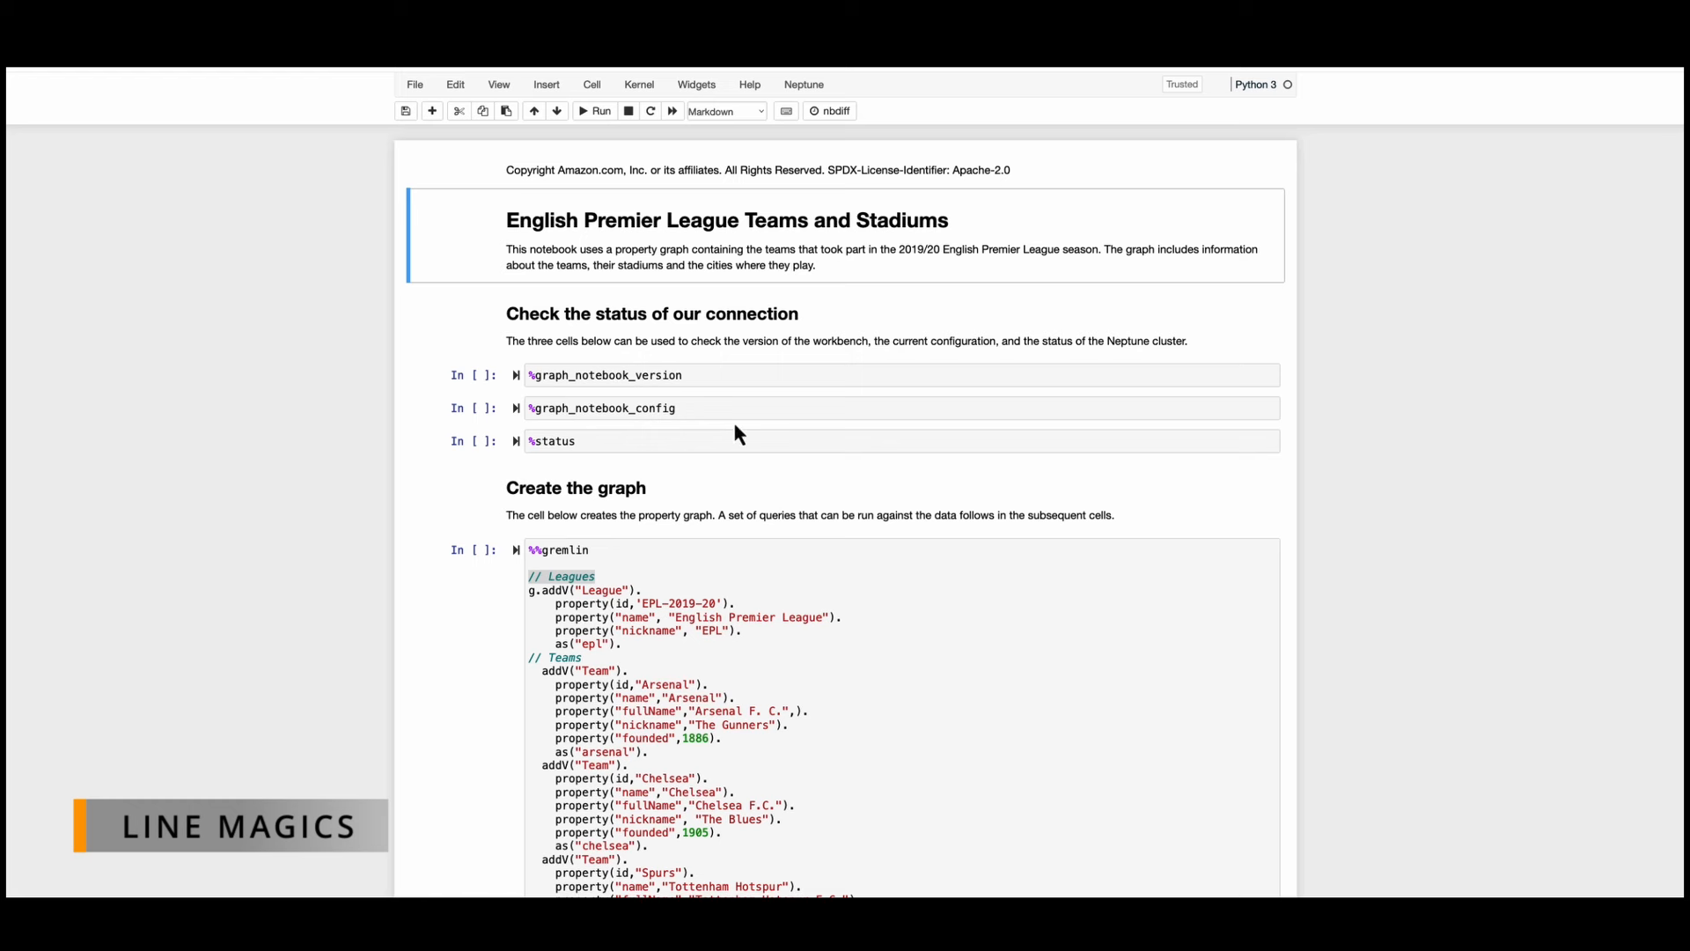
# Run %graph_notebook_version, %graph_notebook_config and %status, showing version 4.0.2 and a healthy cluster.
pyautogui.click(604, 375)
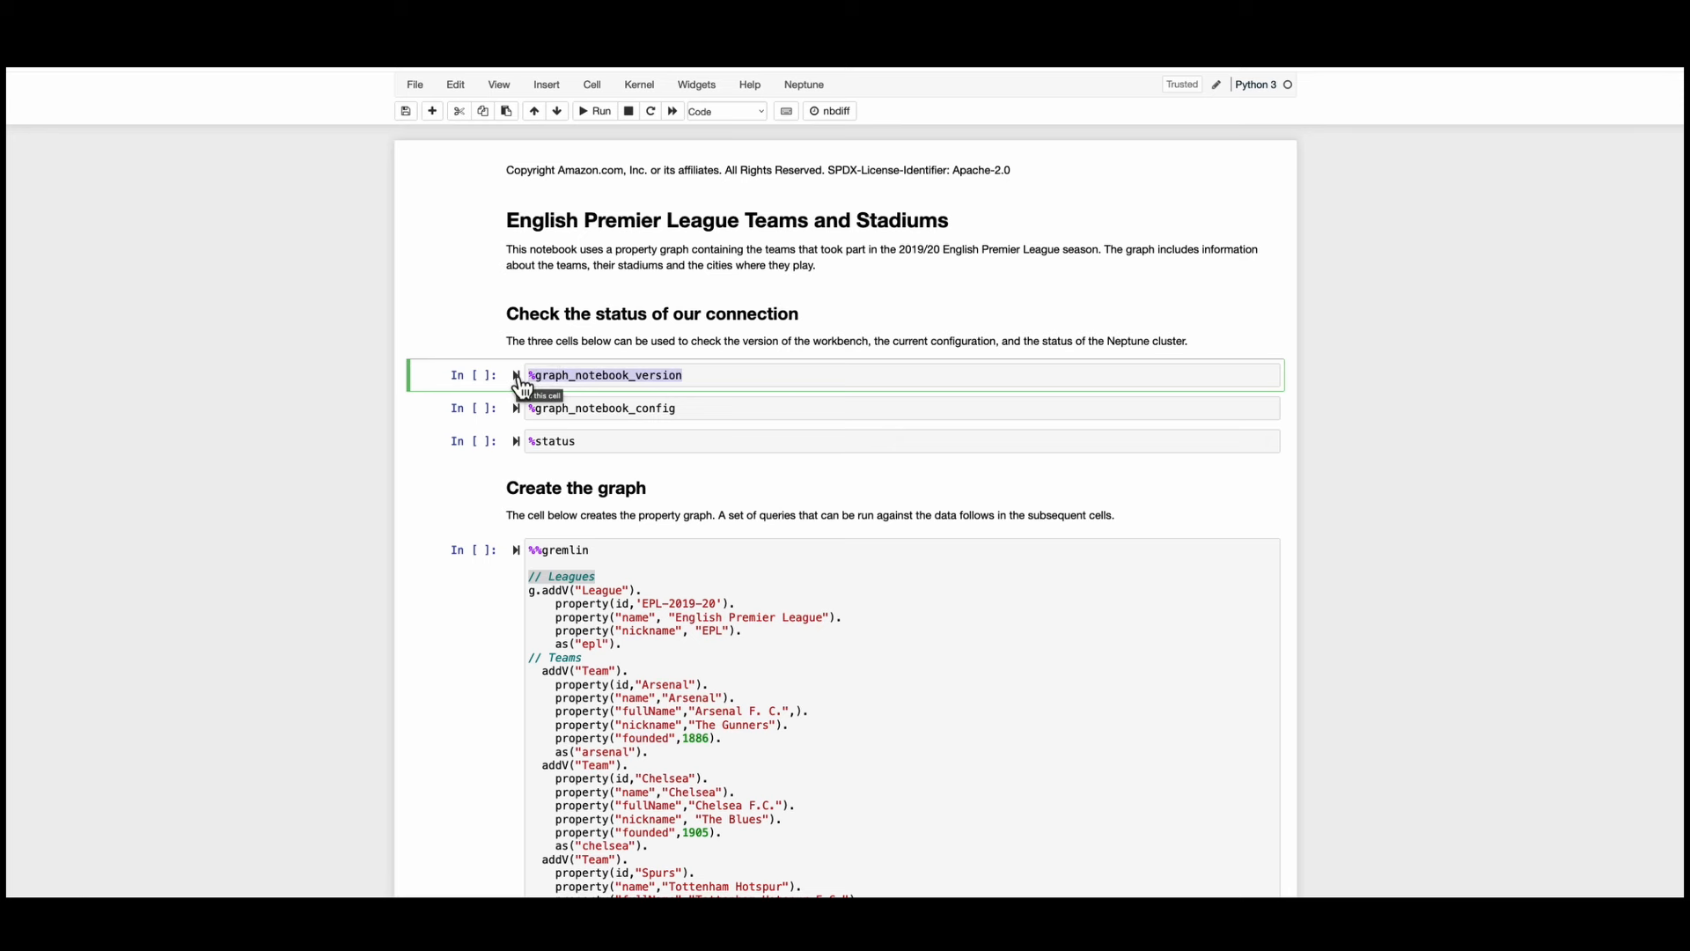
pyautogui.click(599, 110)
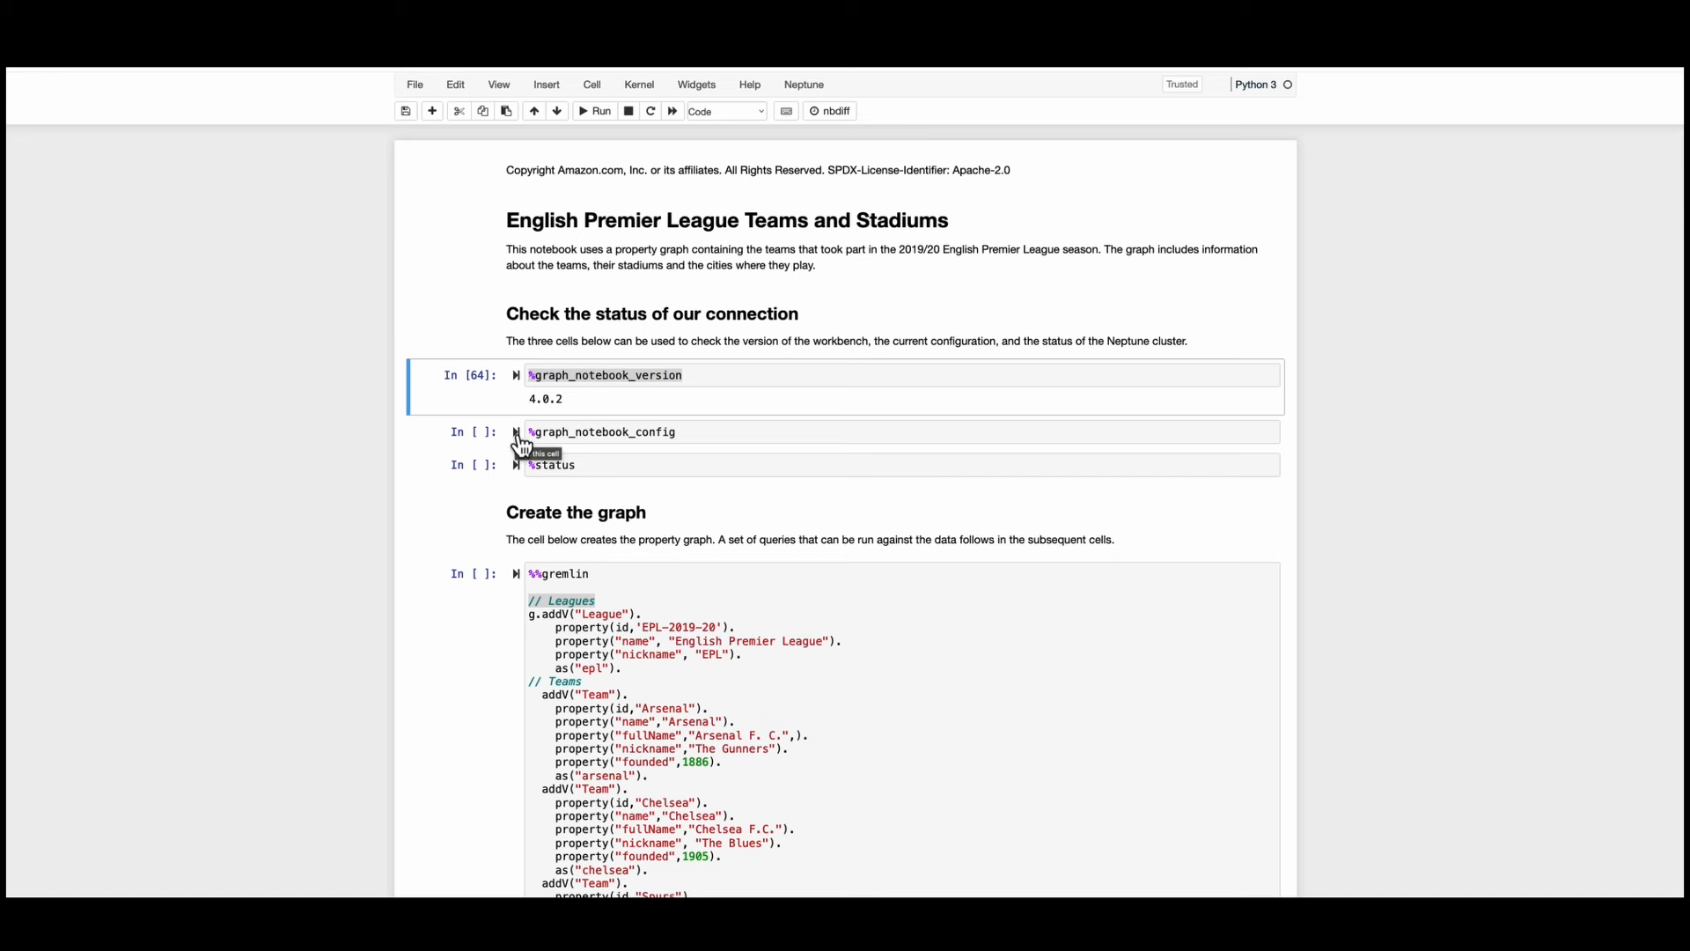
pyautogui.moveTo(520, 444)
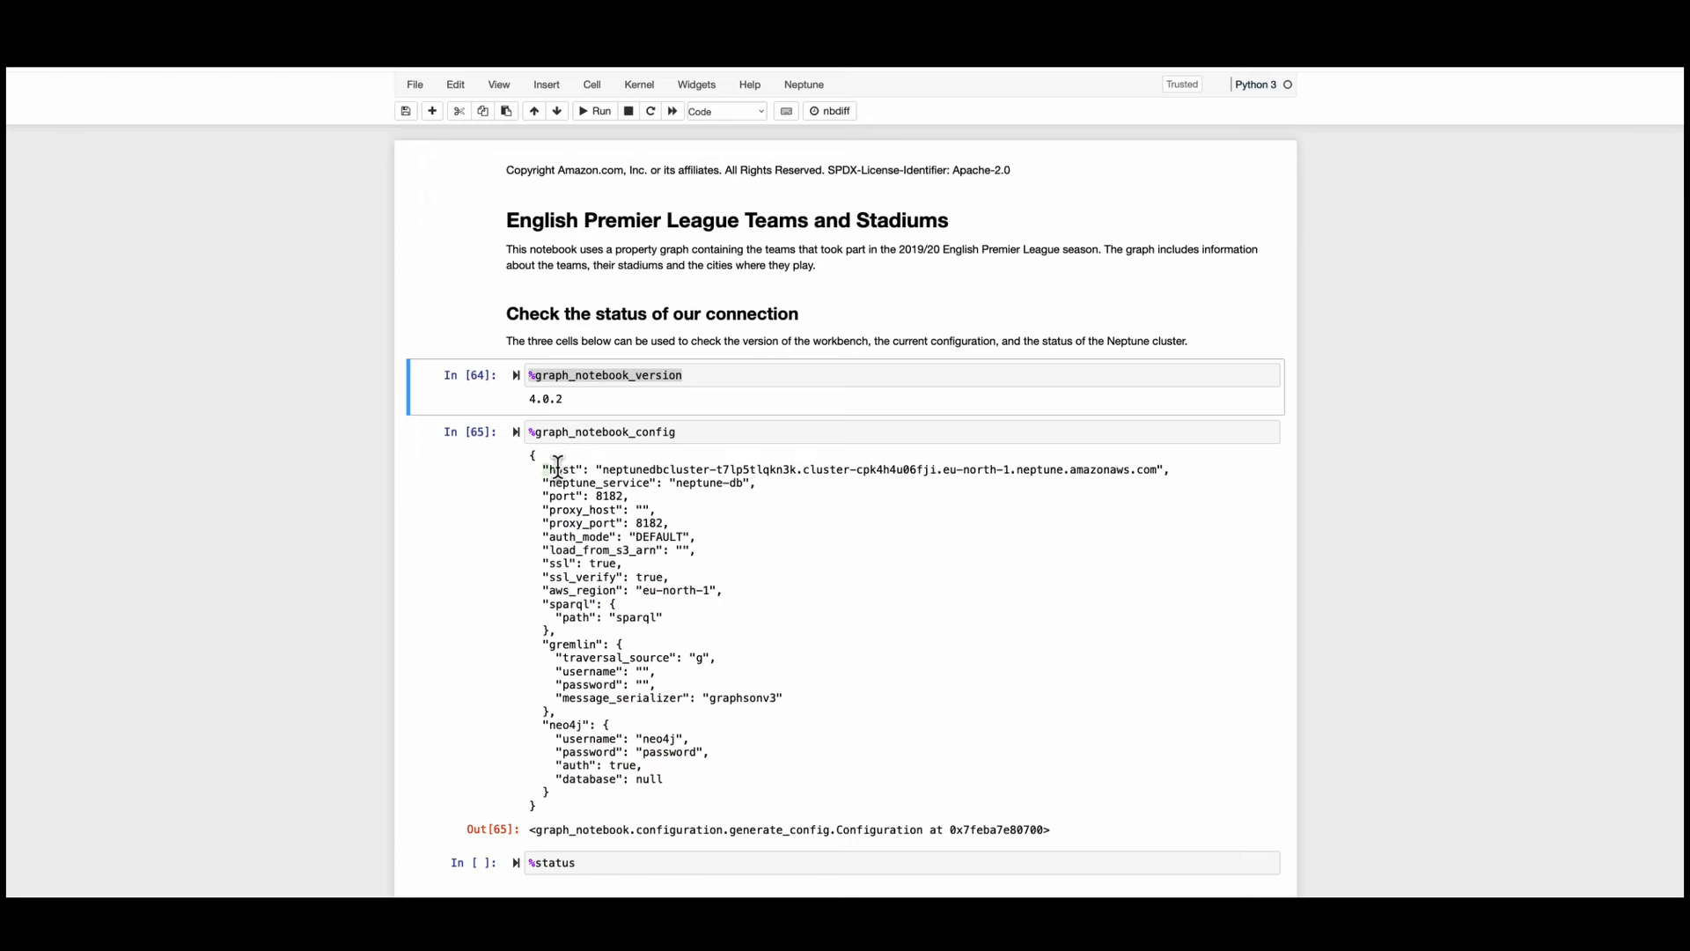
pyautogui.moveTo(544, 469); pyautogui.dragTo(1170, 469)
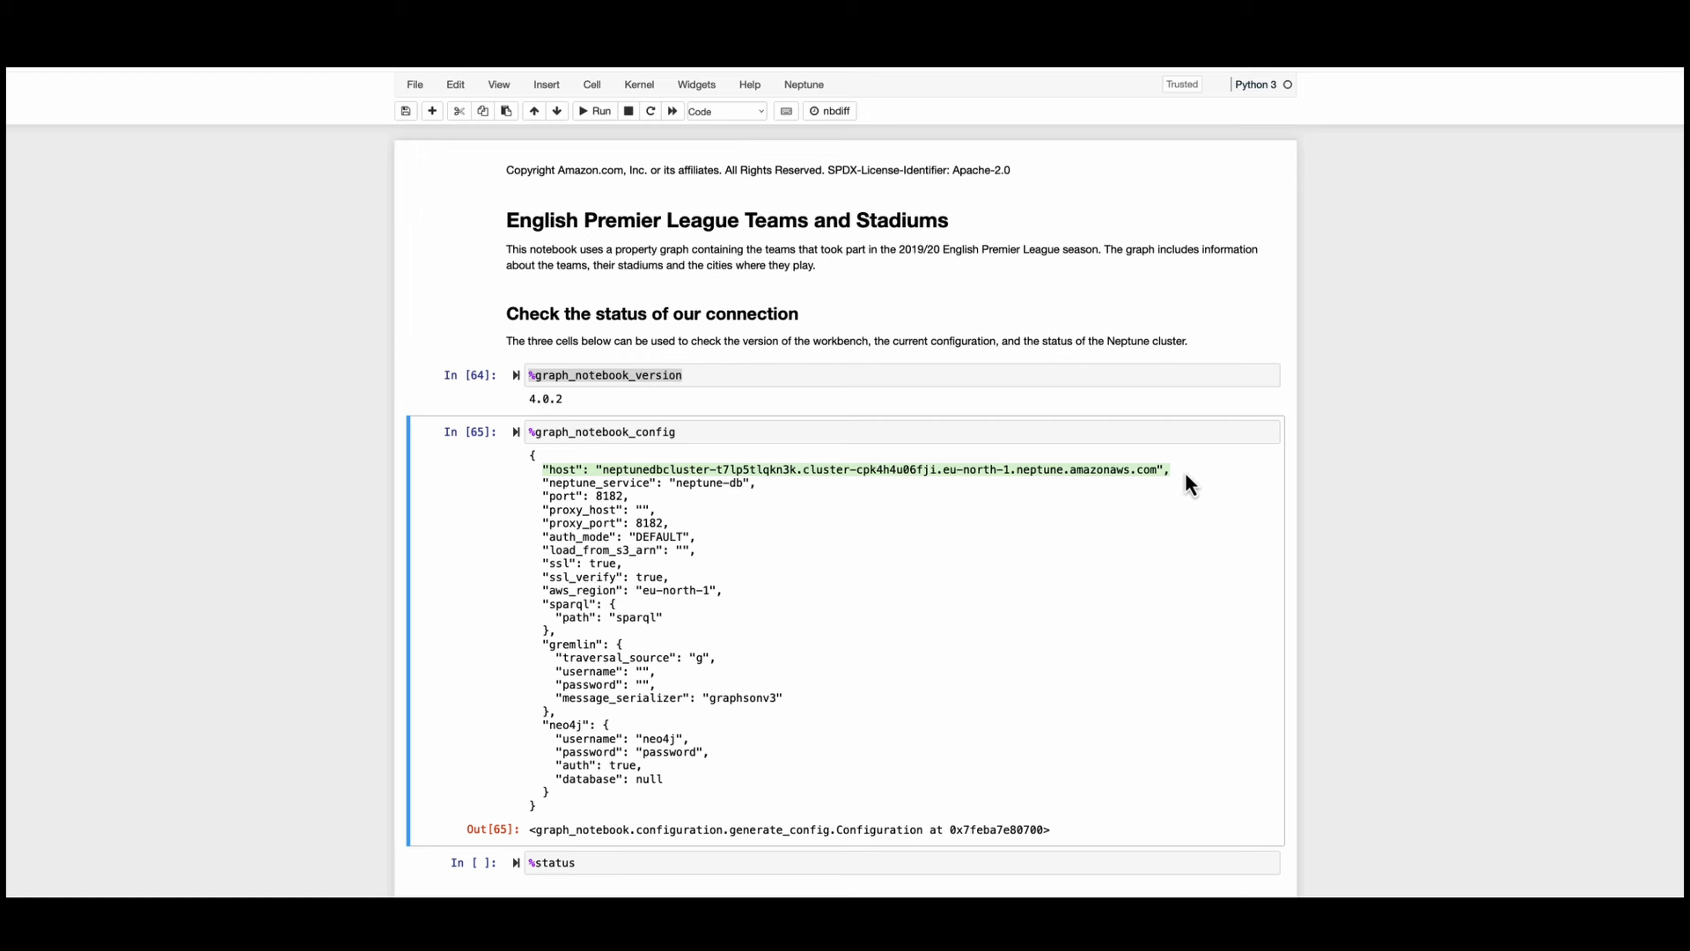
pyautogui.scroll(-3)
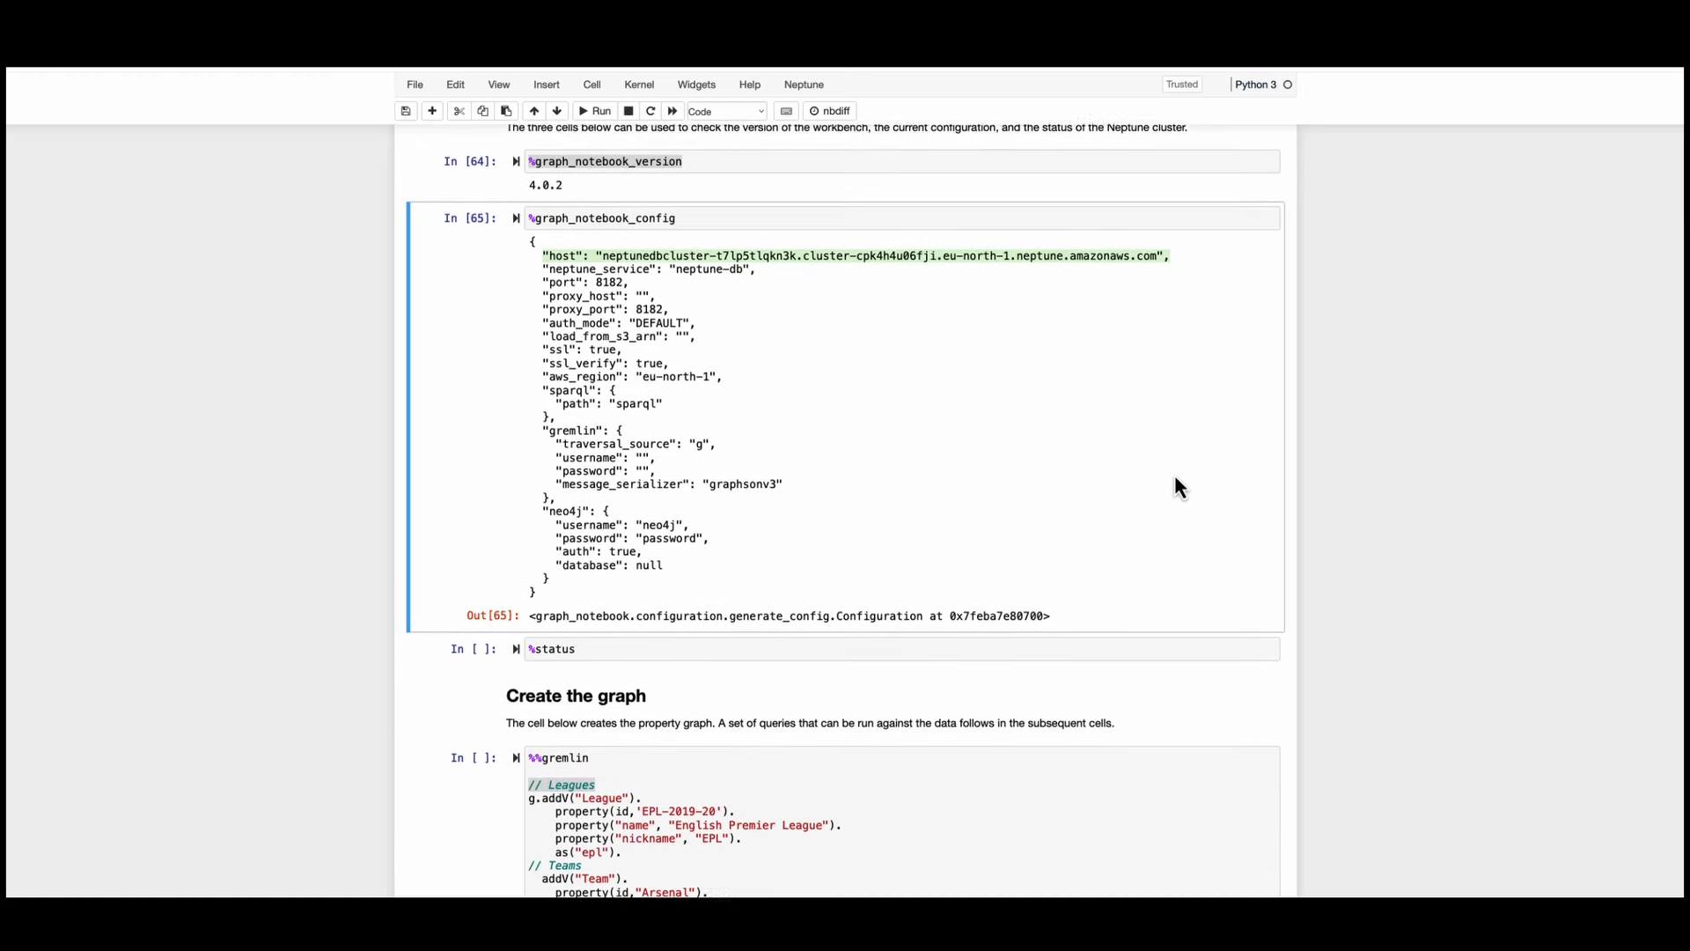
pyautogui.click(552, 648)
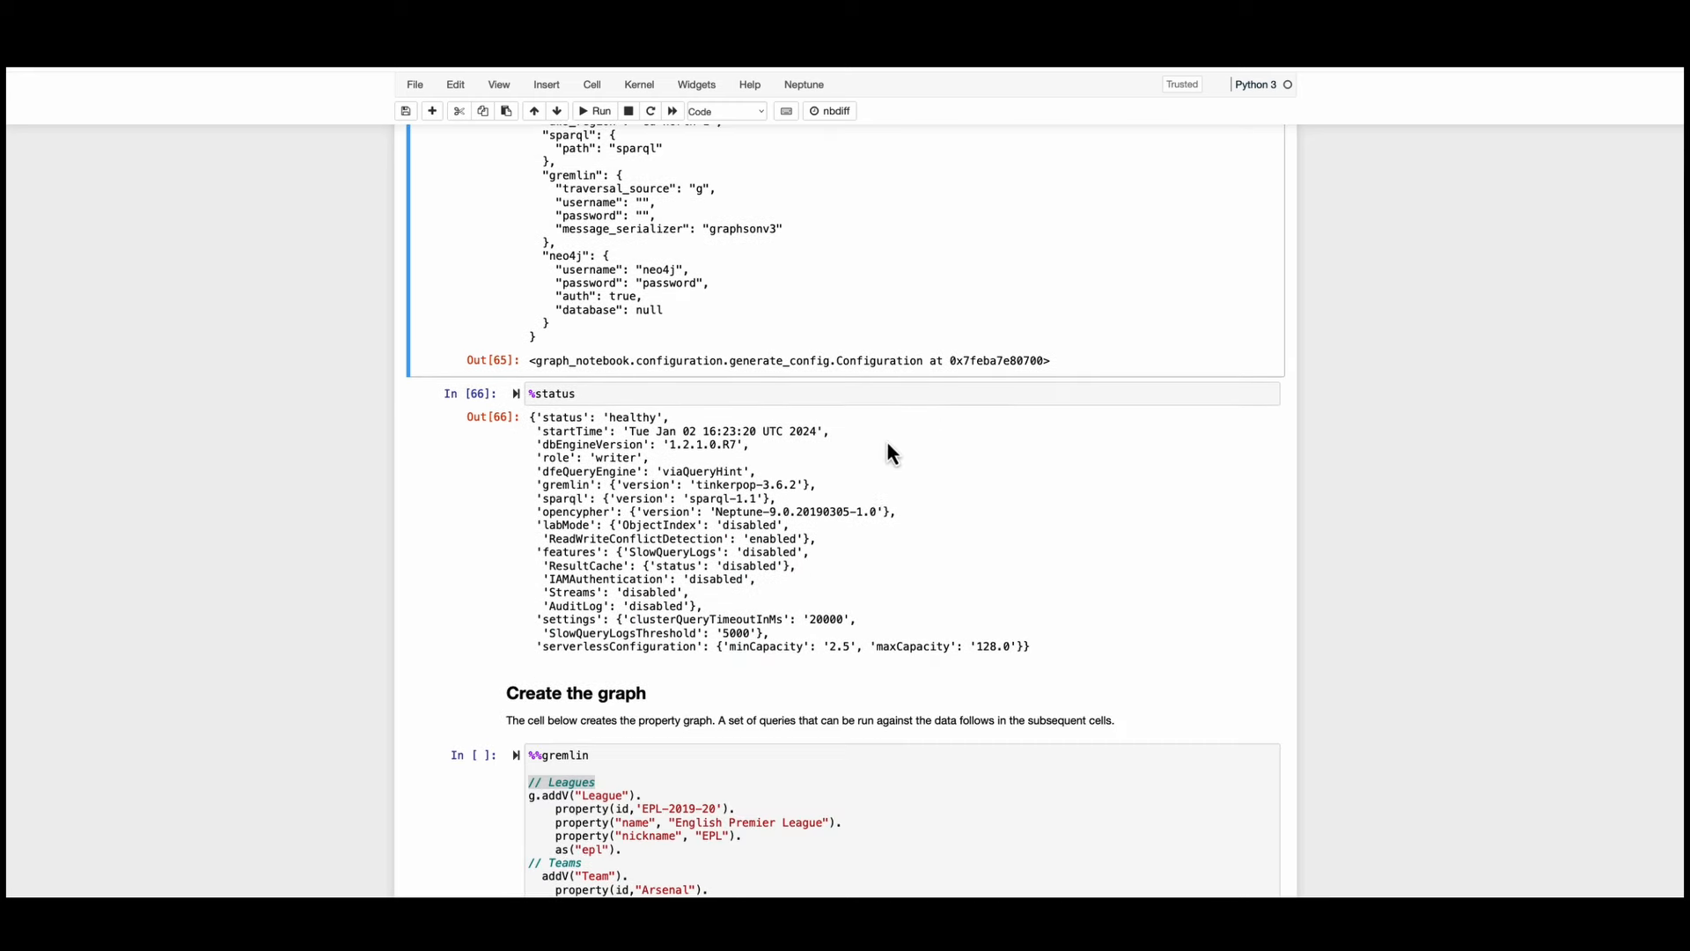
pyautogui.moveTo(695, 431)
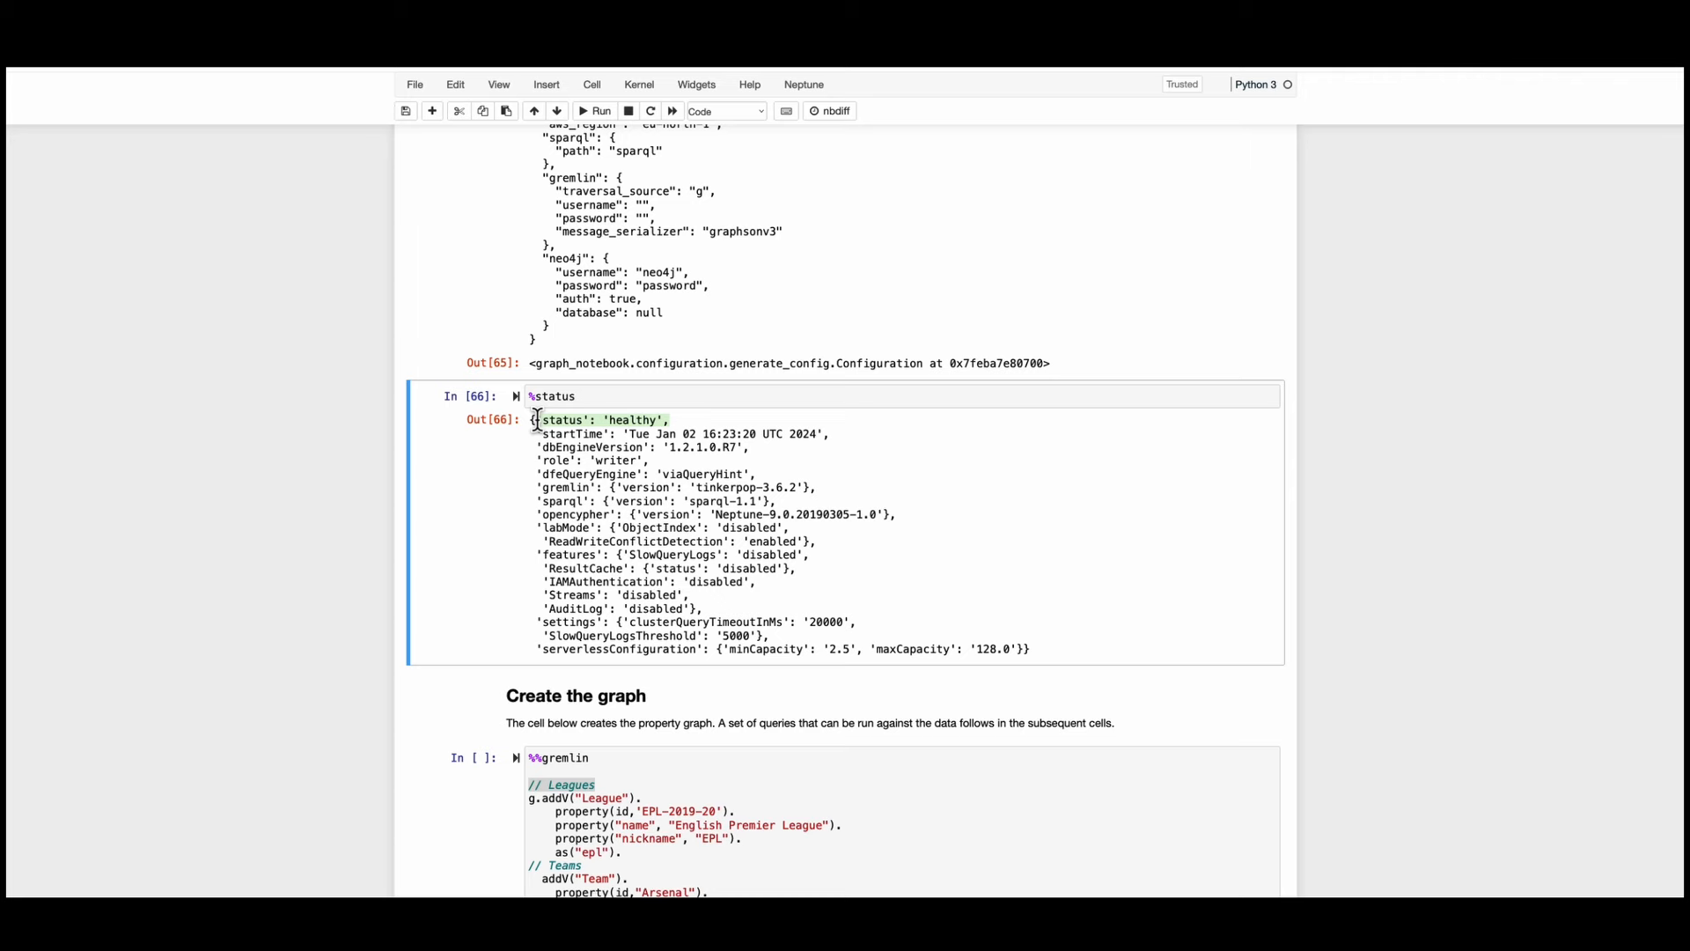
pyautogui.scroll(-3)
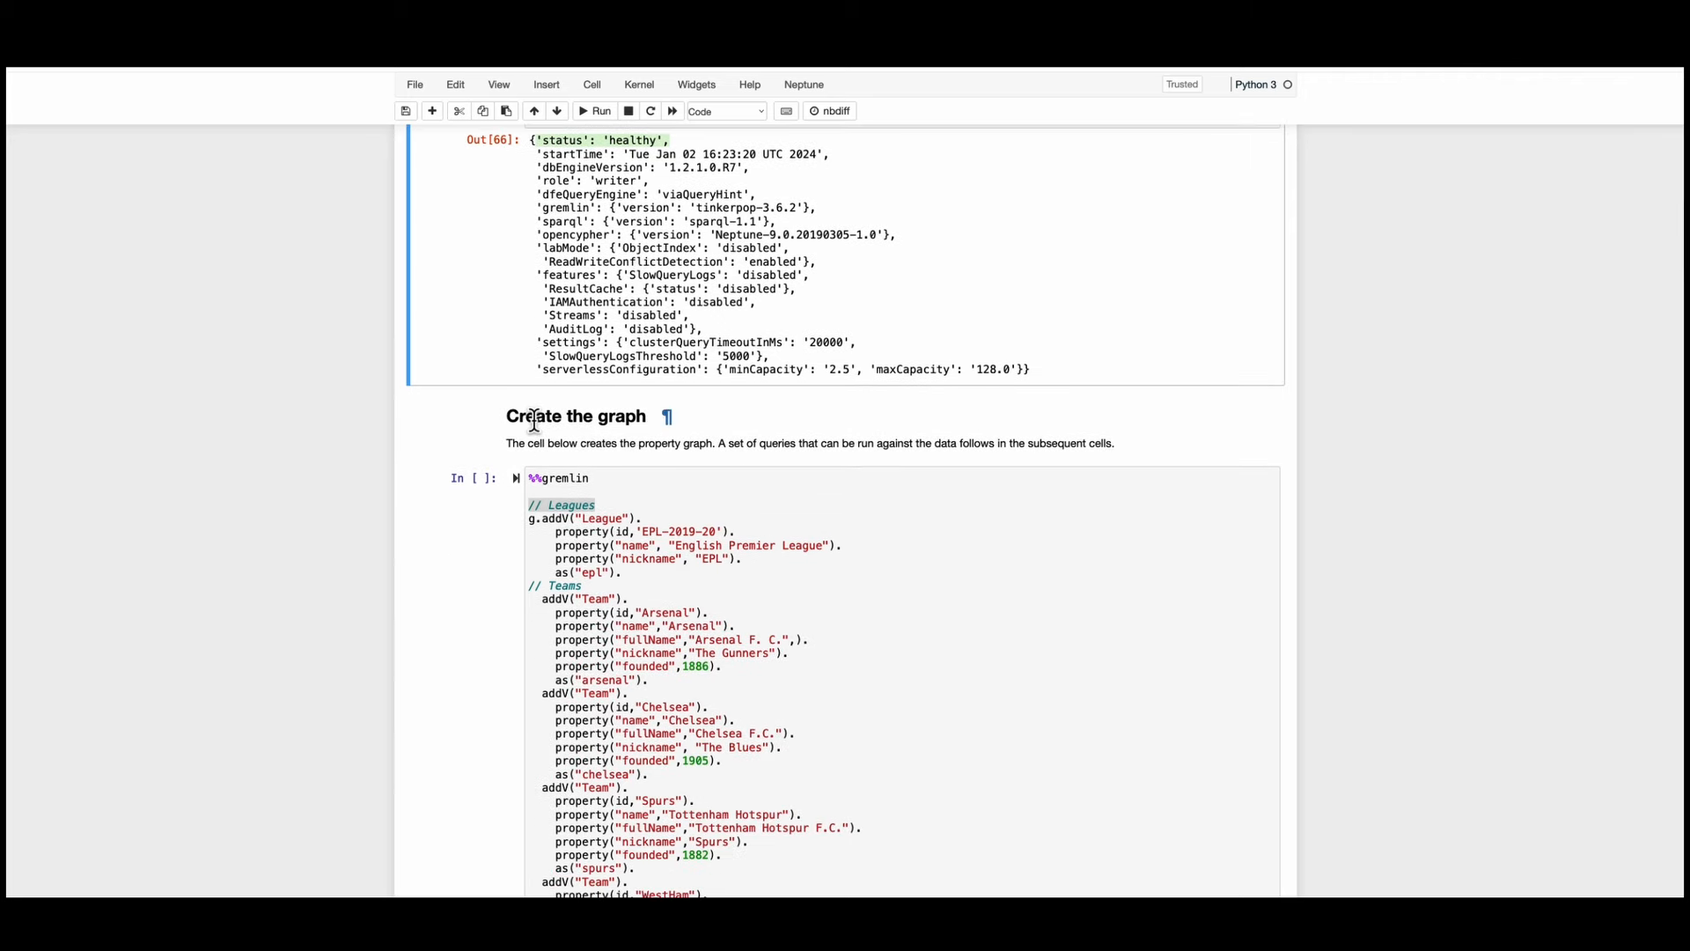
pyautogui.scroll(-3)
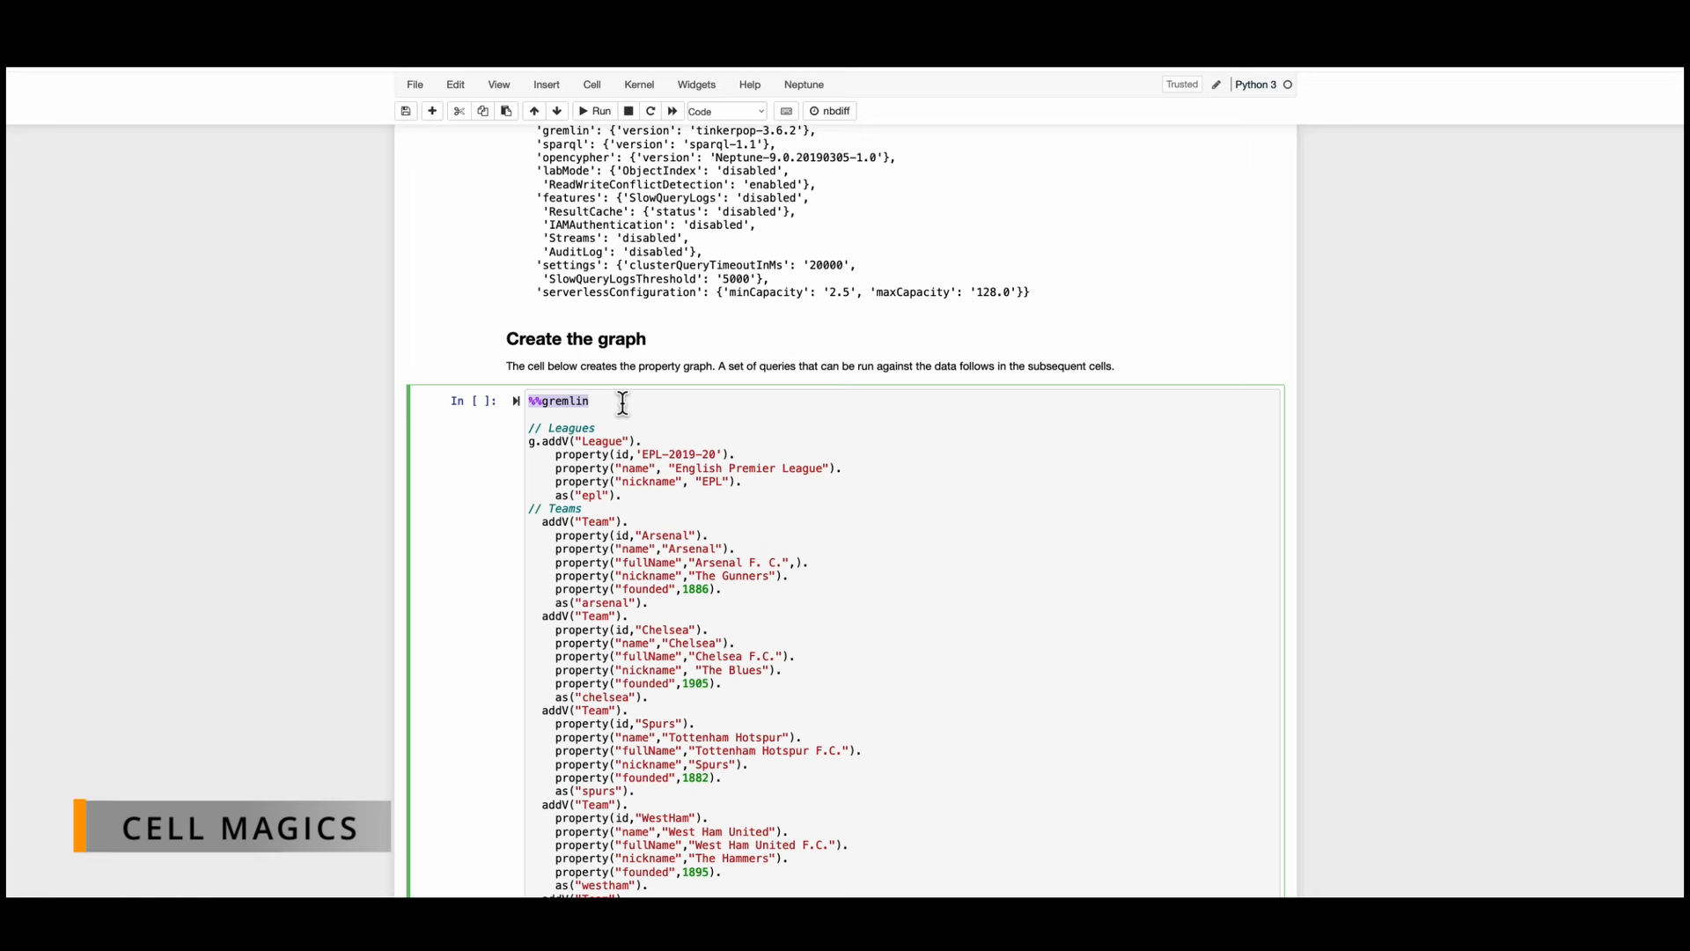
pyautogui.scroll(-3)
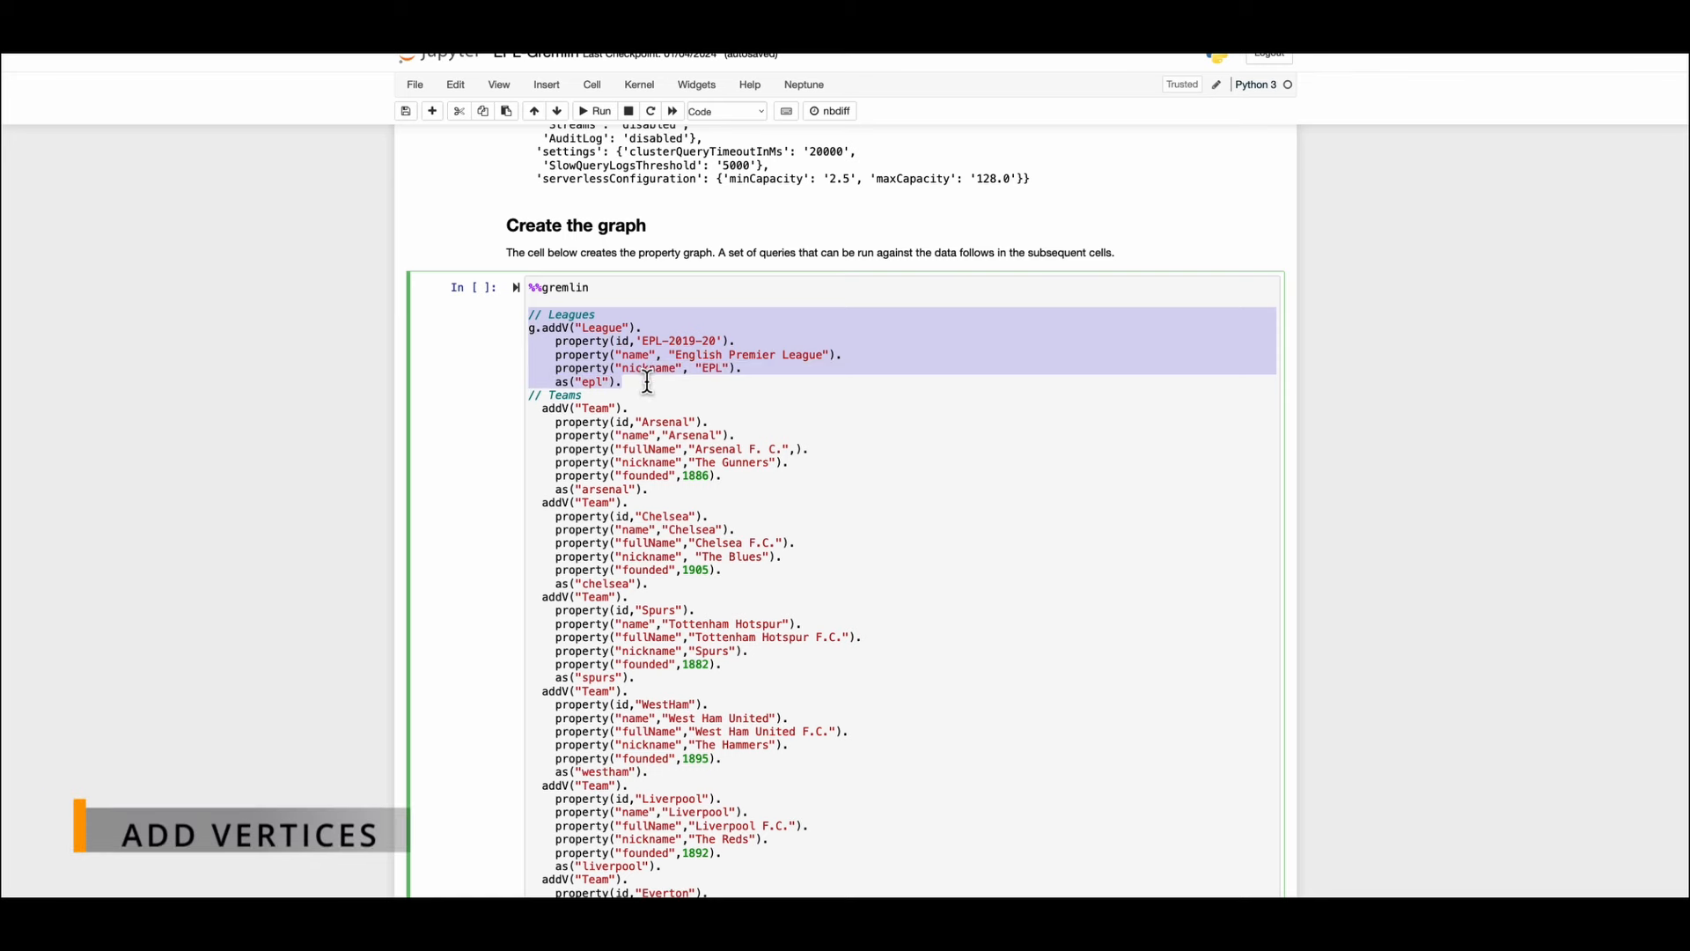
pyautogui.scroll(-3)
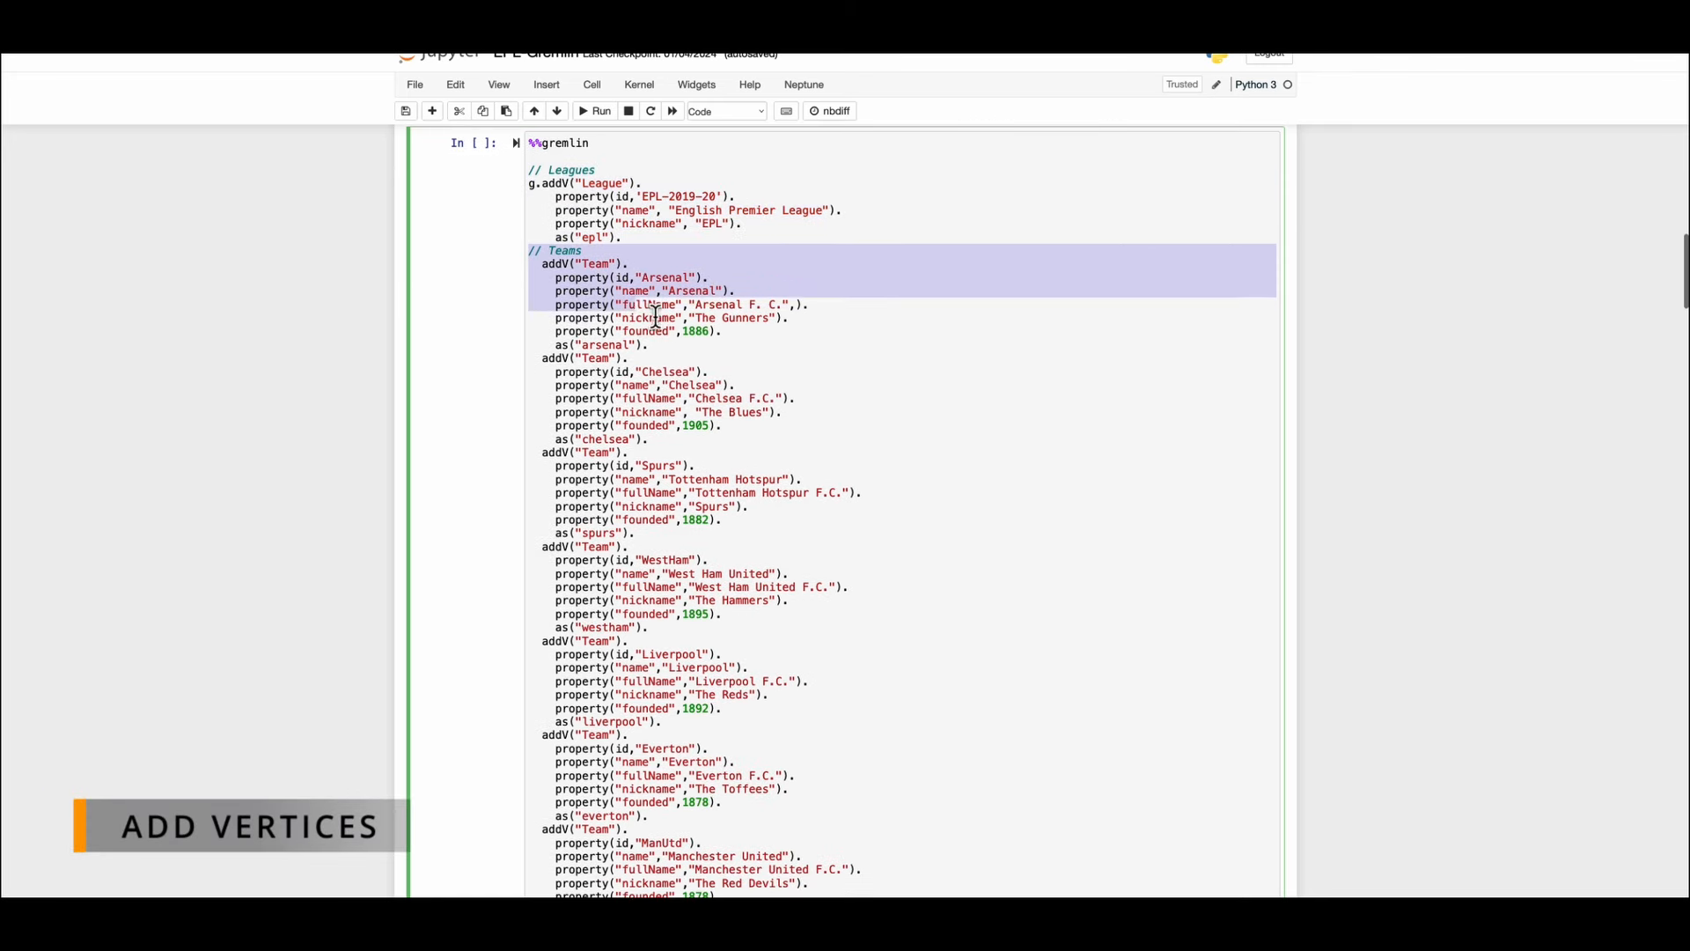
pyautogui.moveTo(647, 291); pyautogui.dragTo(647, 345)
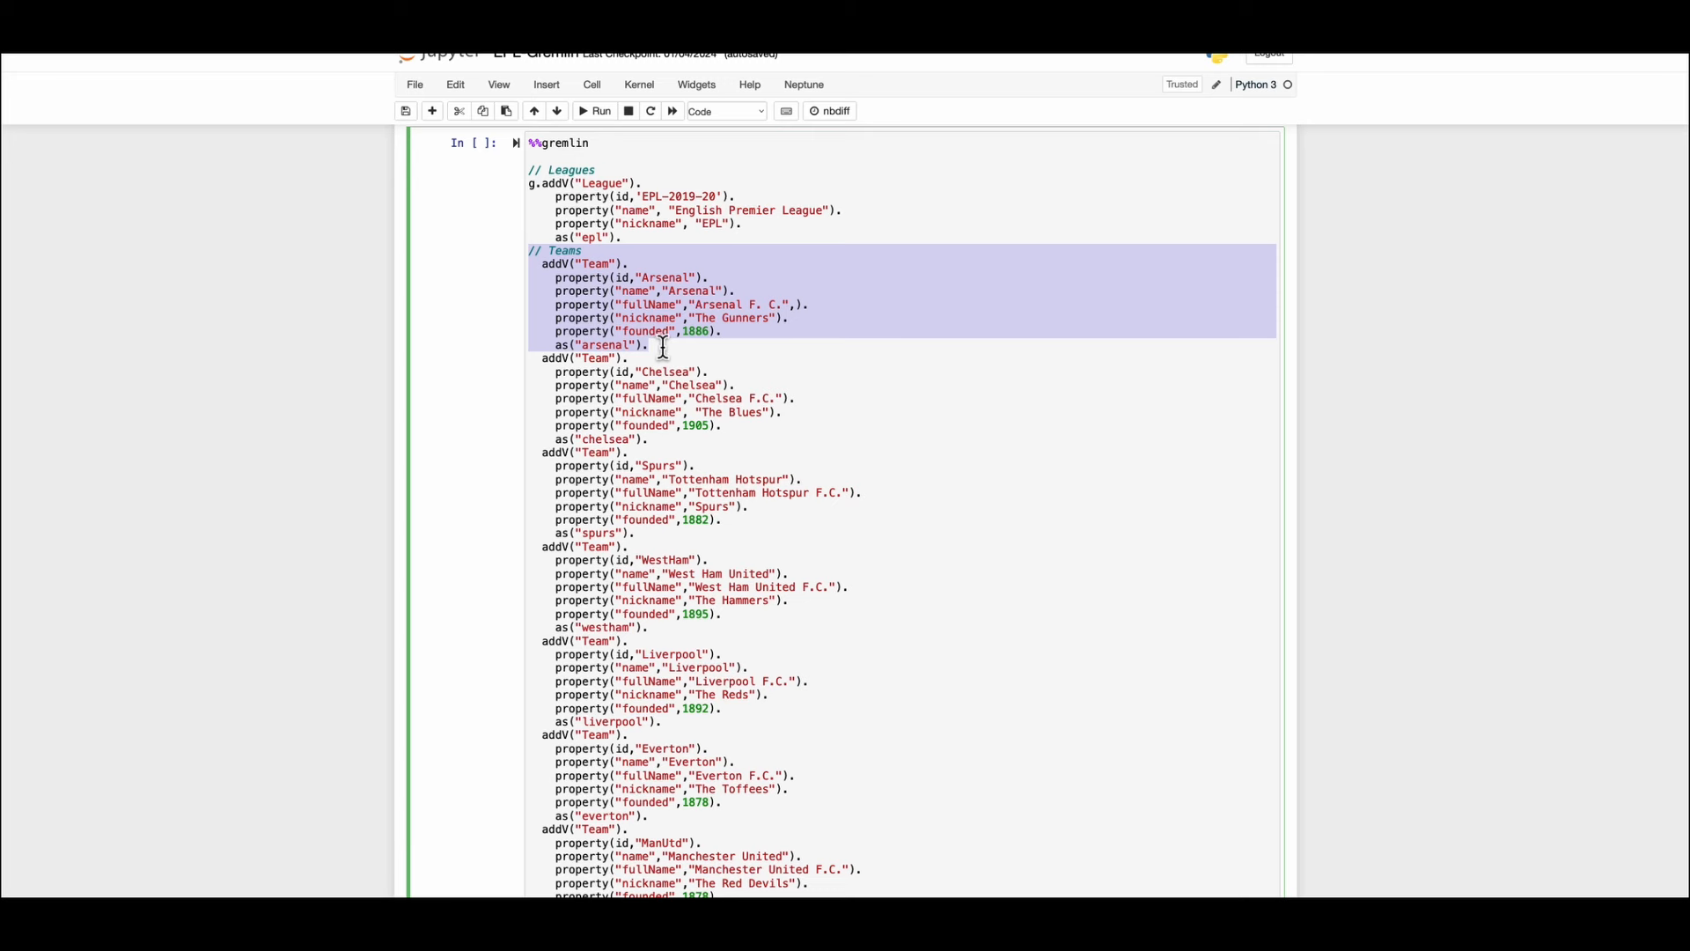
pyautogui.scroll(-3)
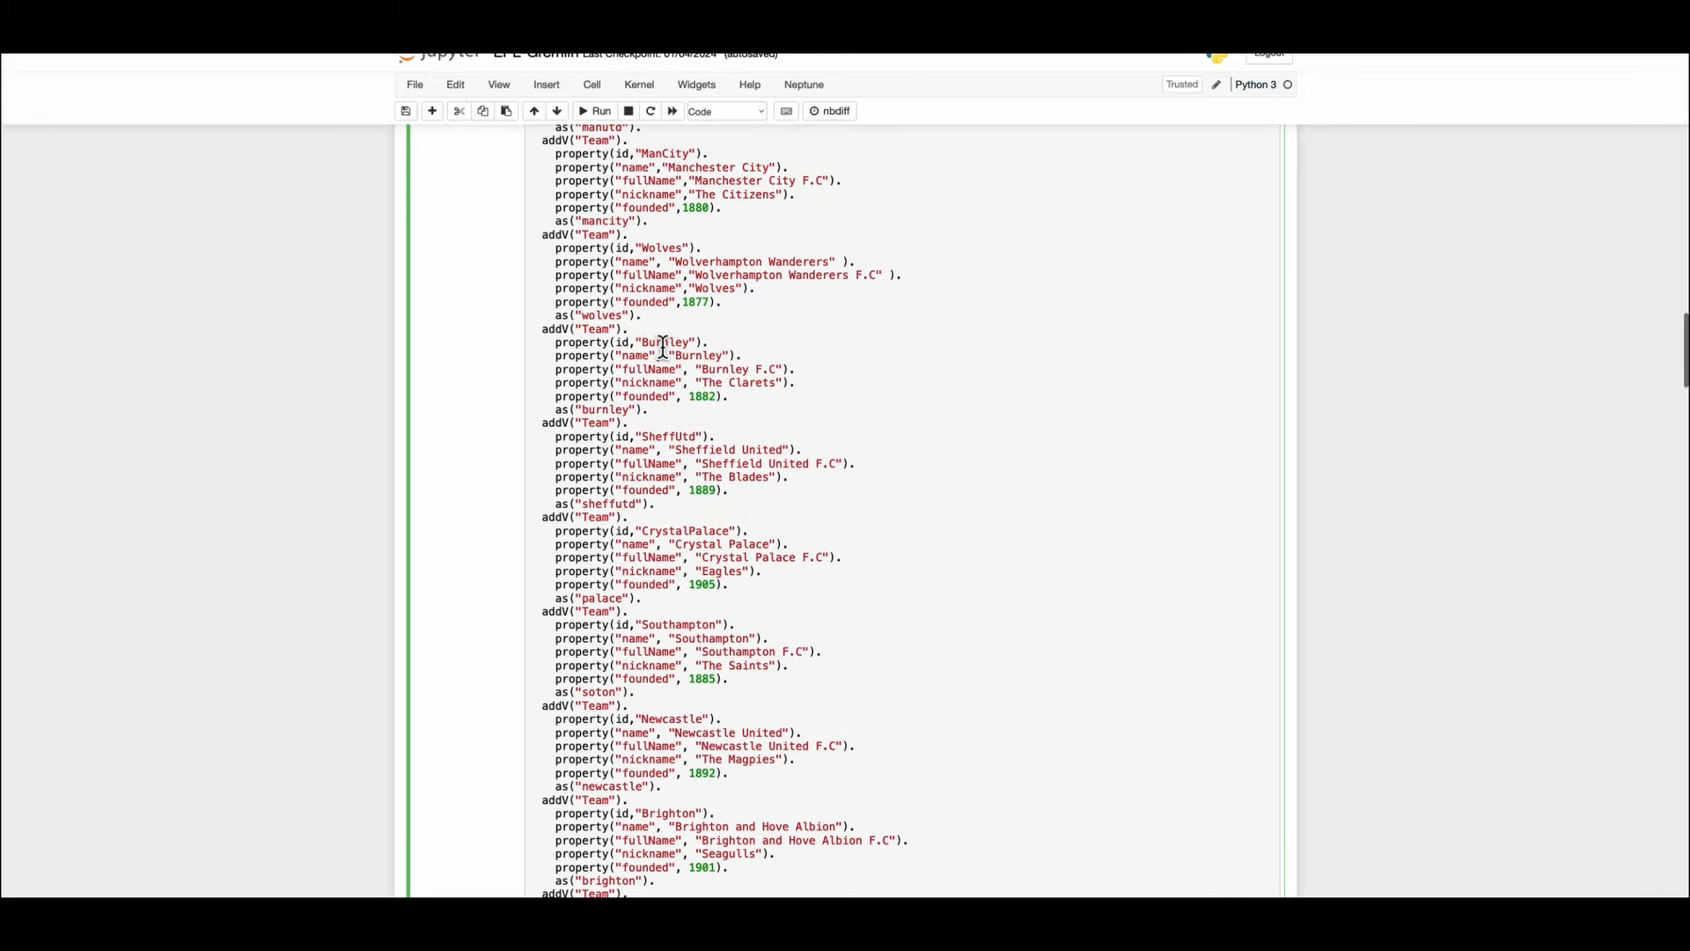
pyautogui.scroll(-3)
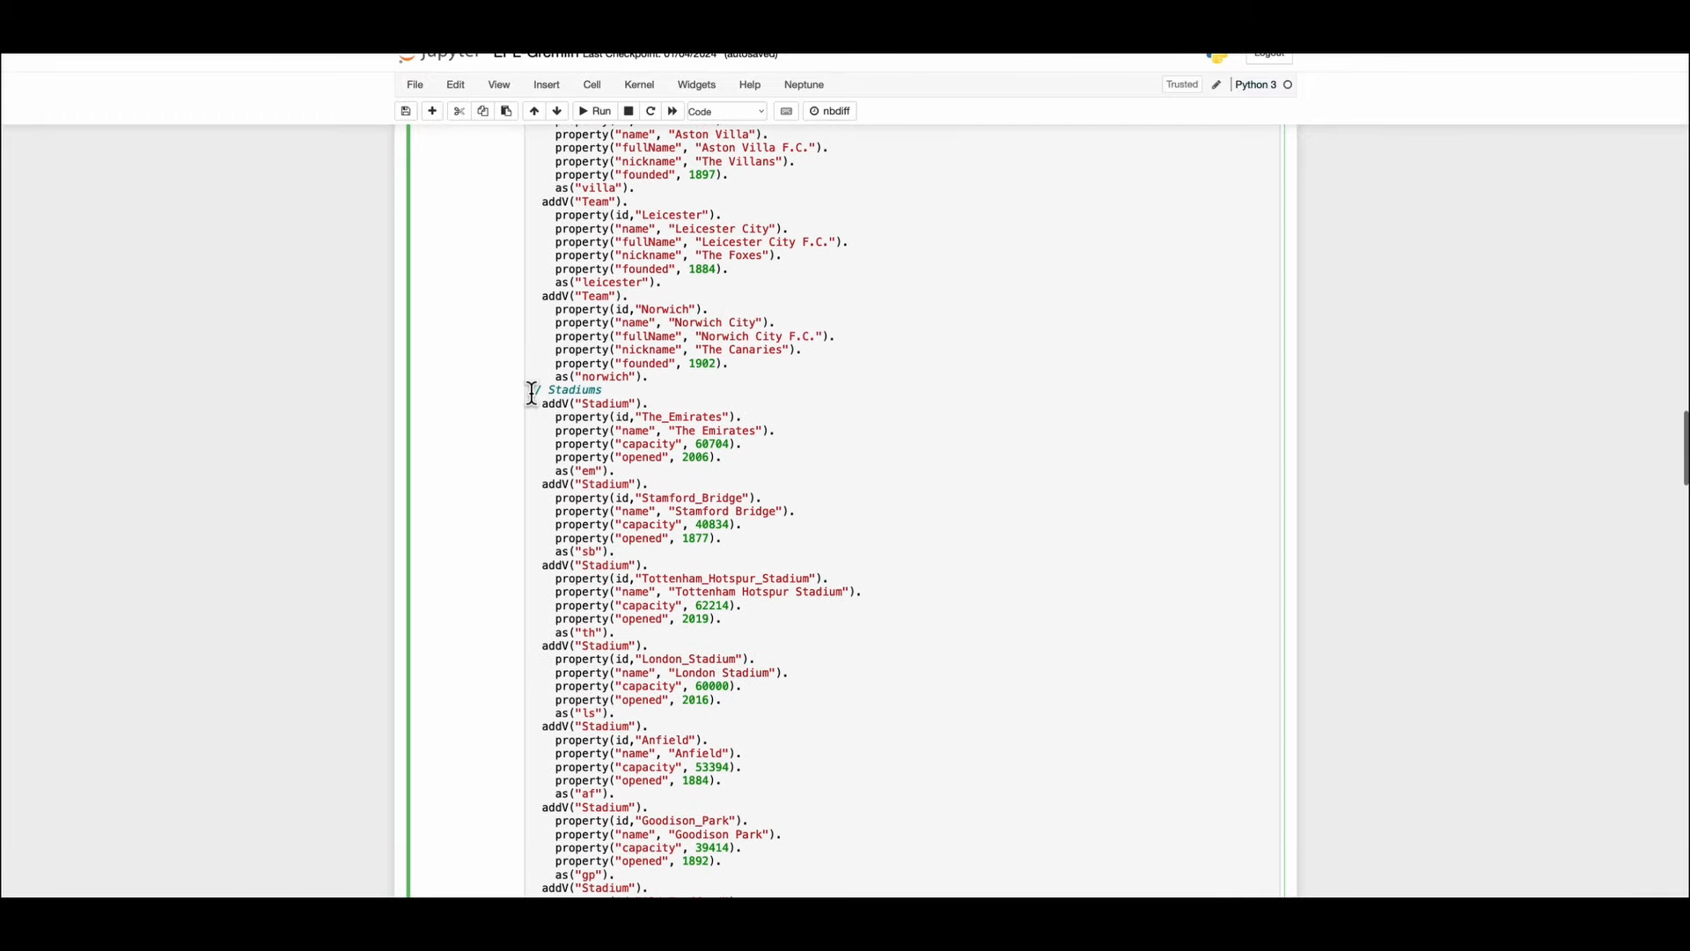
pyautogui.moveTo(528, 389); pyautogui.dragTo(663, 470)
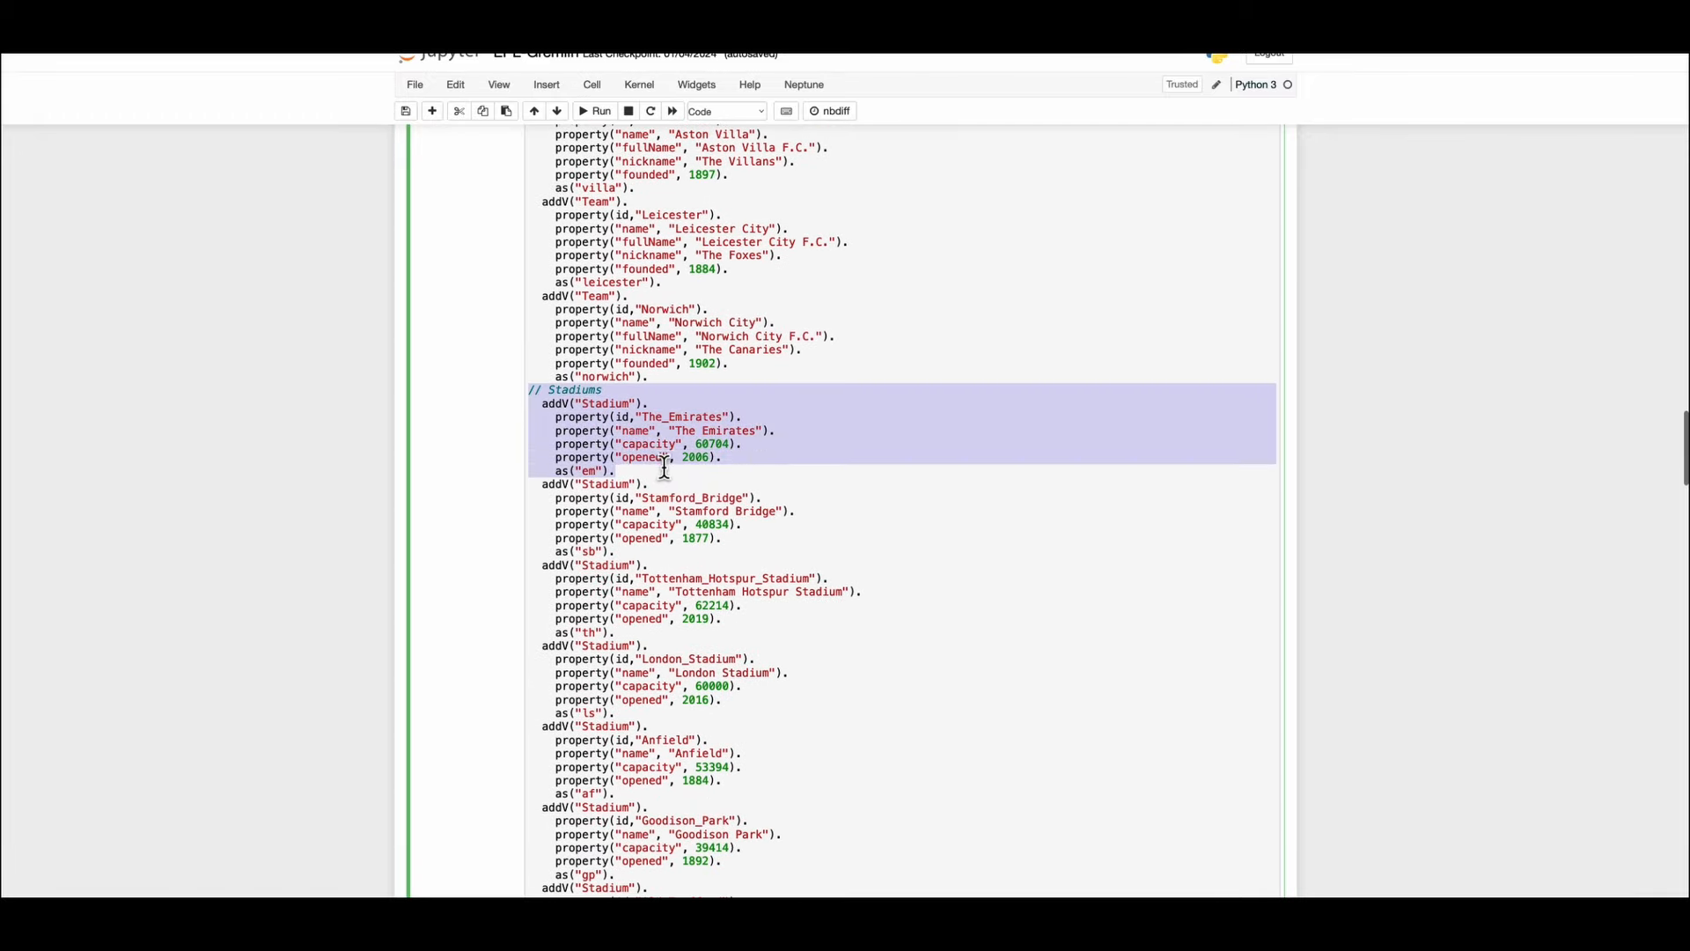
pyautogui.scroll(-3)
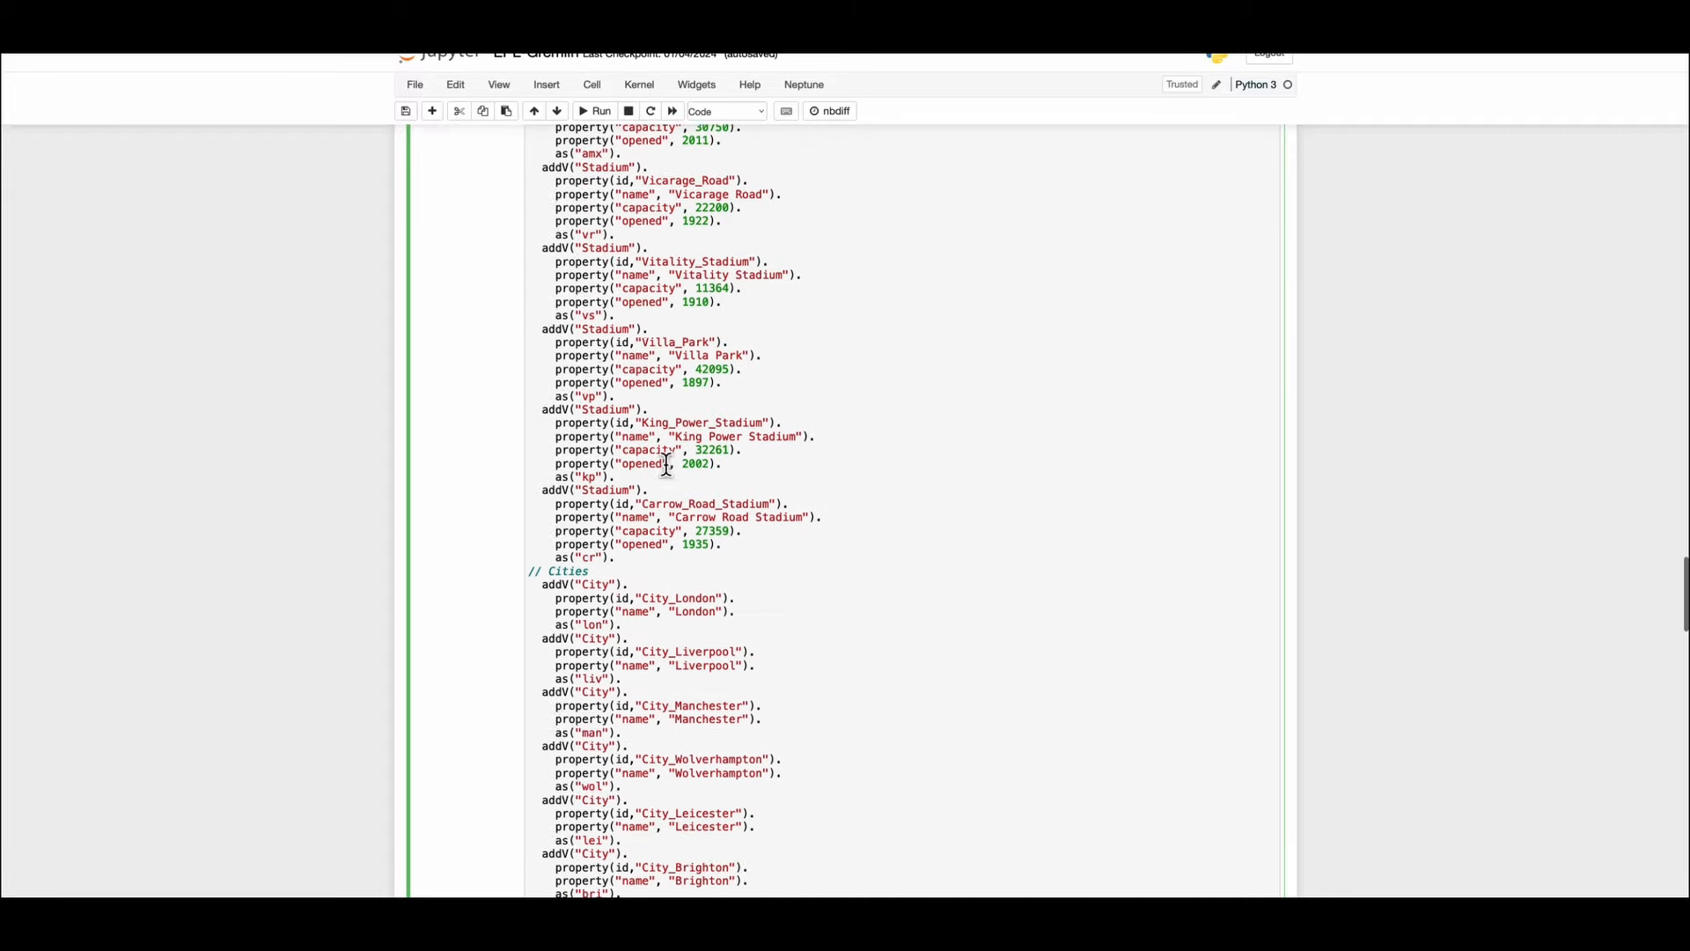
pyautogui.scroll(-3)
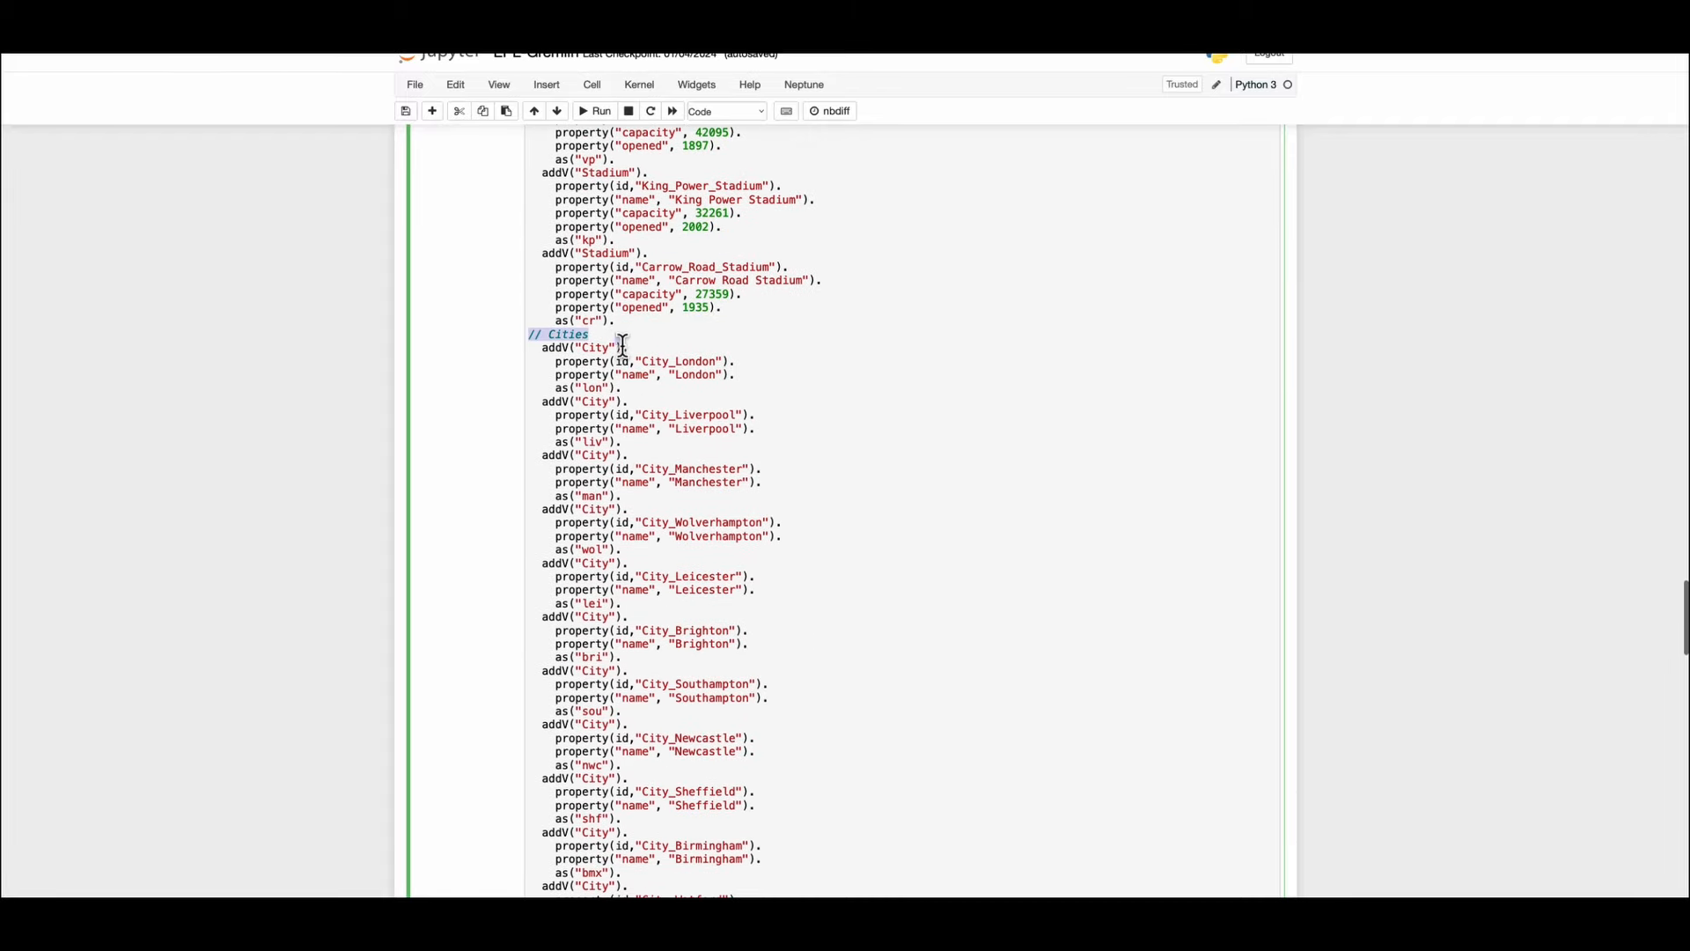
pyautogui.scroll(-3)
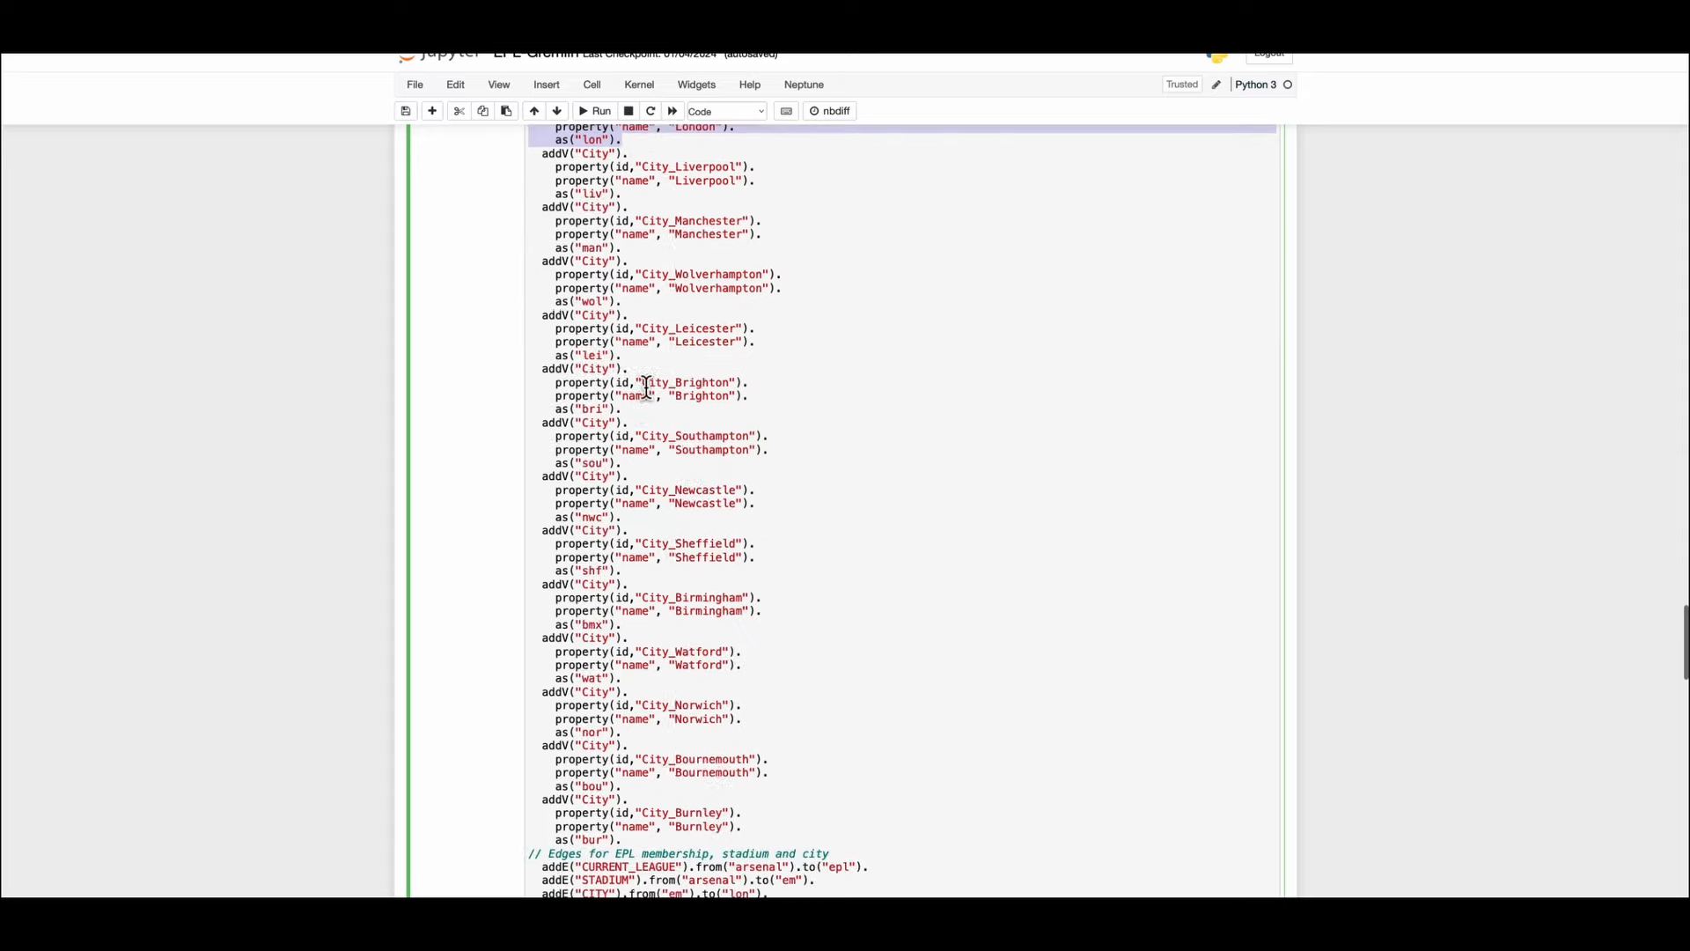
pyautogui.scroll(-3)
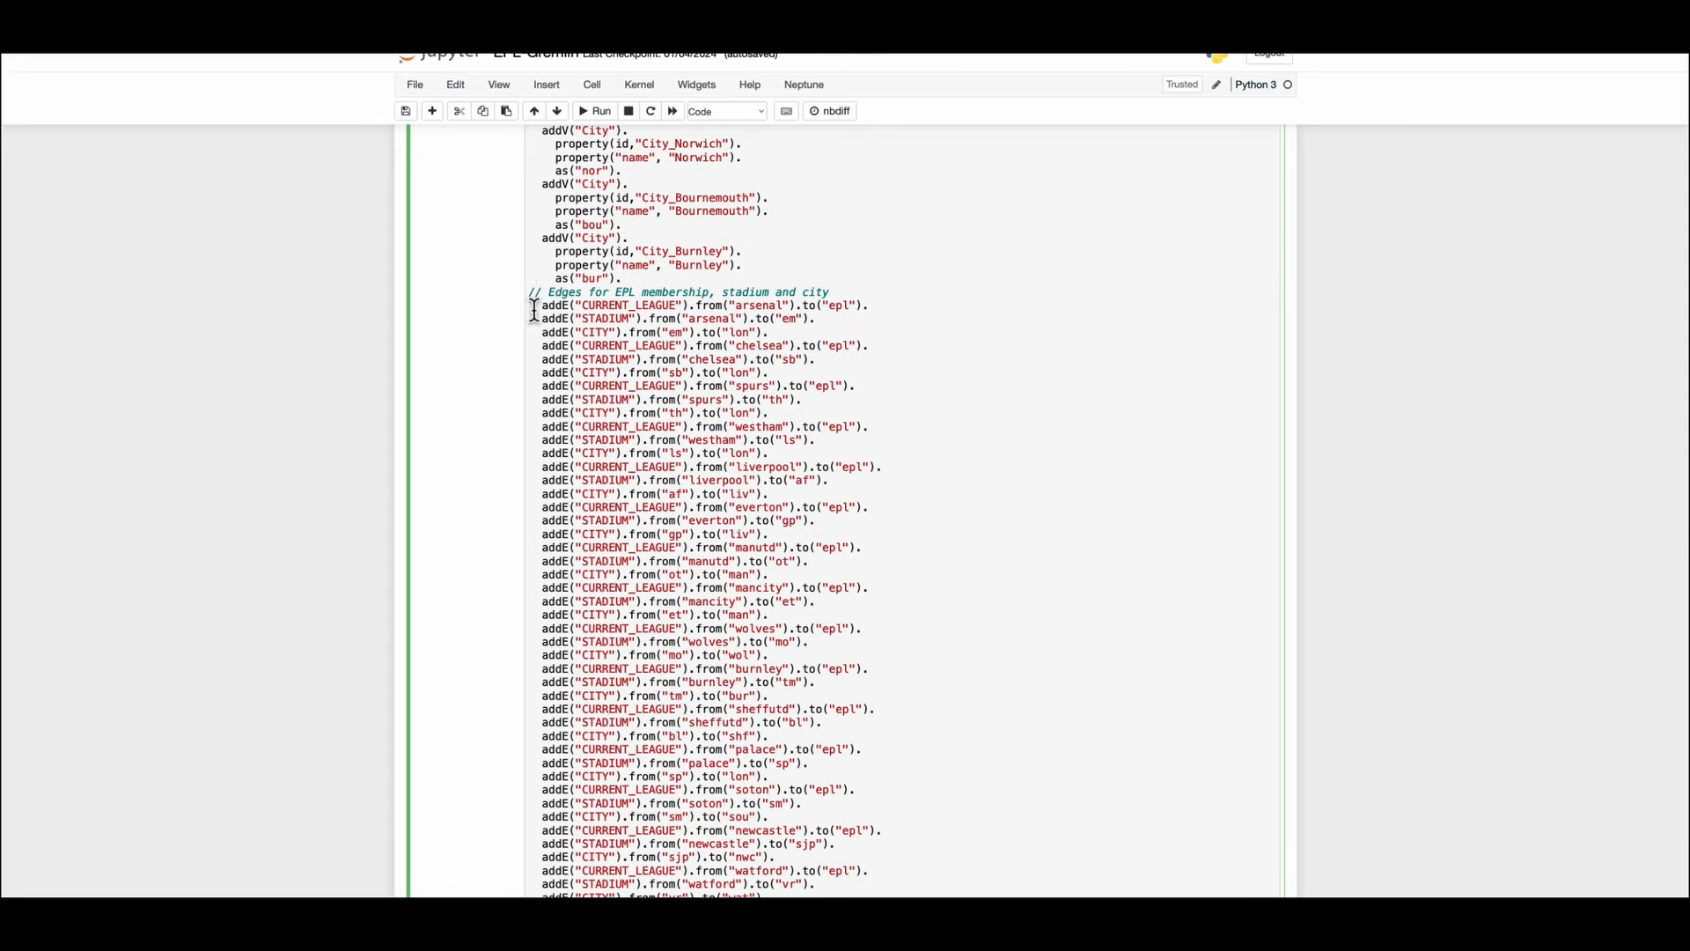
pyautogui.moveTo(537, 306); pyautogui.dragTo(866, 305)
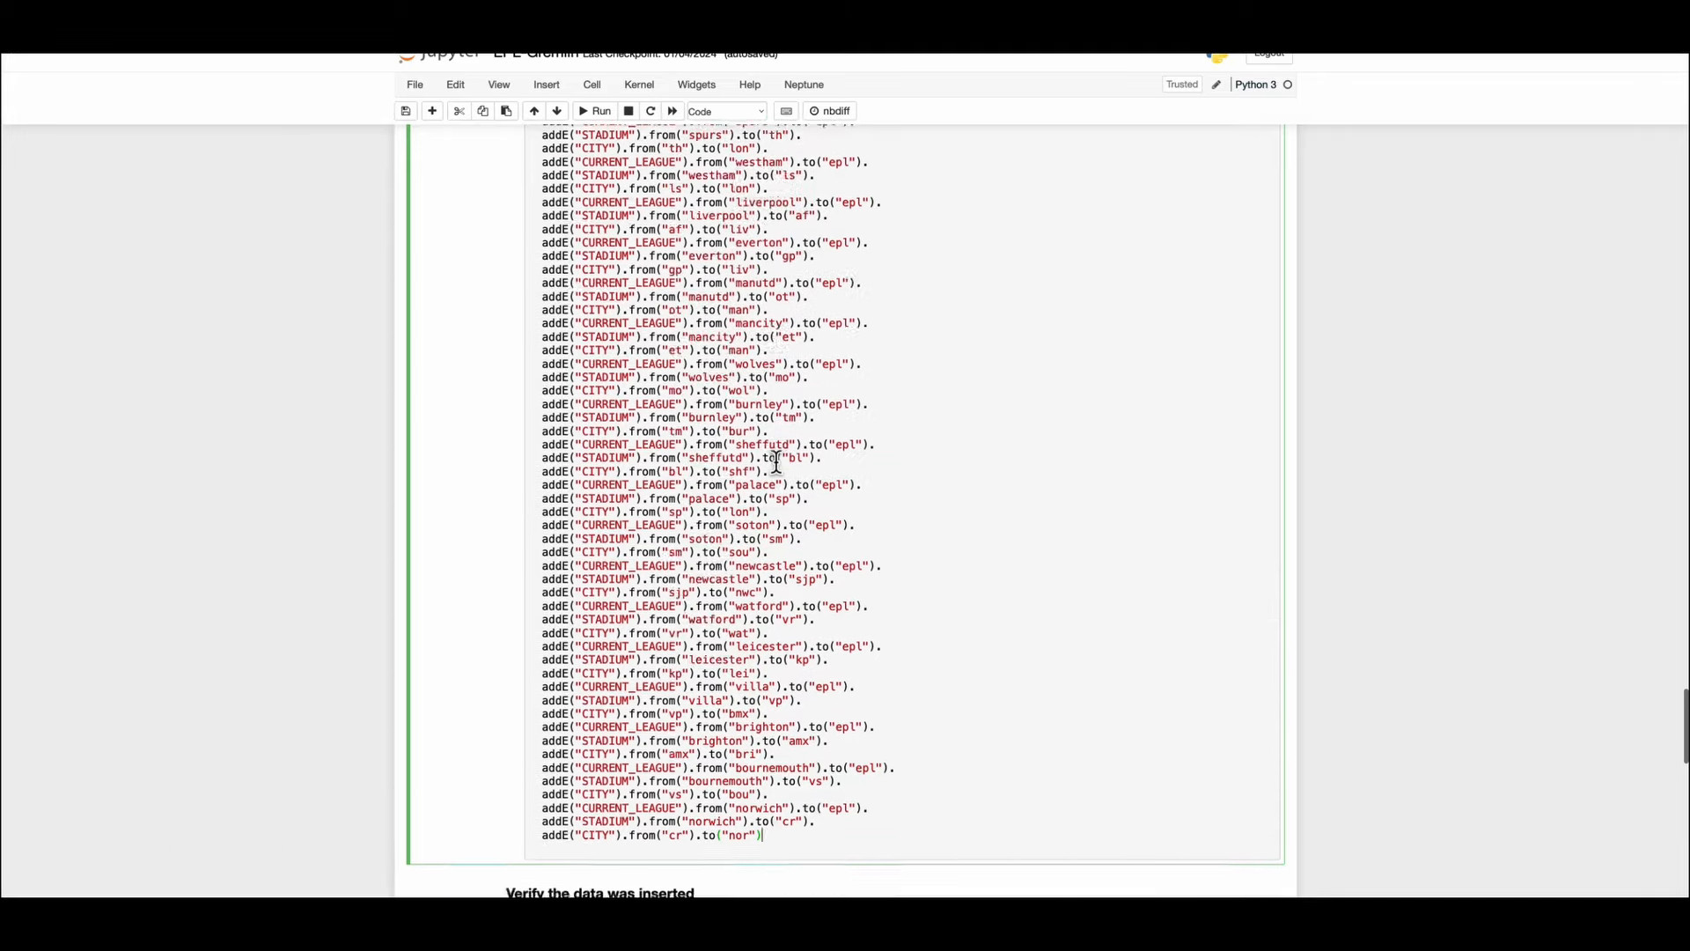
pyautogui.scroll(-3)
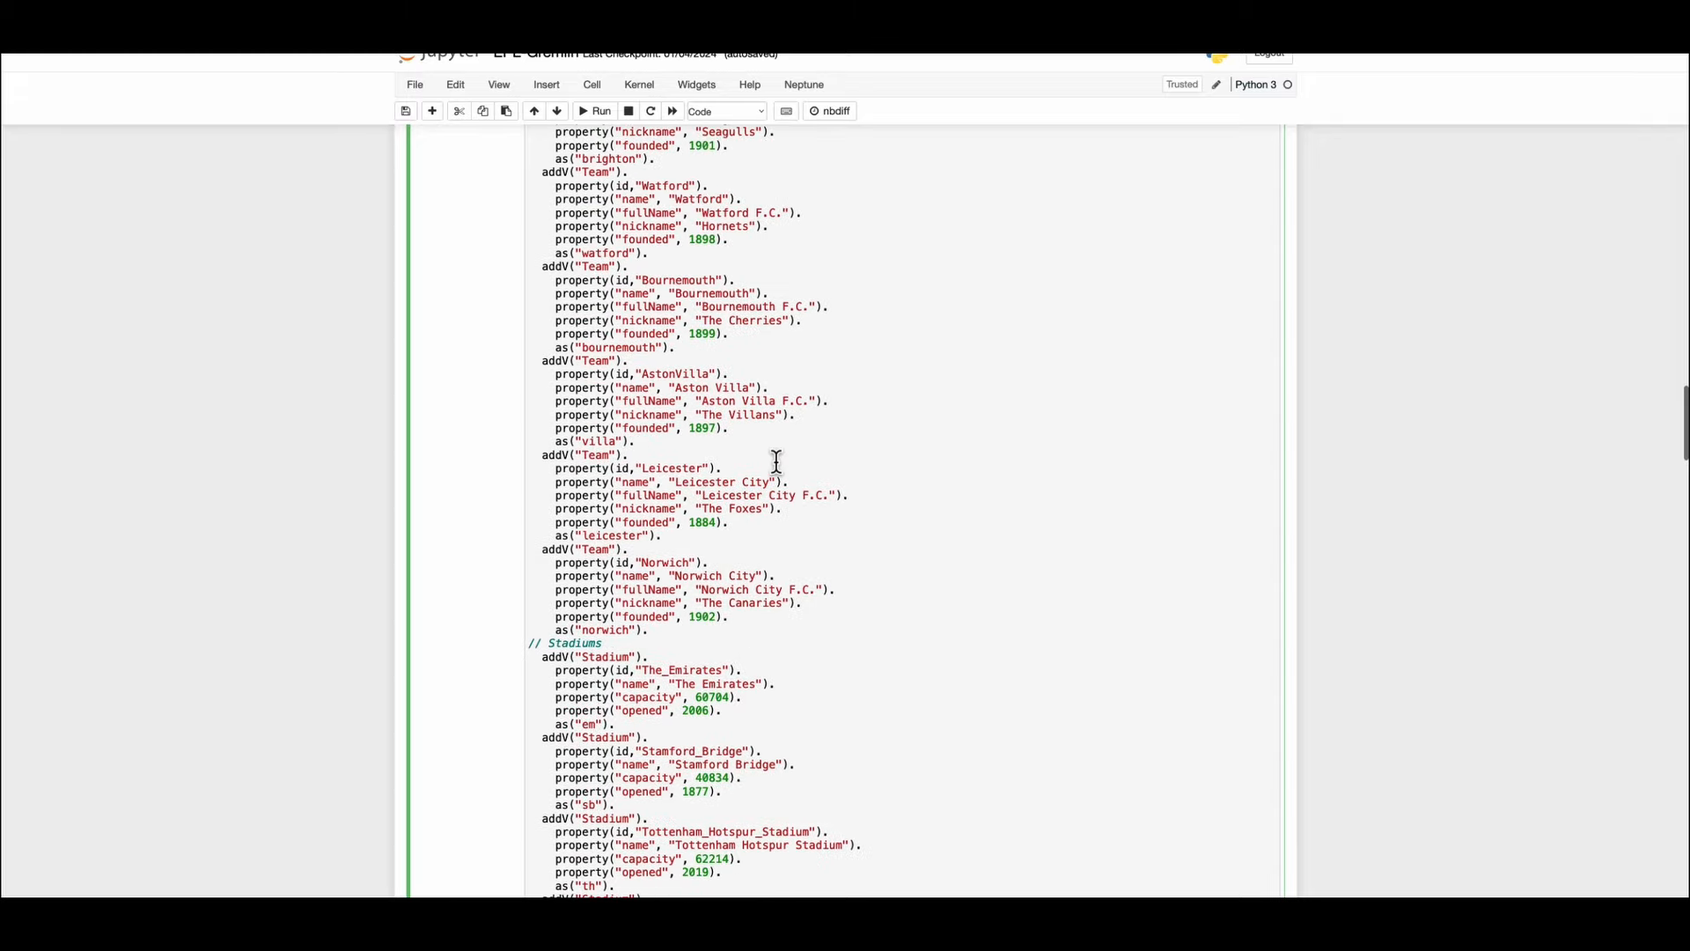
pyautogui.scroll(3)
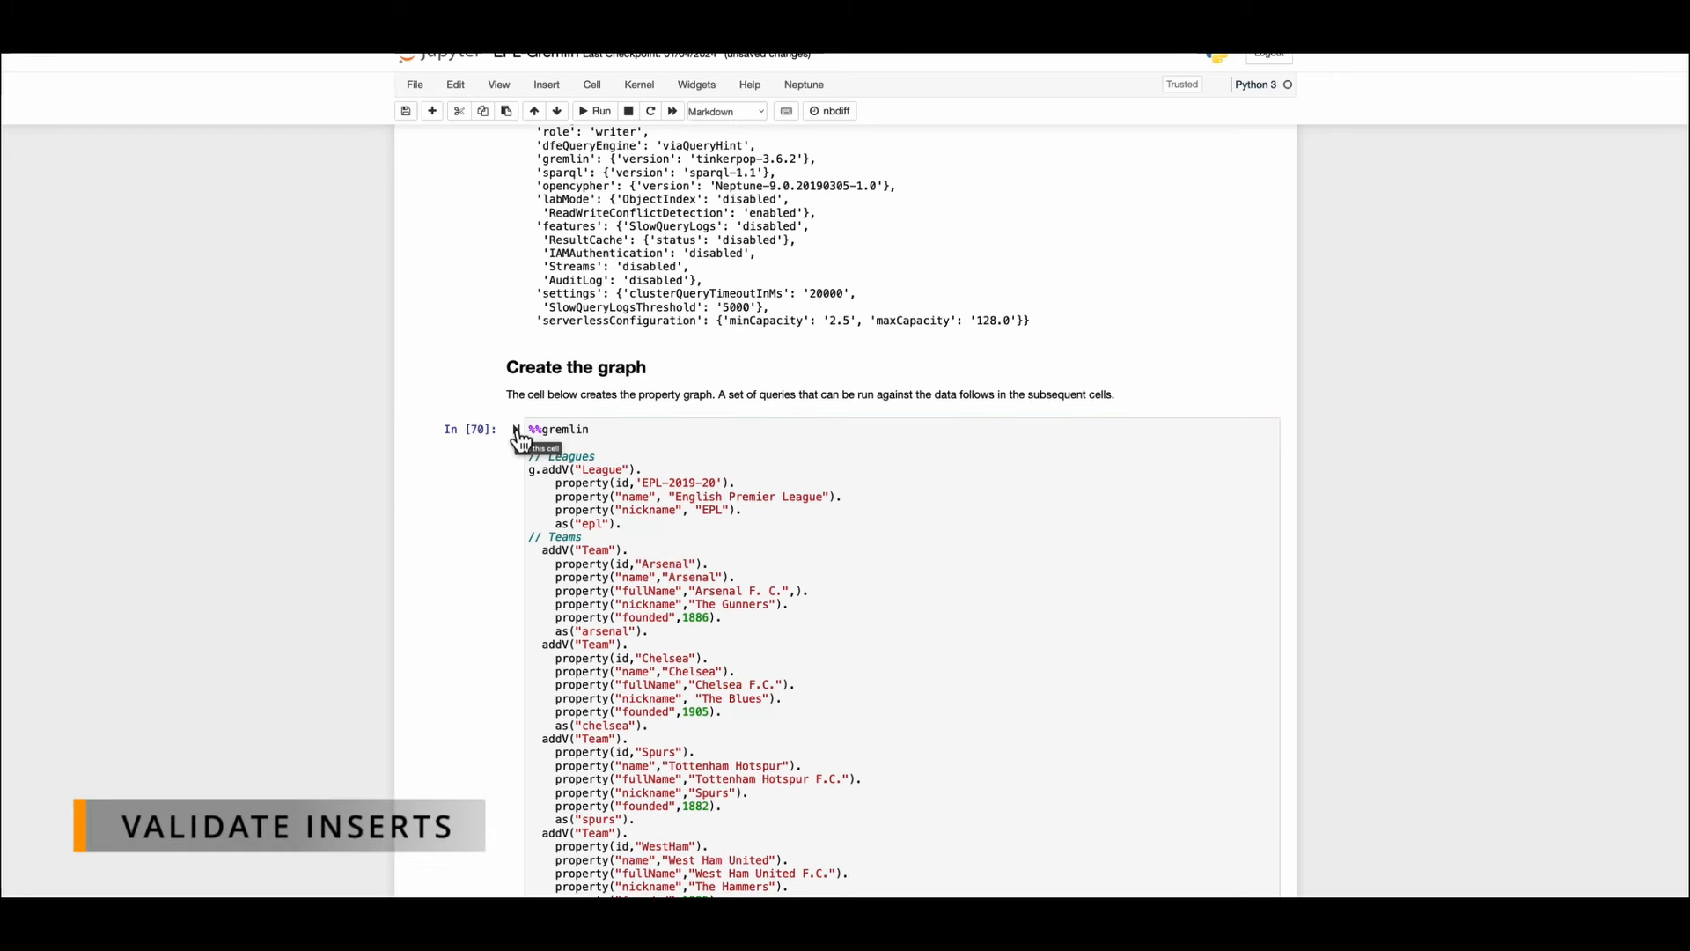
# Scroll through the %%gremlin create-graph cell inserting the league, teams, stadiums and cities.
pyautogui.scroll(-3)
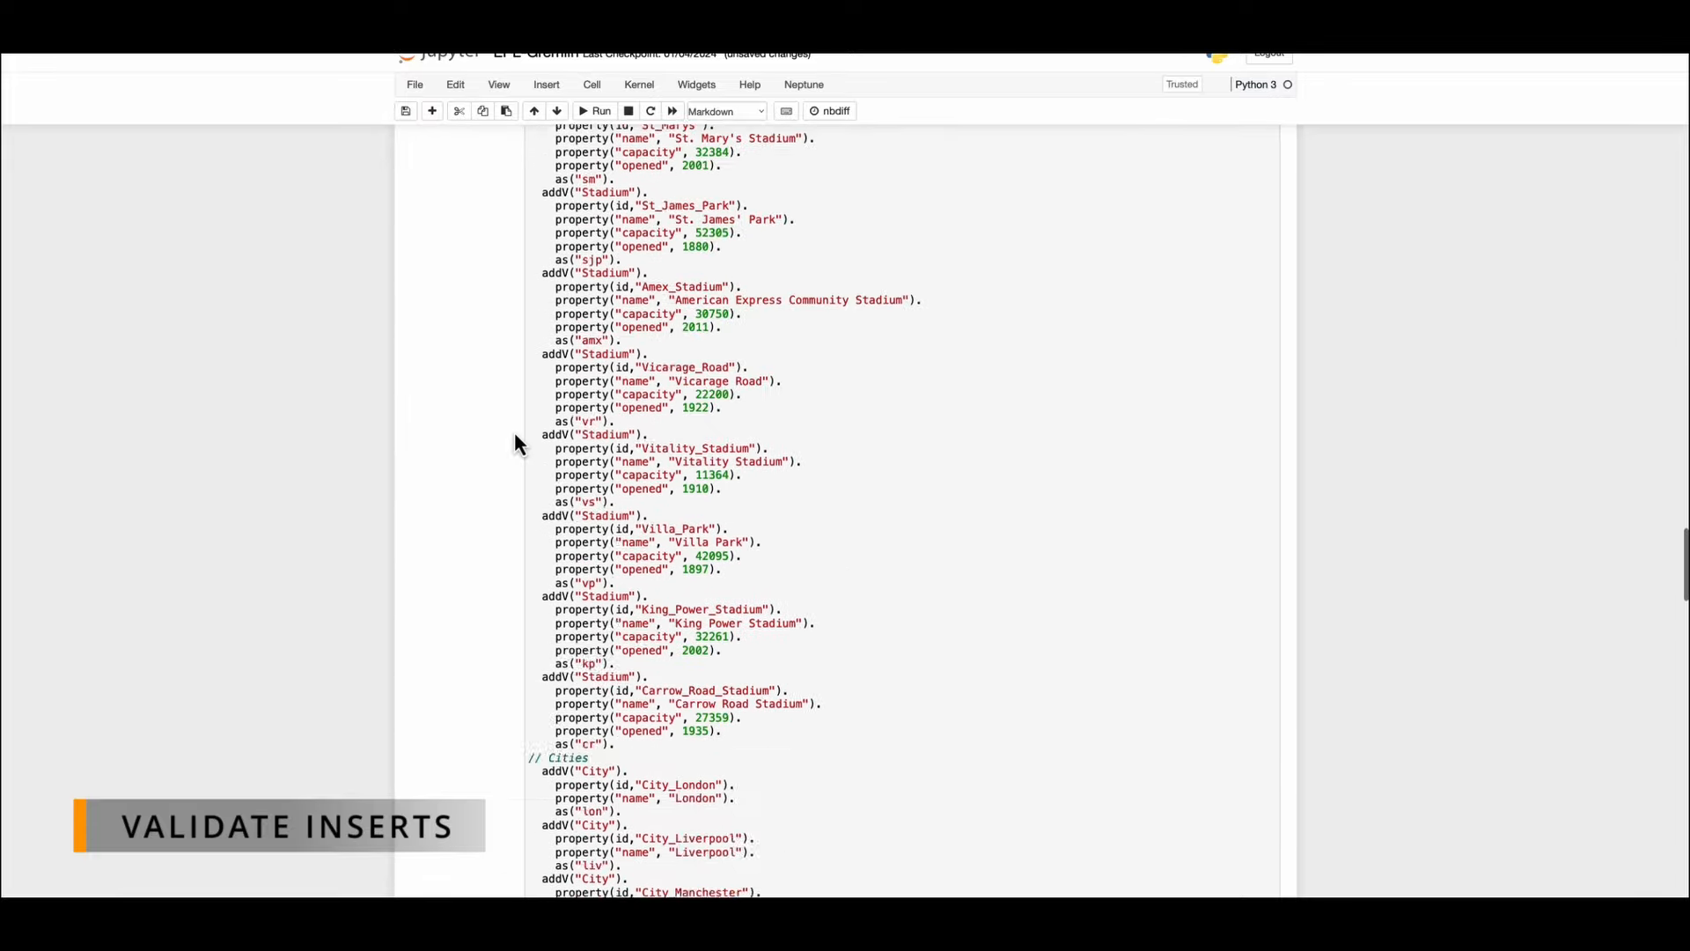
pyautogui.scroll(-3)
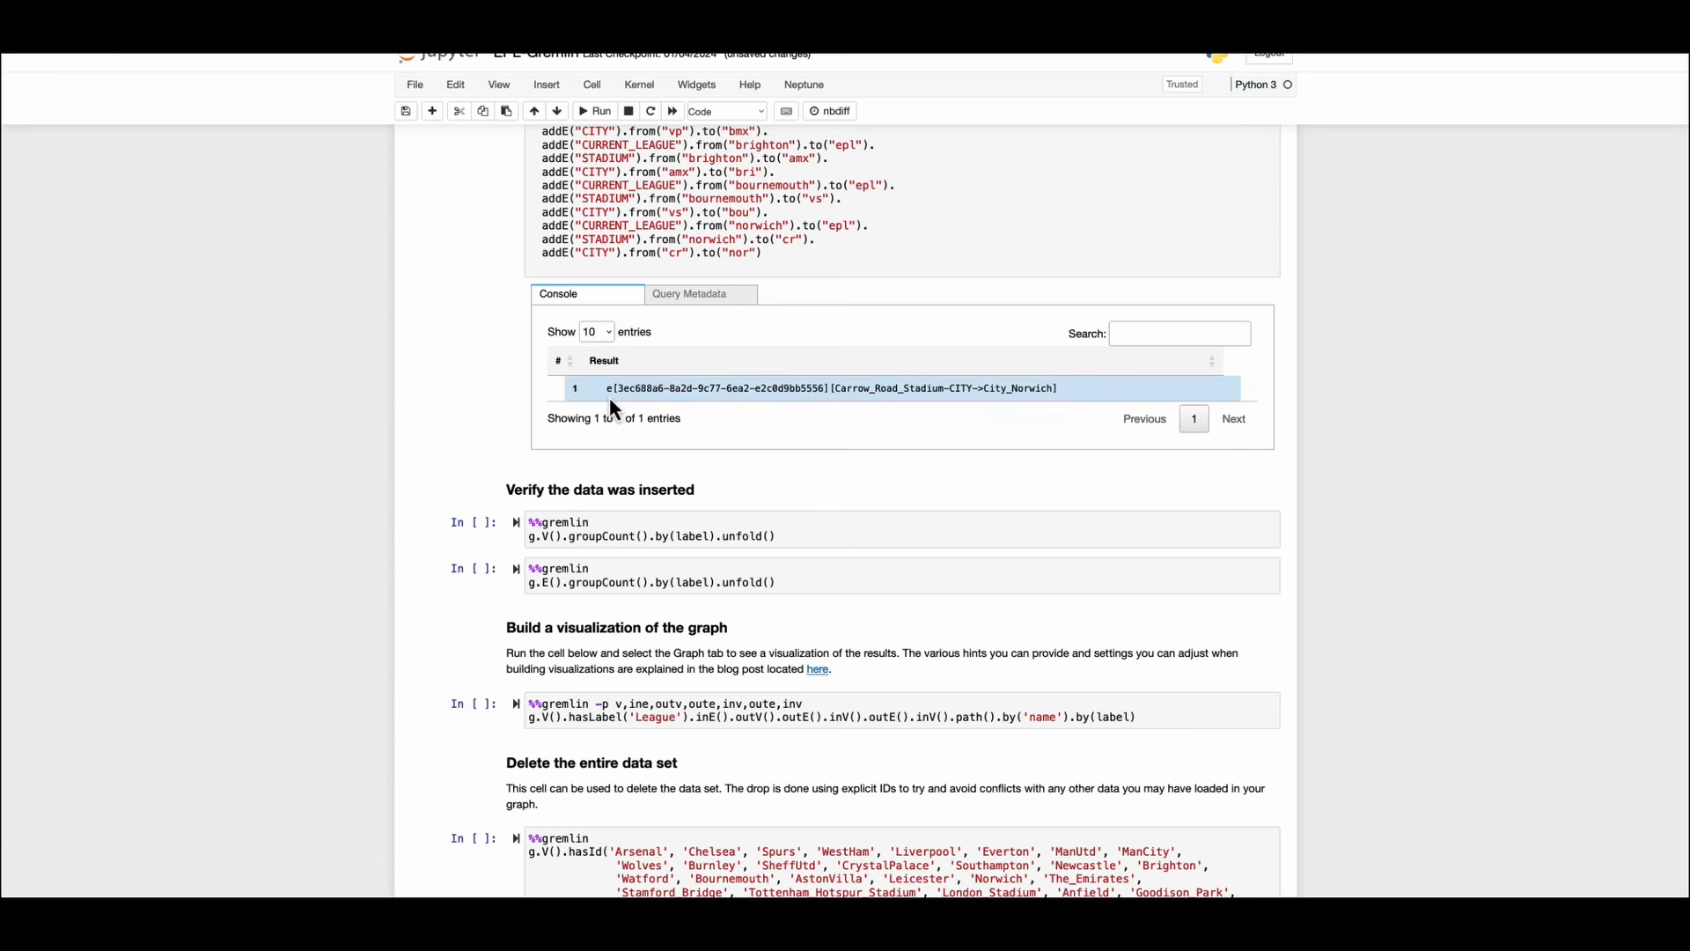
pyautogui.moveTo(844, 409)
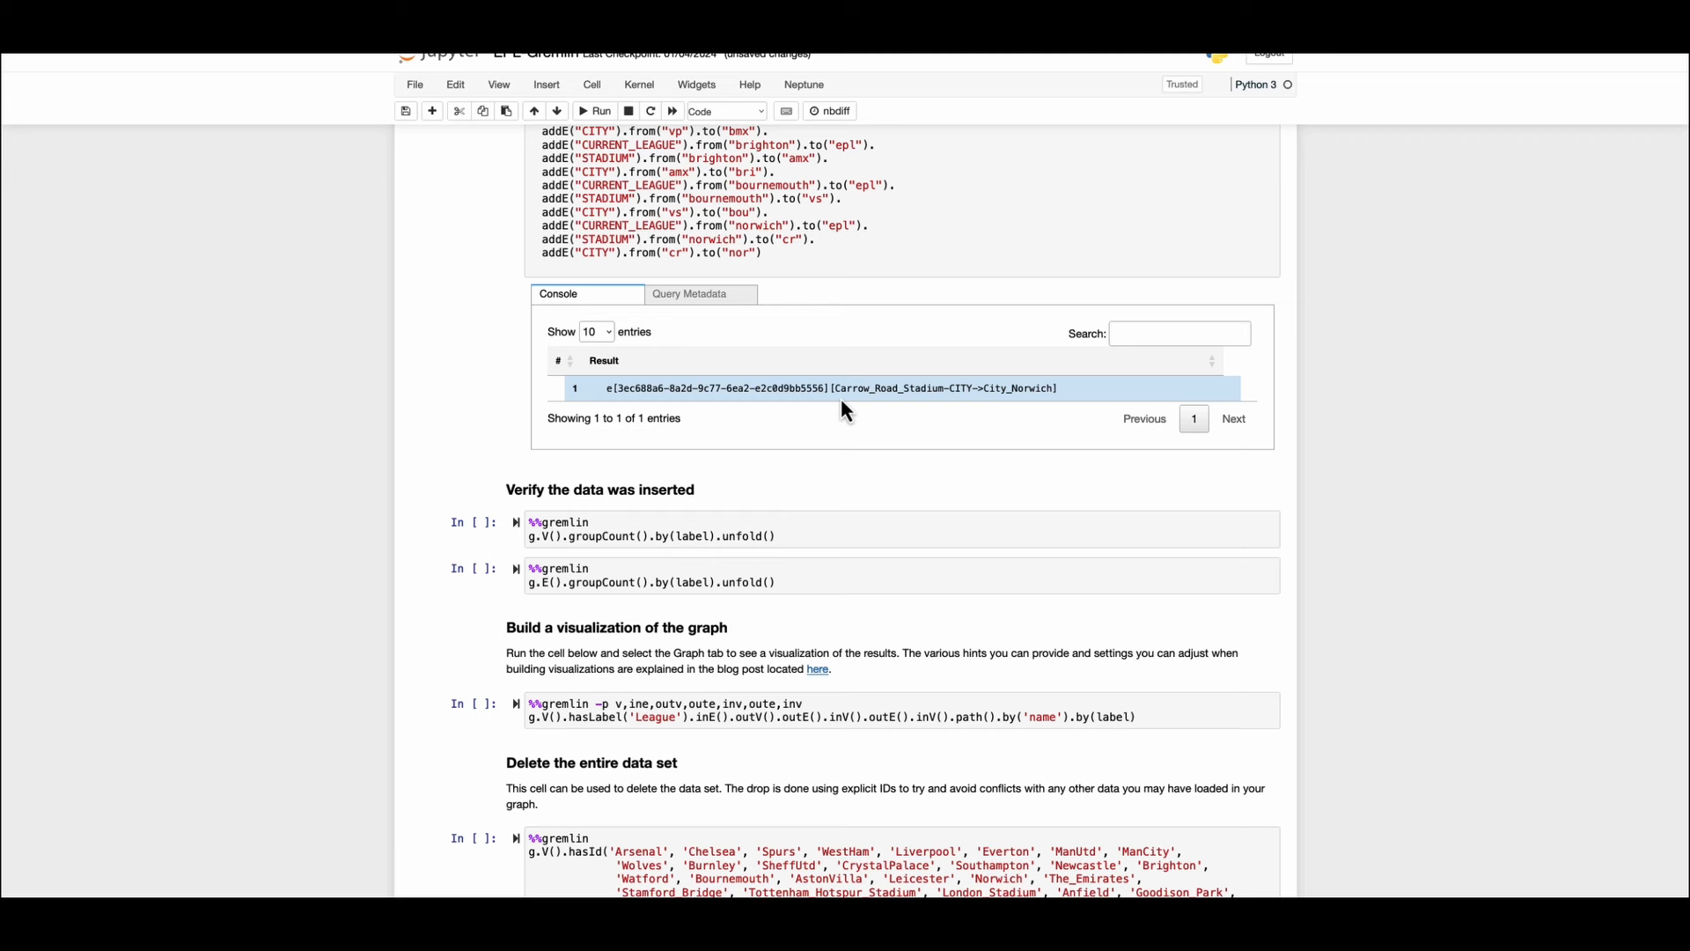
pyautogui.moveTo(949, 410)
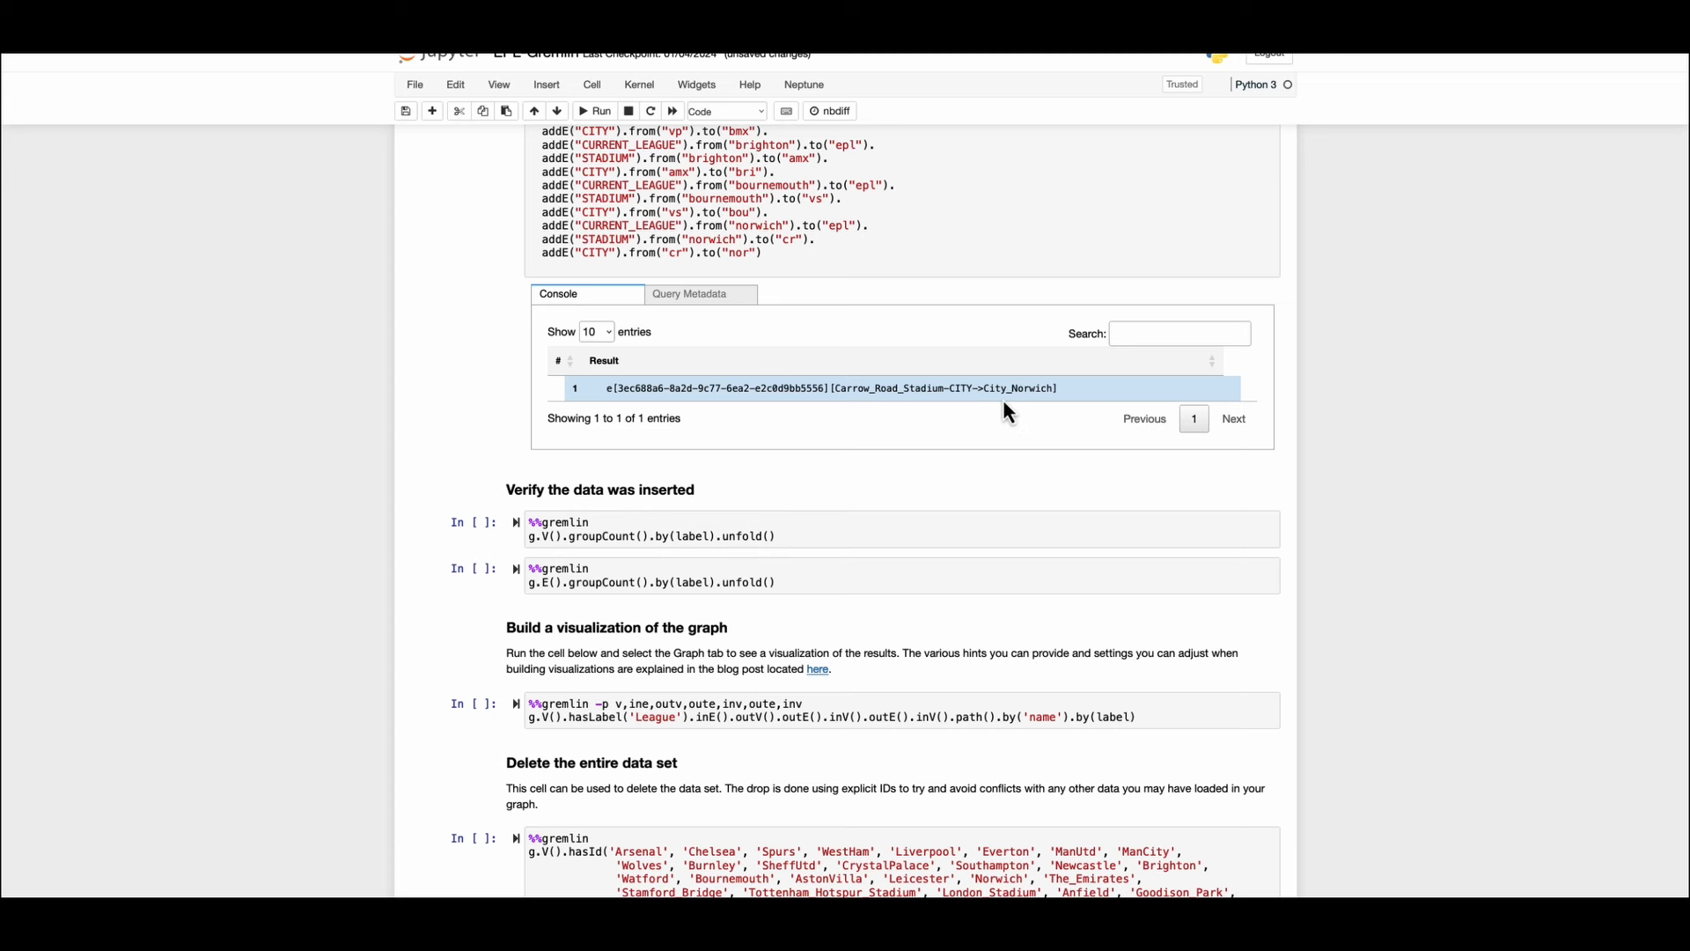
pyautogui.moveTo(965, 413)
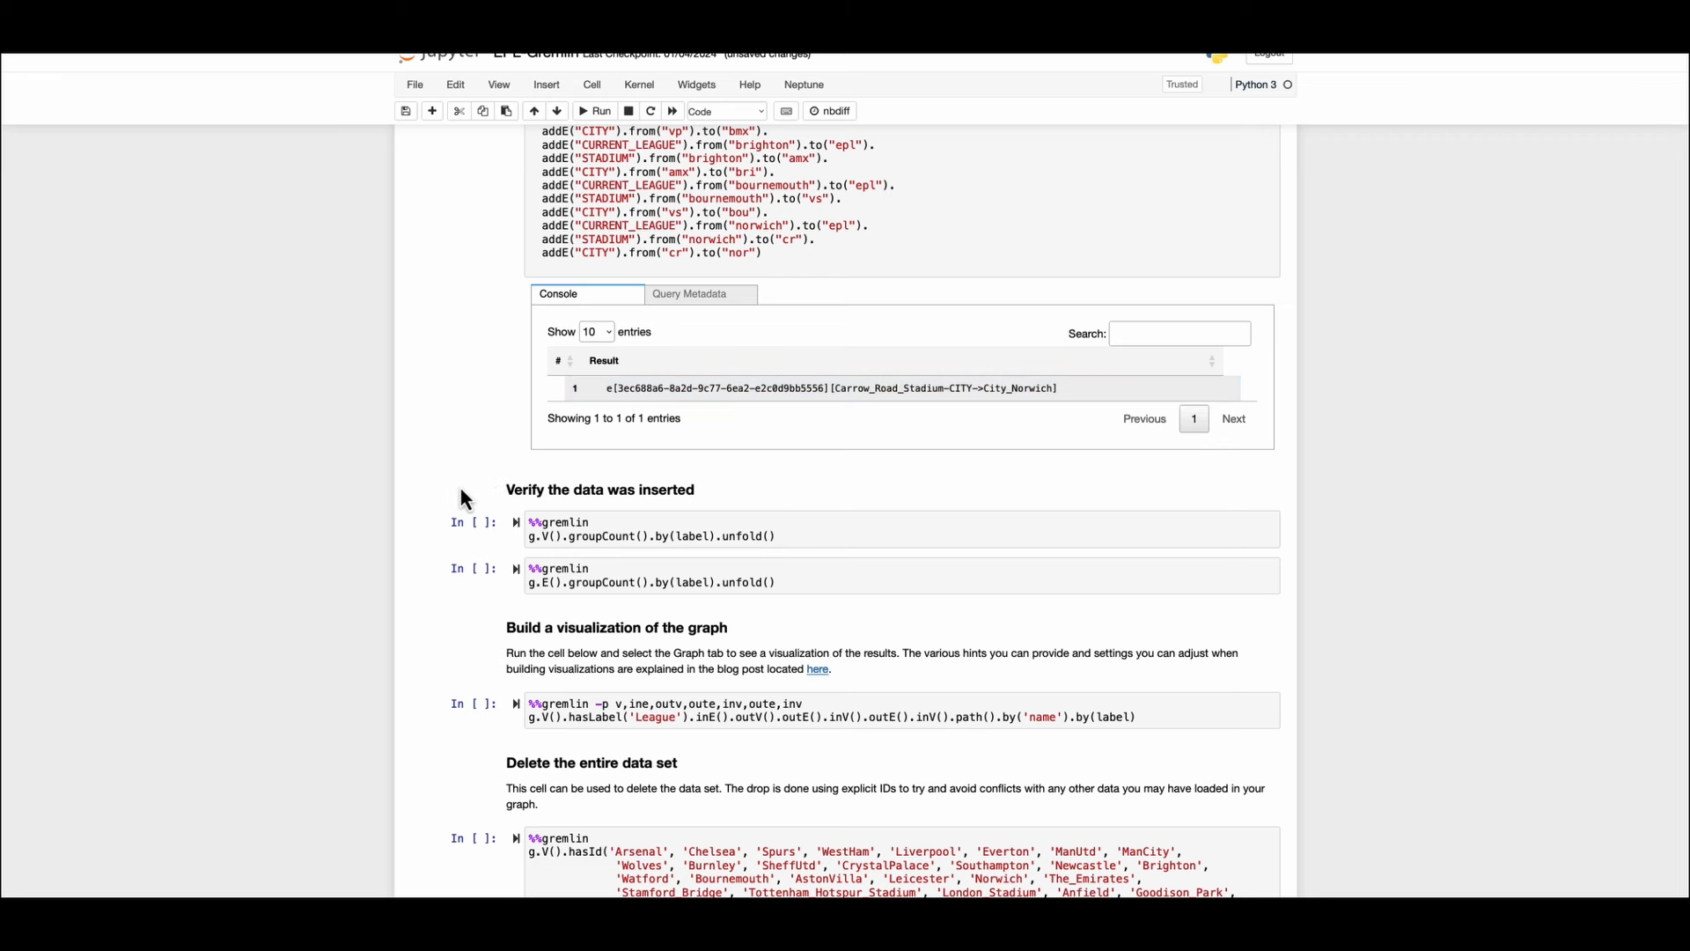
pyautogui.moveTo(467, 499)
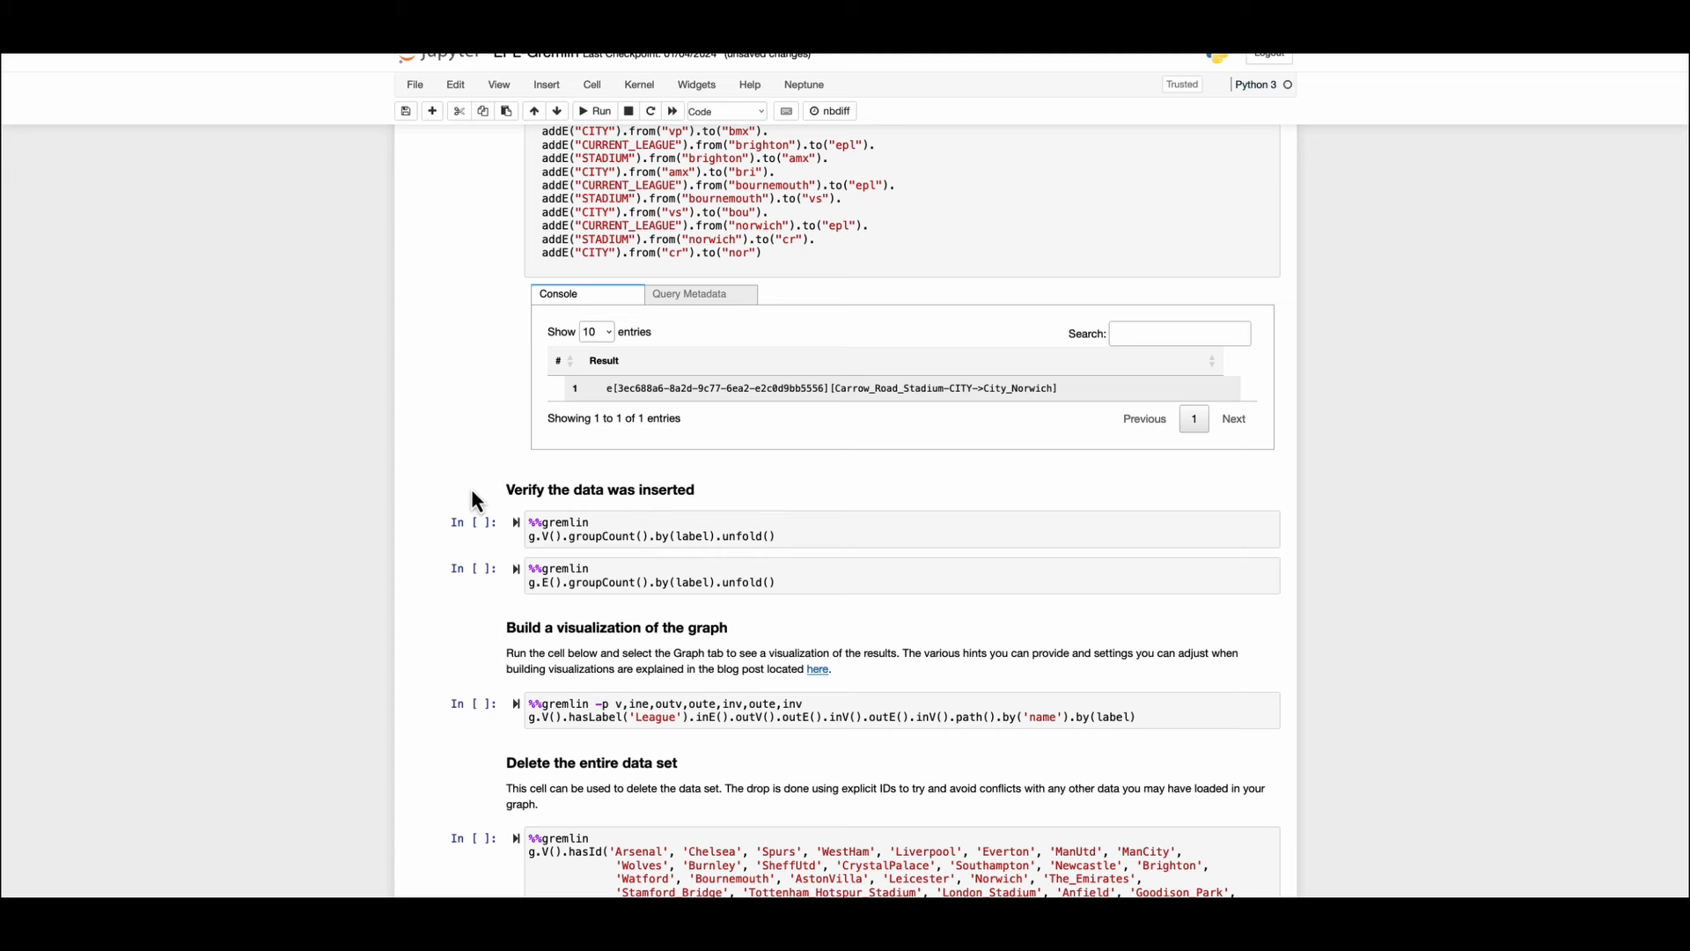
pyautogui.moveTo(539, 568)
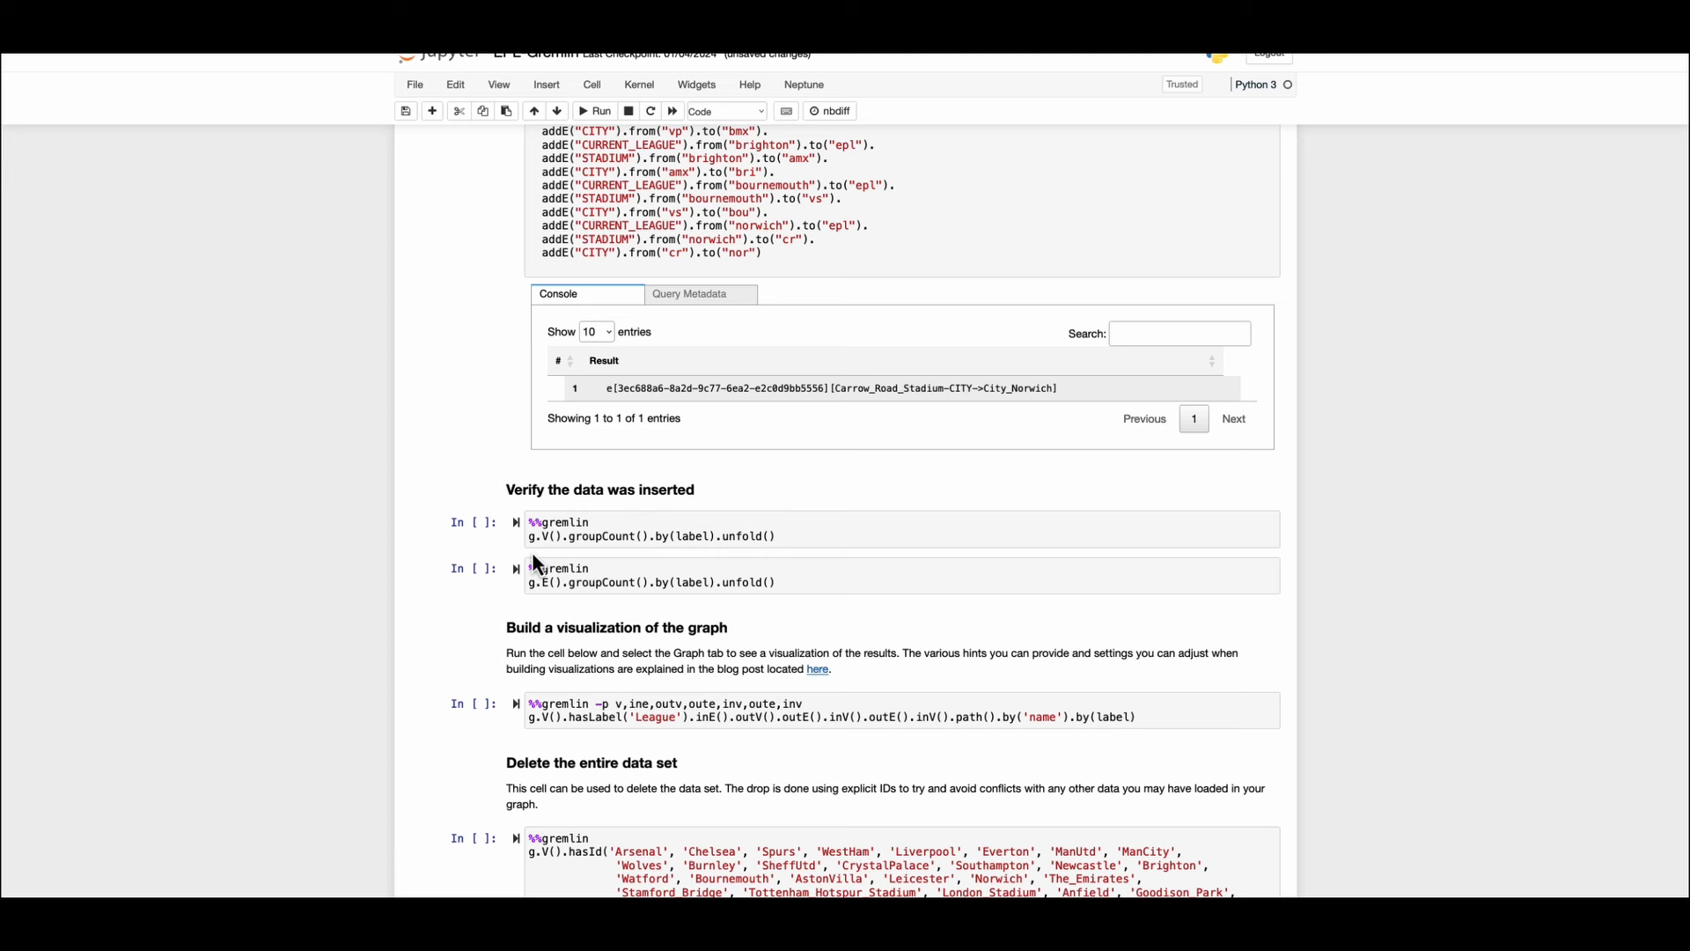
pyautogui.moveTo(605, 565)
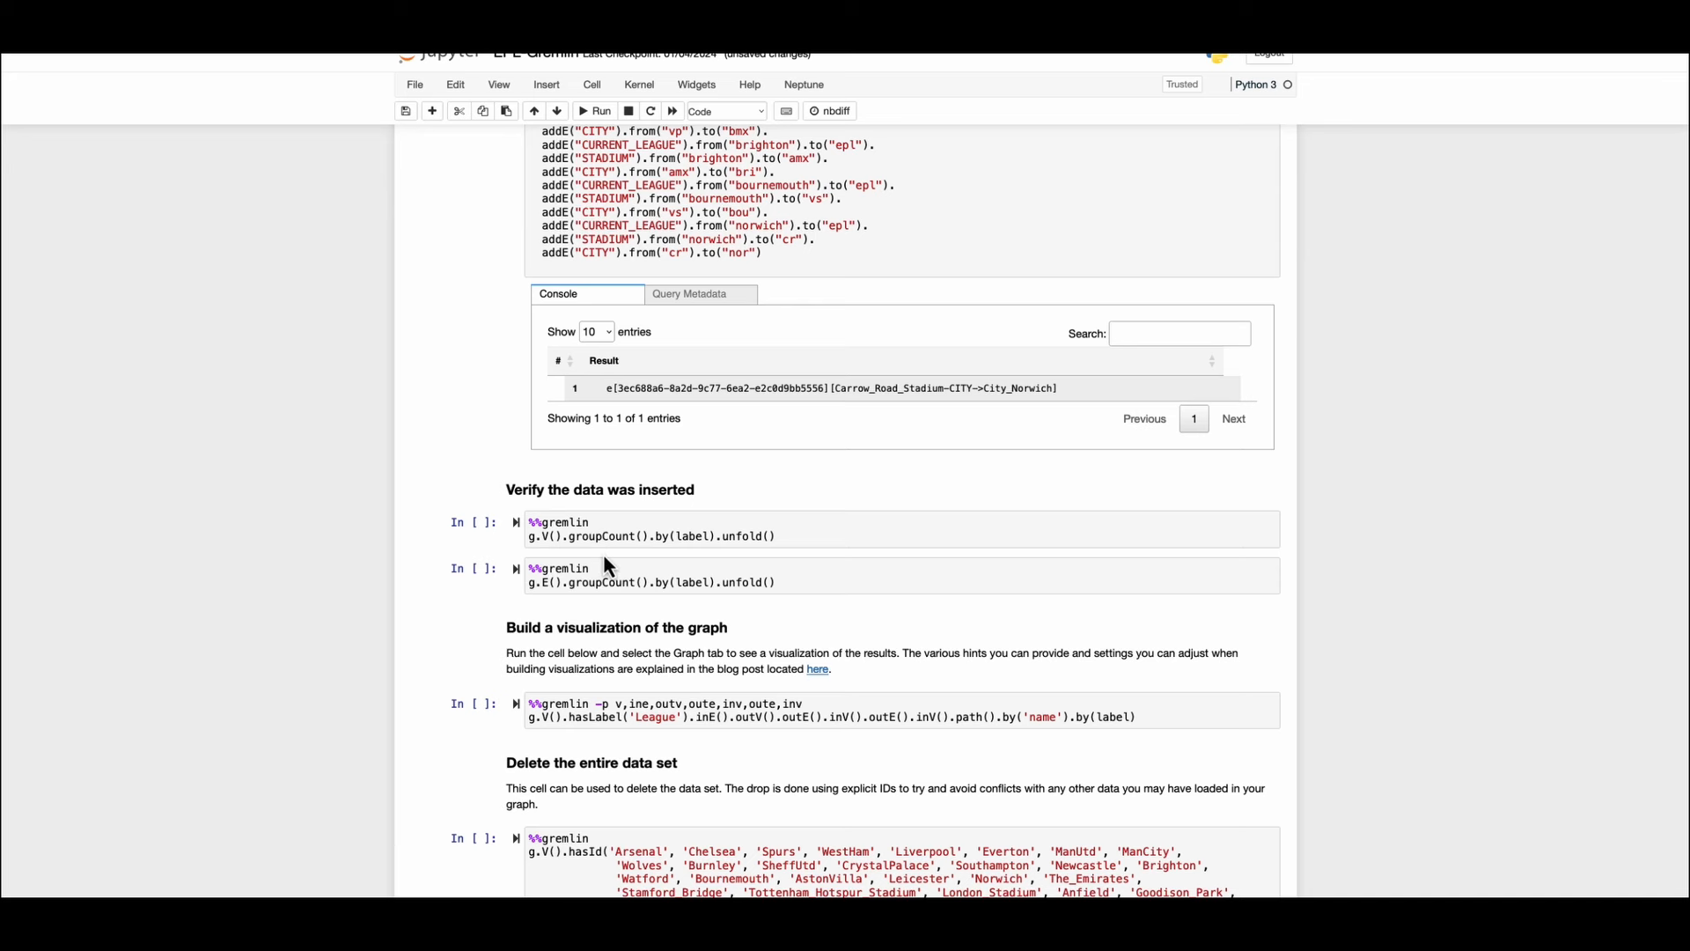
pyautogui.moveTo(667, 566)
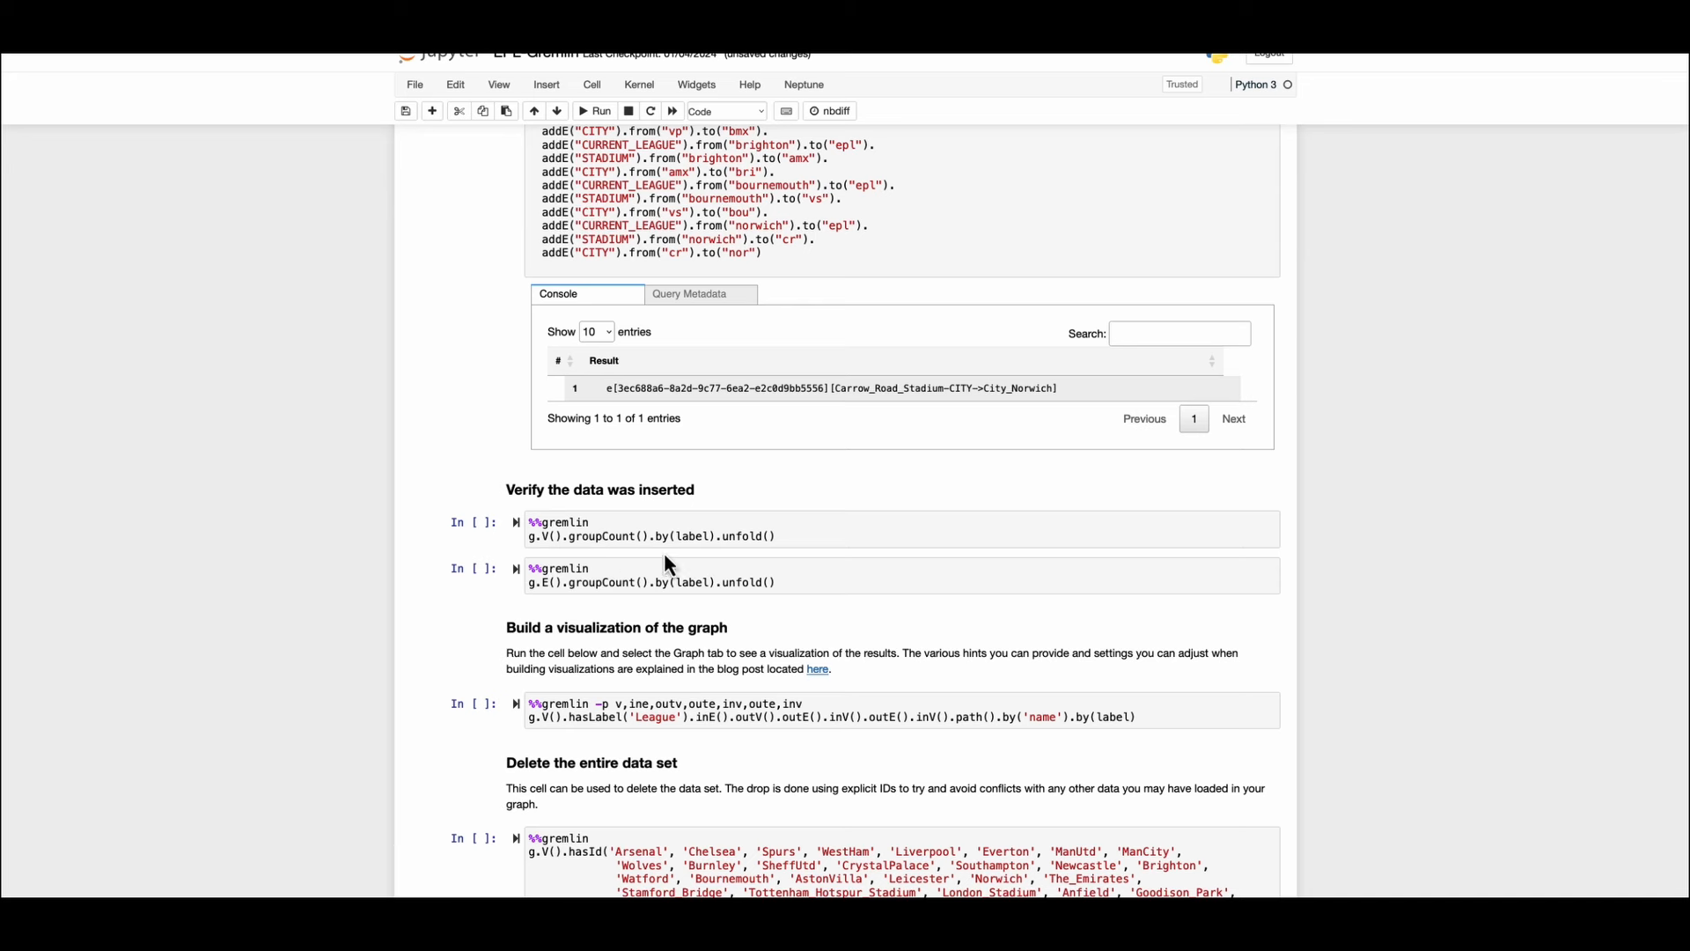
# Run the vertex and edge groupCount().by(label) queries: 20 teams, 20 stadiums, 14 cities, 1 league.
pyautogui.click(597, 110)
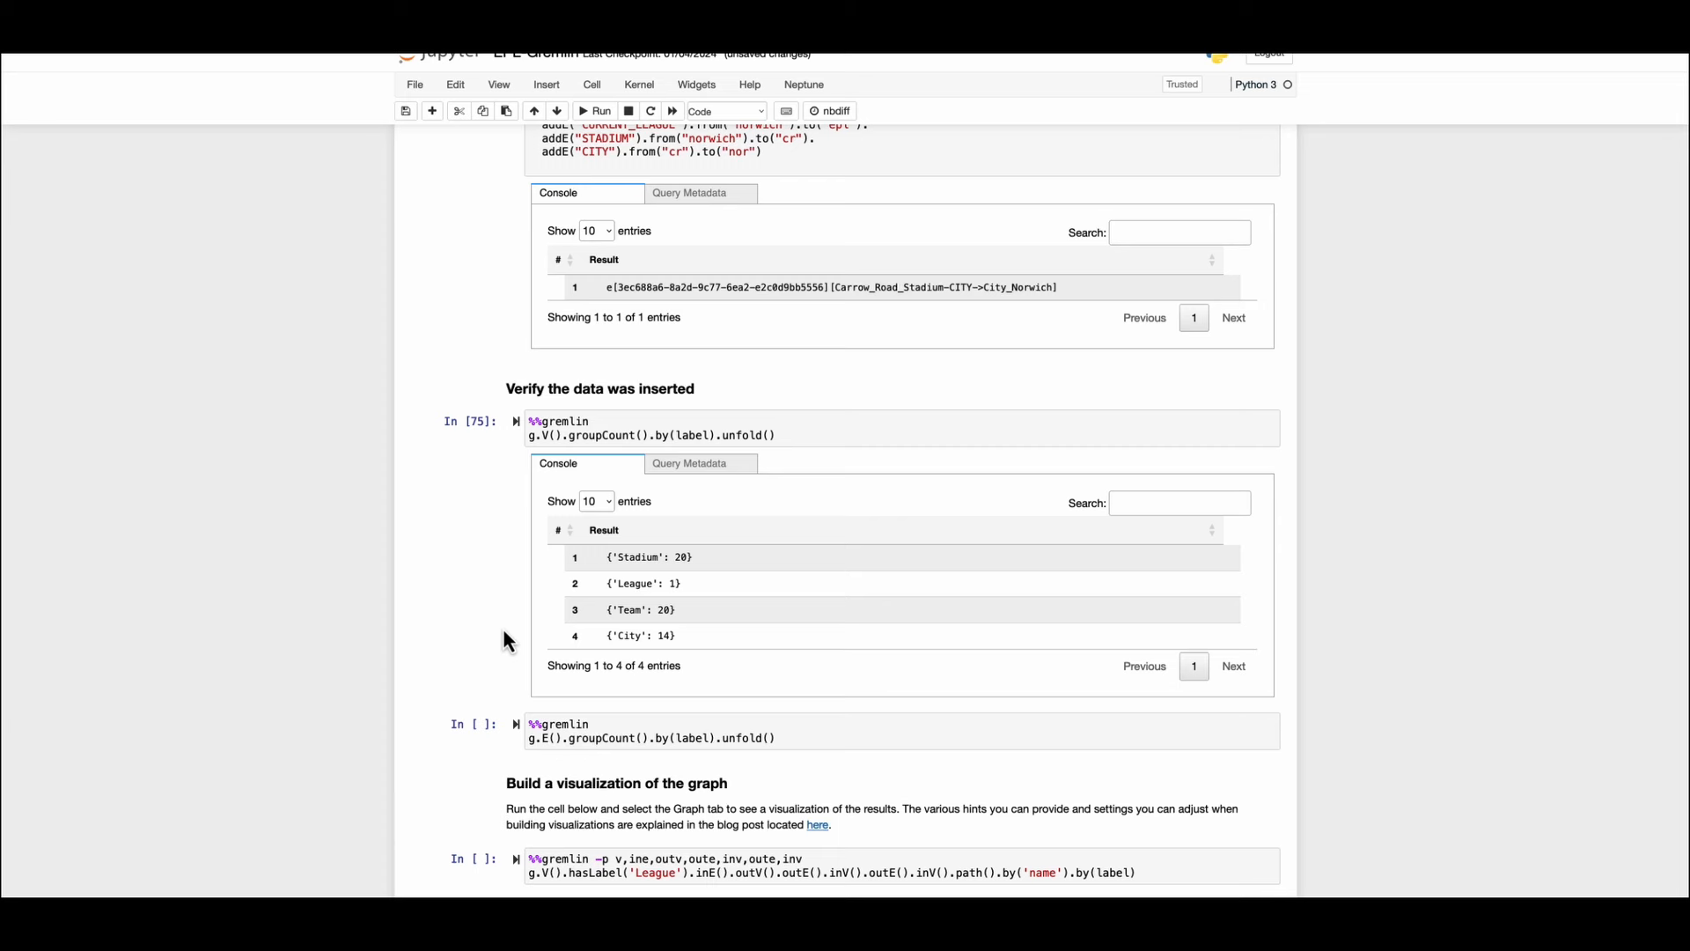
pyautogui.scroll(-3)
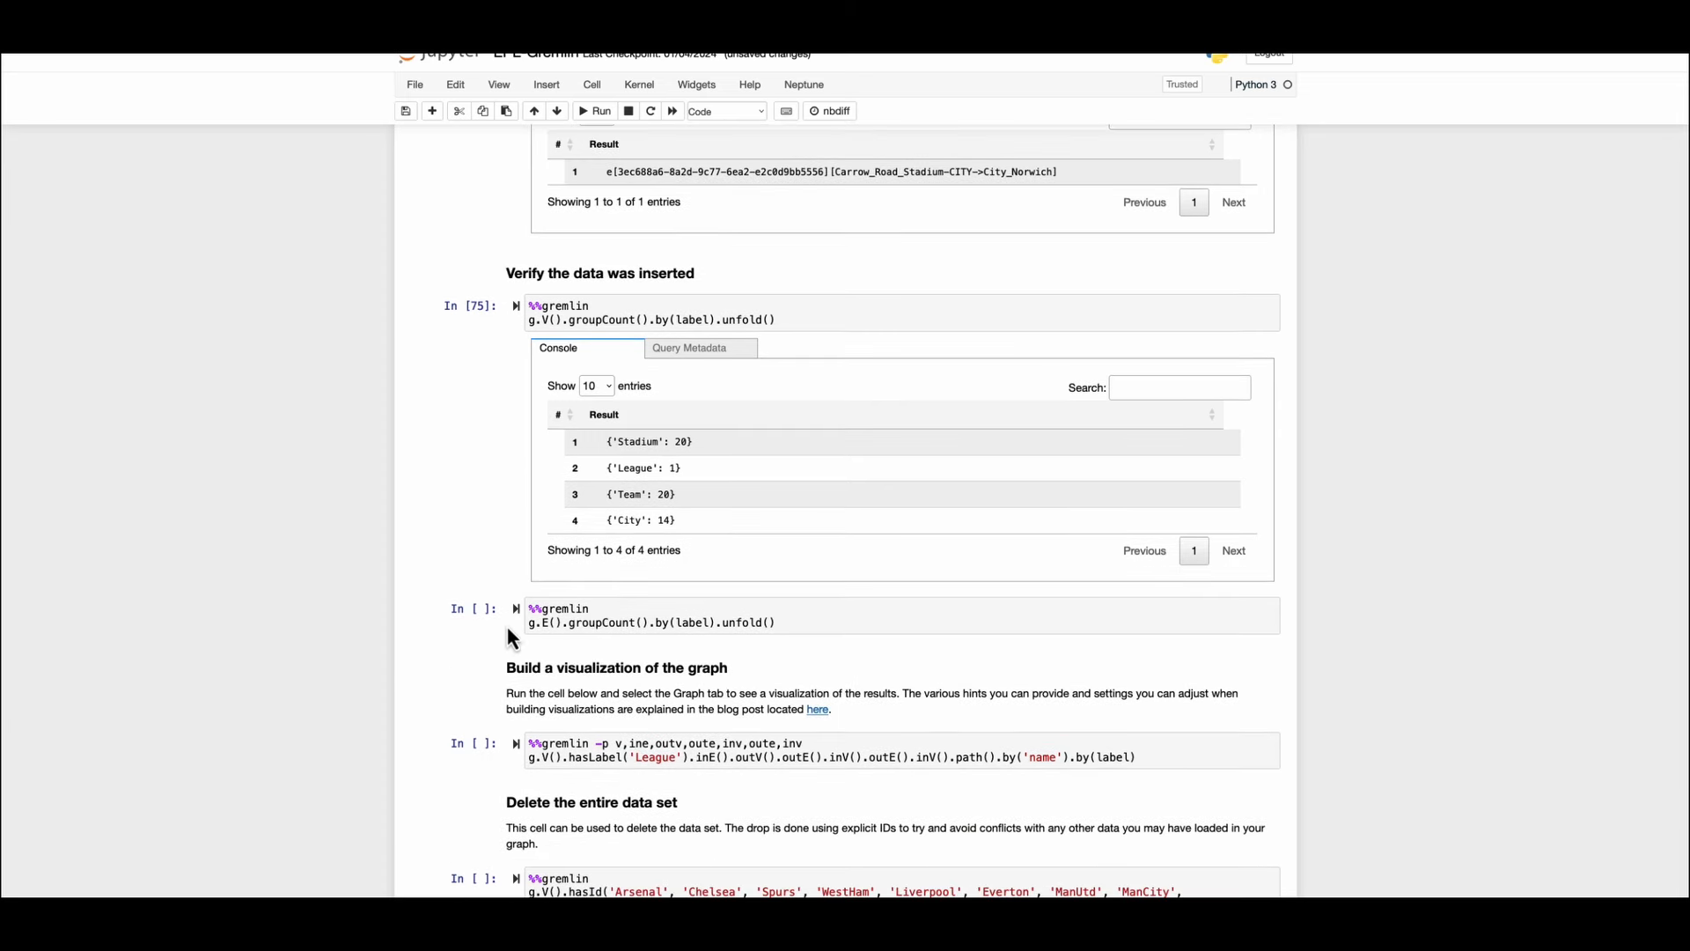
pyautogui.click(582, 110)
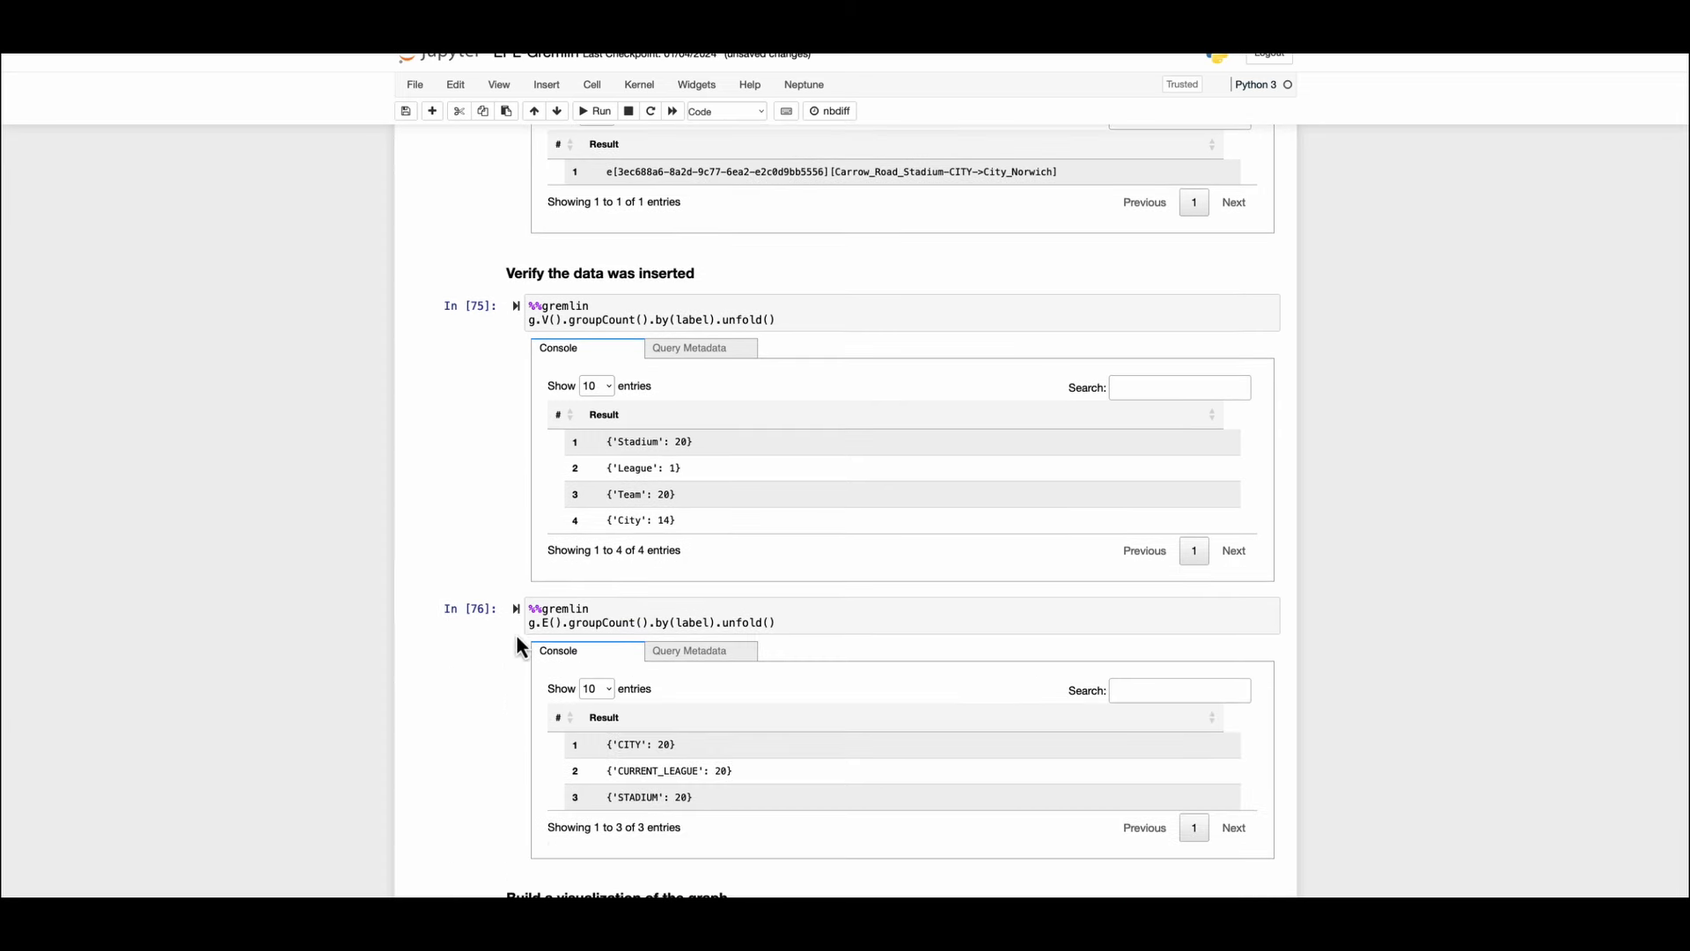
pyautogui.scroll(-3)
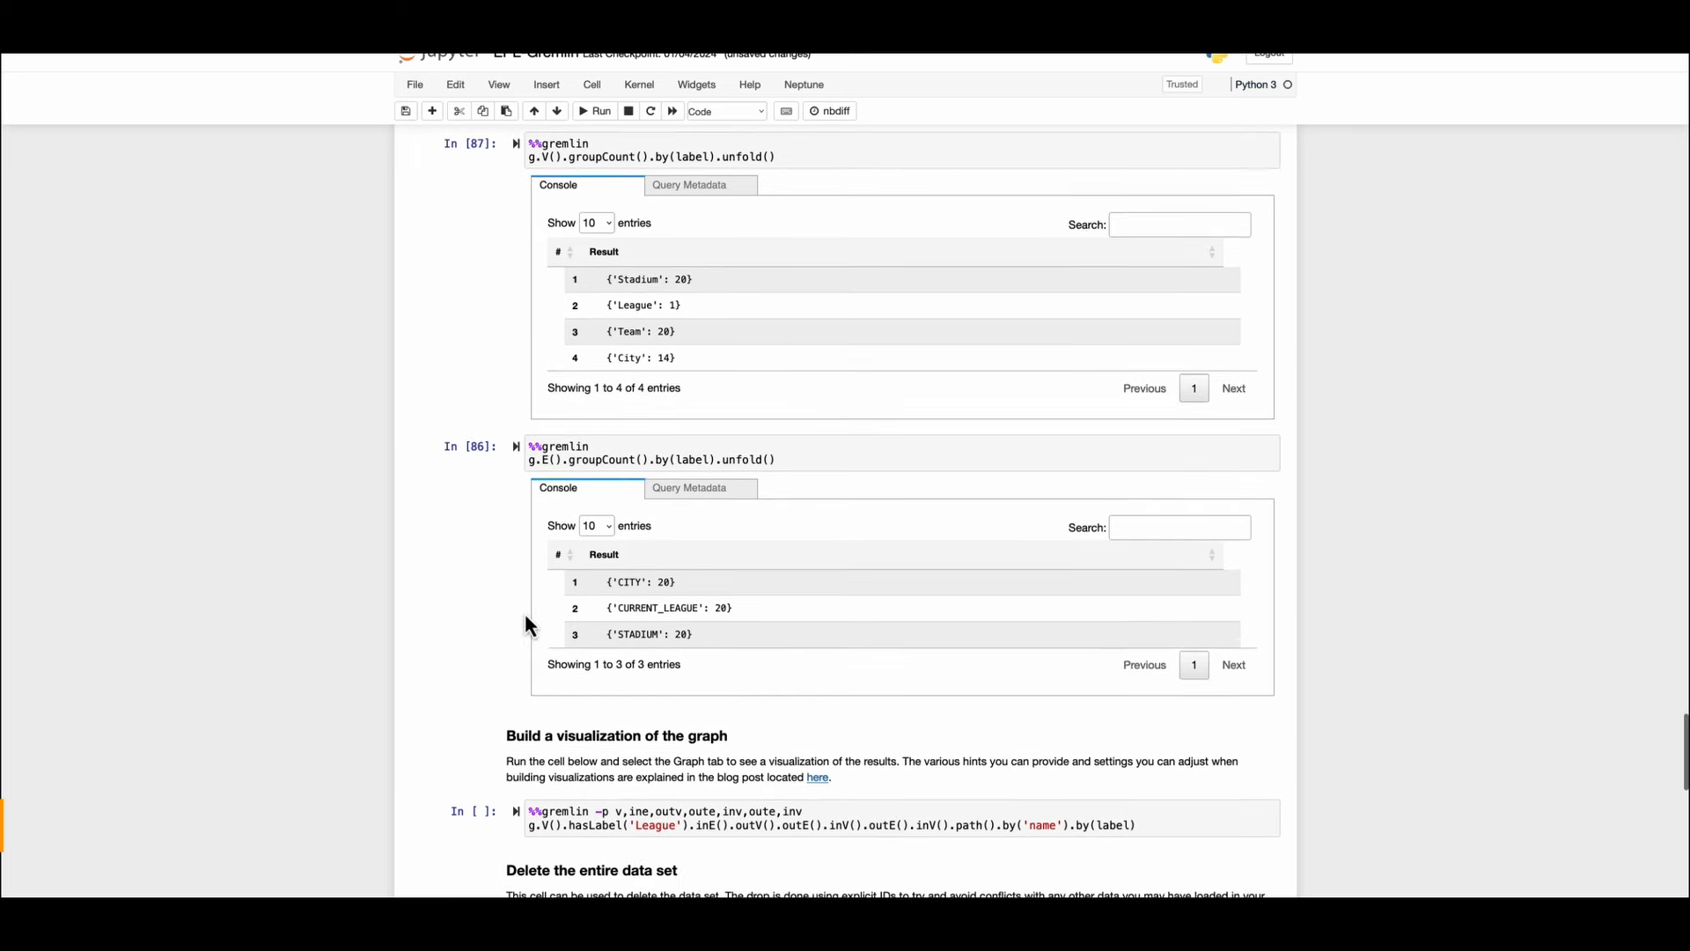
pyautogui.scroll(-3)
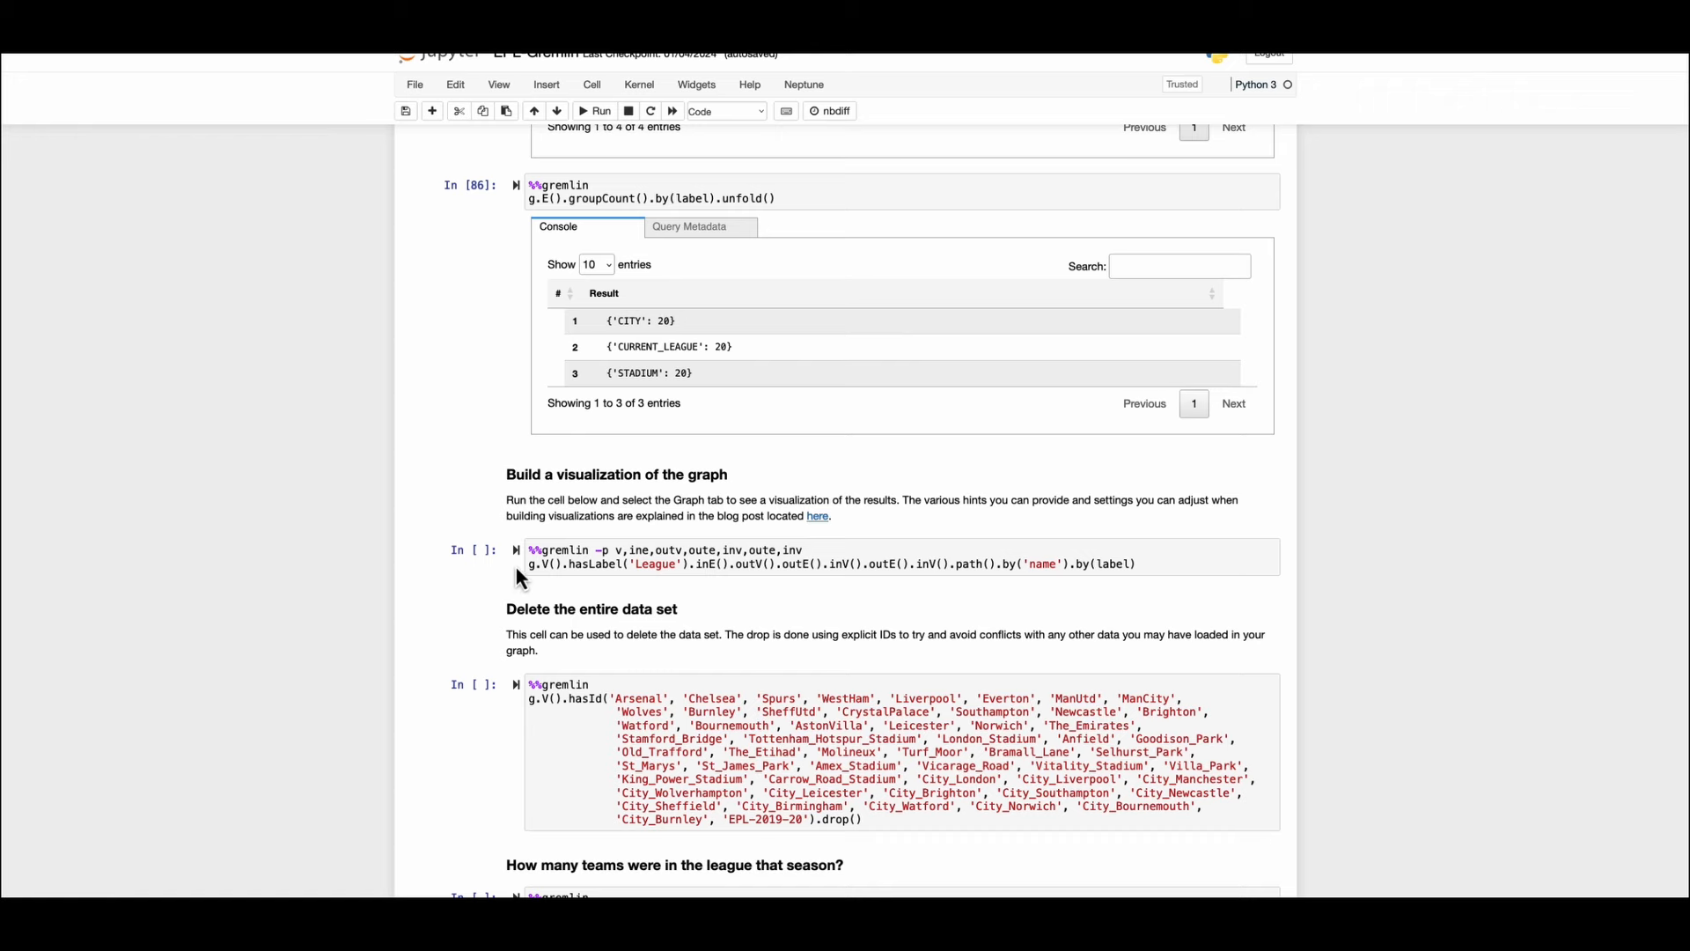
# Run the league visualization query and inspect the English Premier League node in the Graph tab.
pyautogui.click(600, 110)
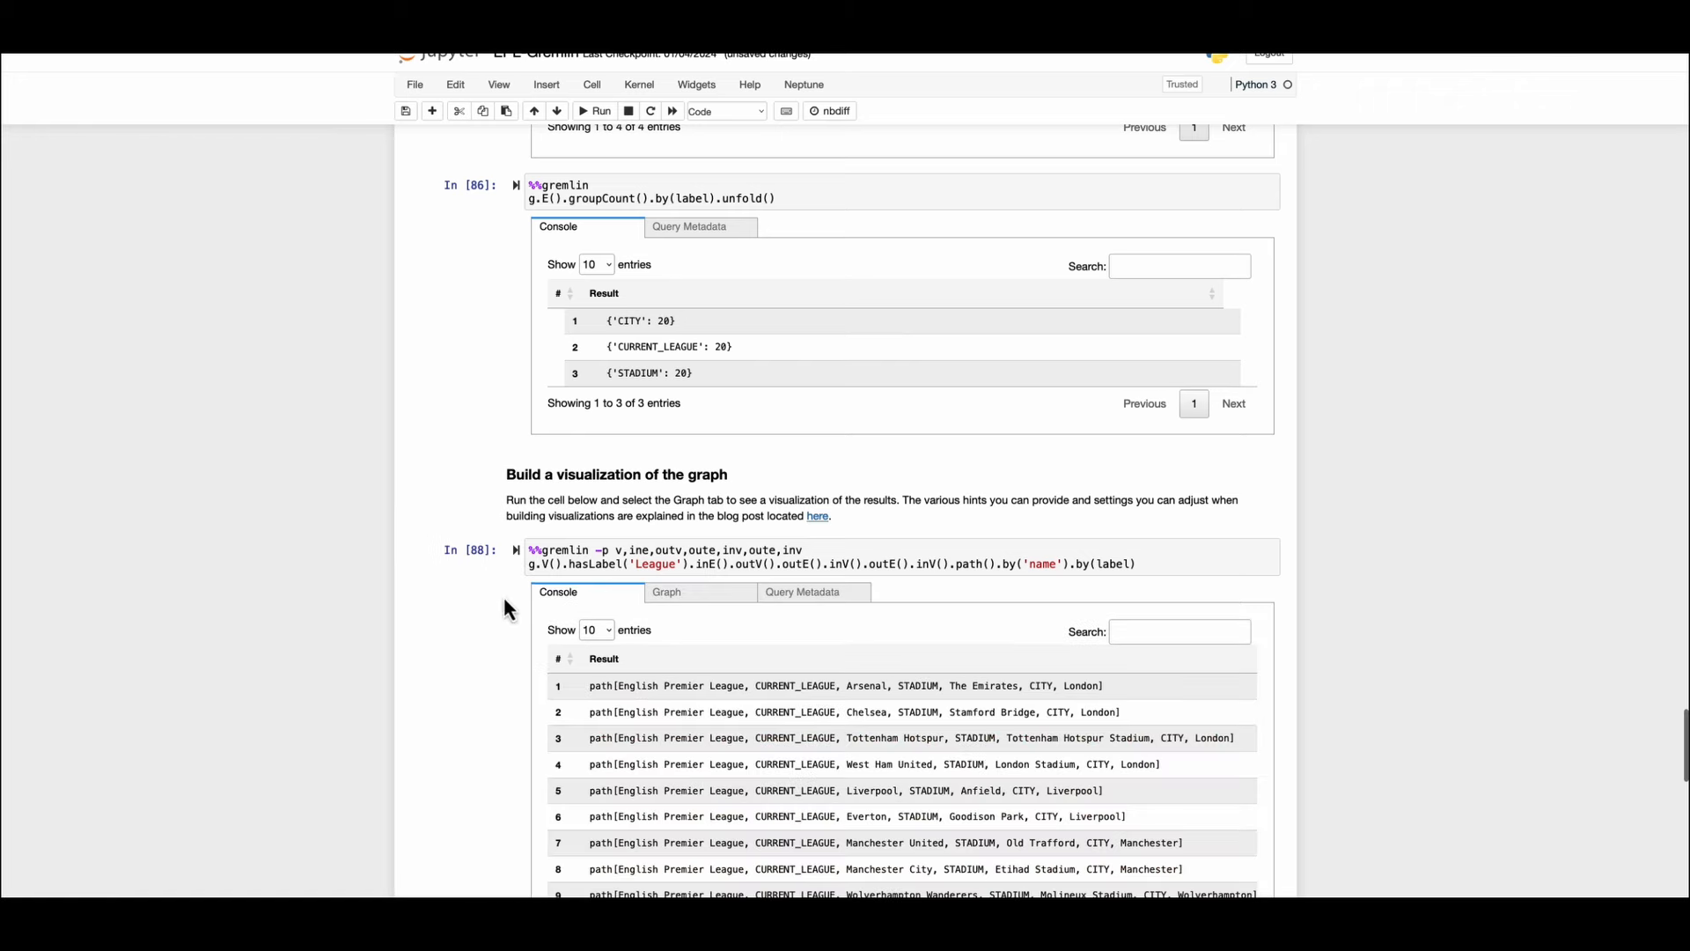
pyautogui.scroll(-3)
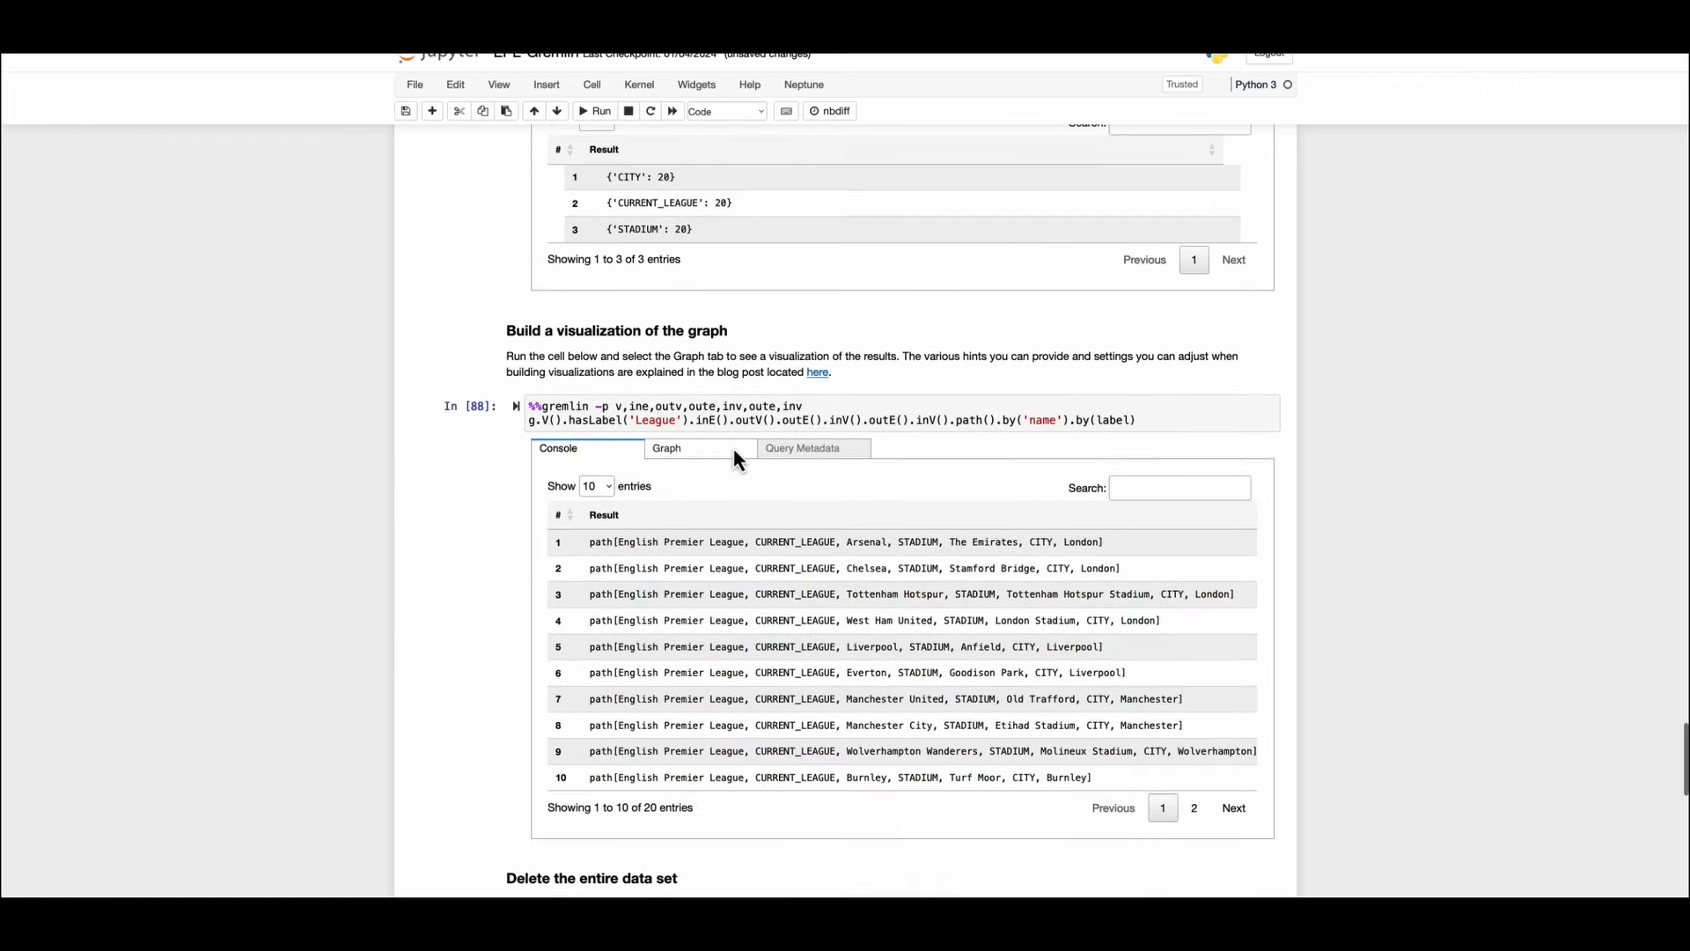
pyautogui.click(666, 447)
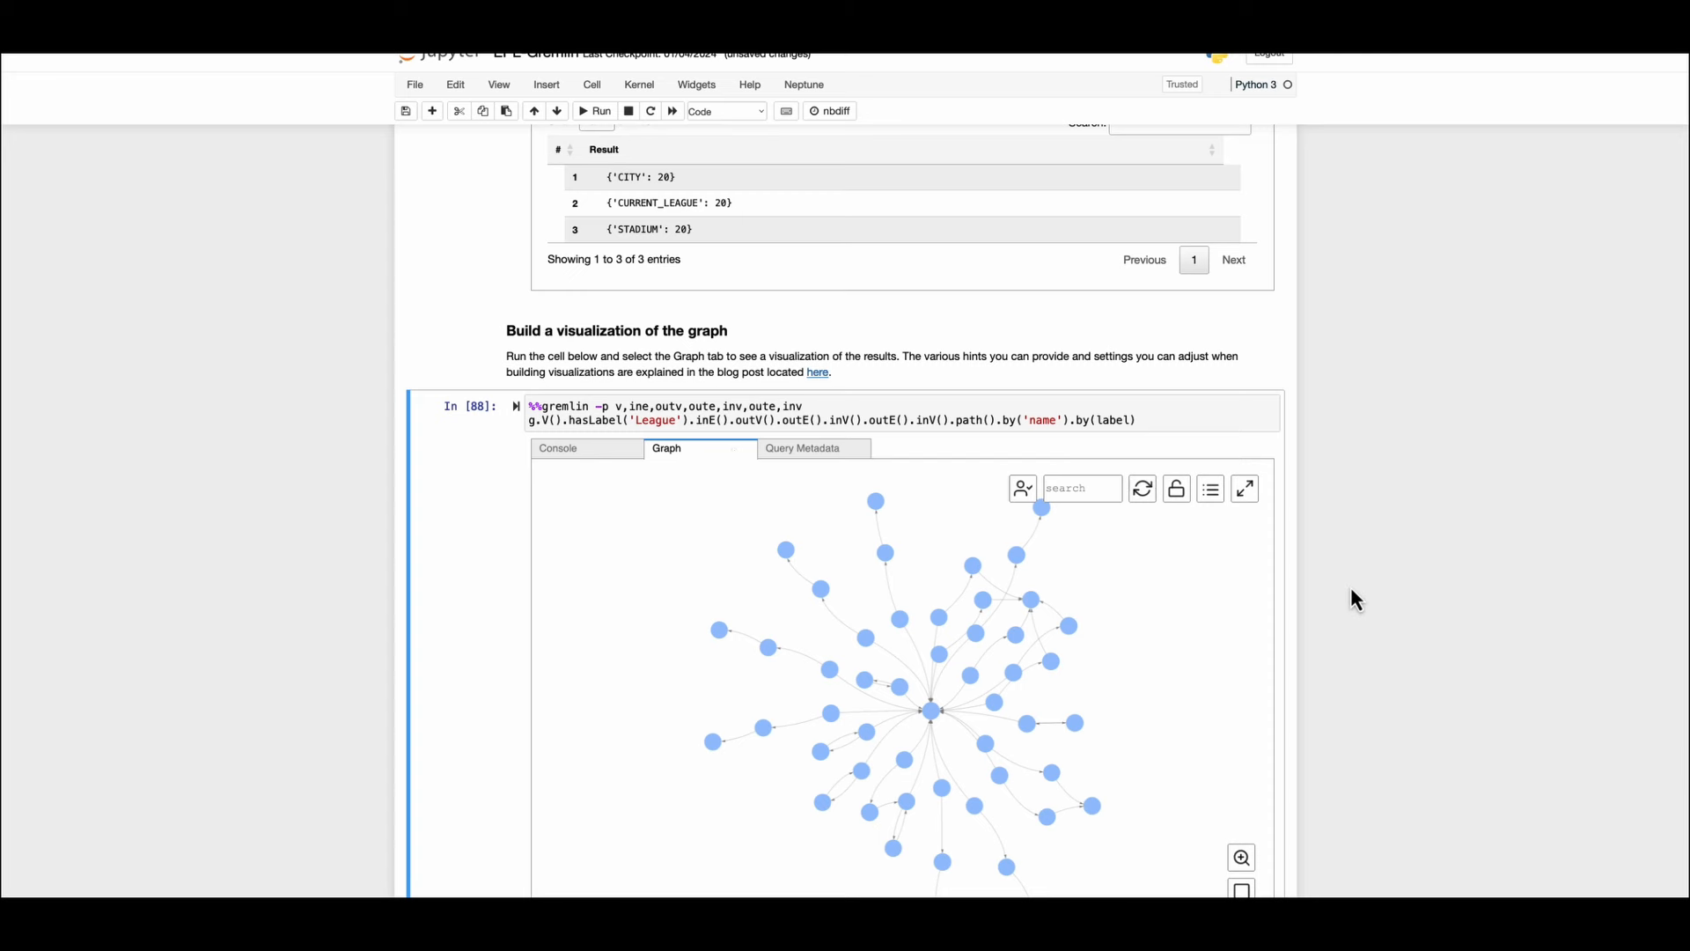
pyautogui.scroll(-3)
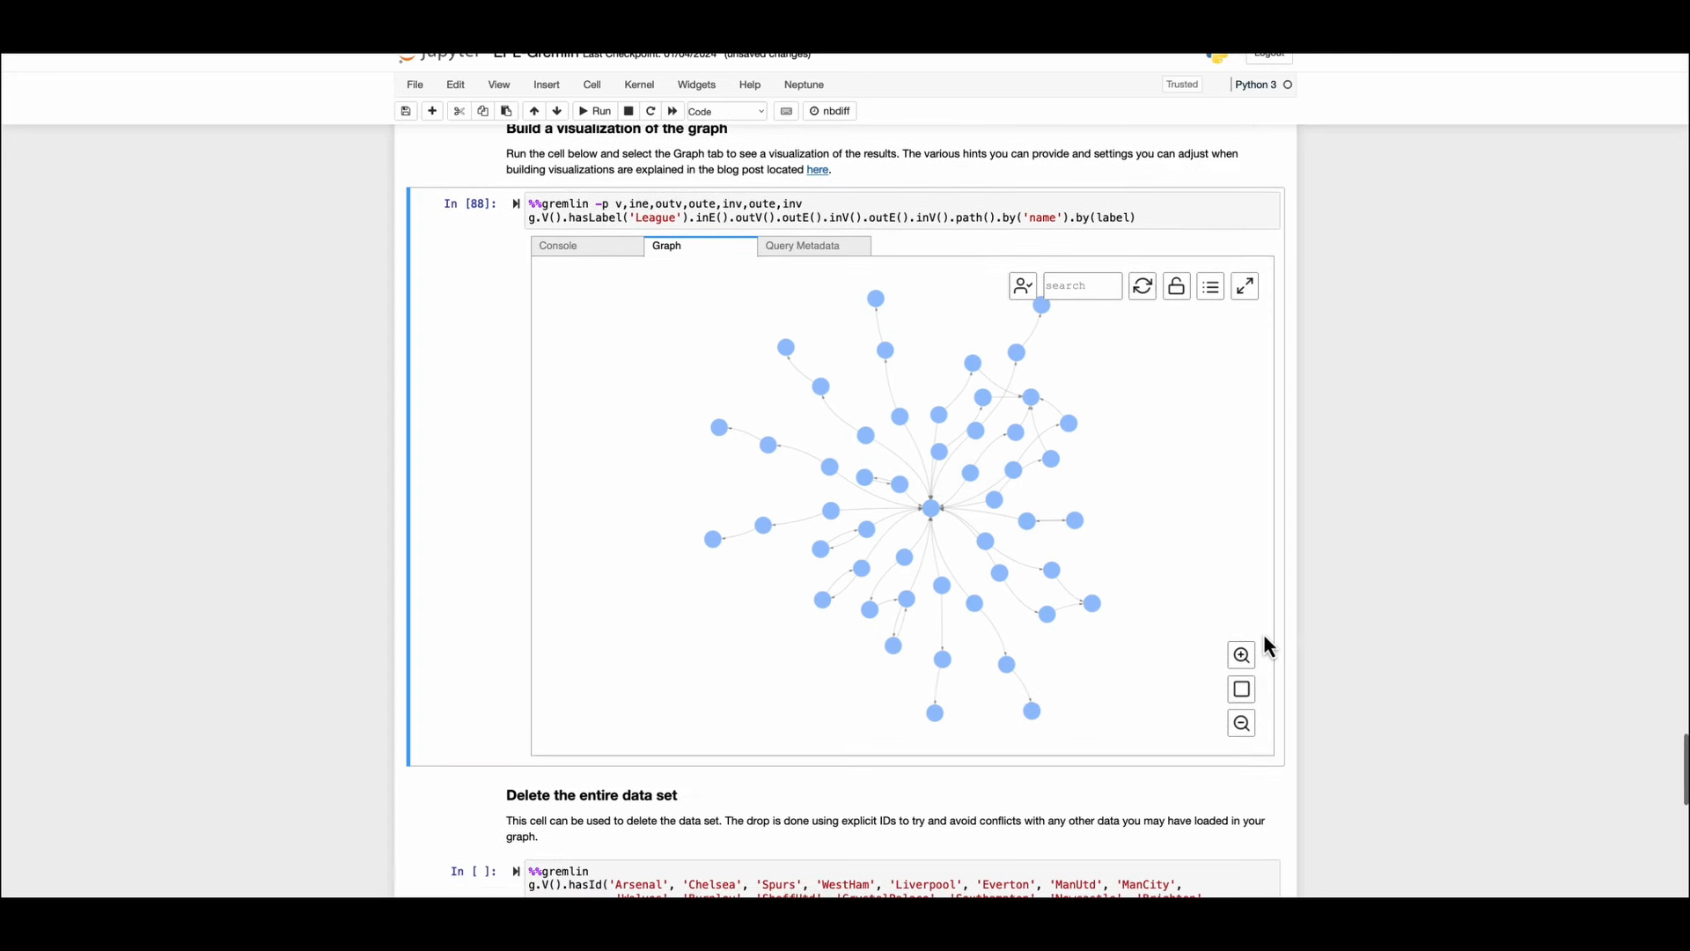
pyautogui.click(1241, 654)
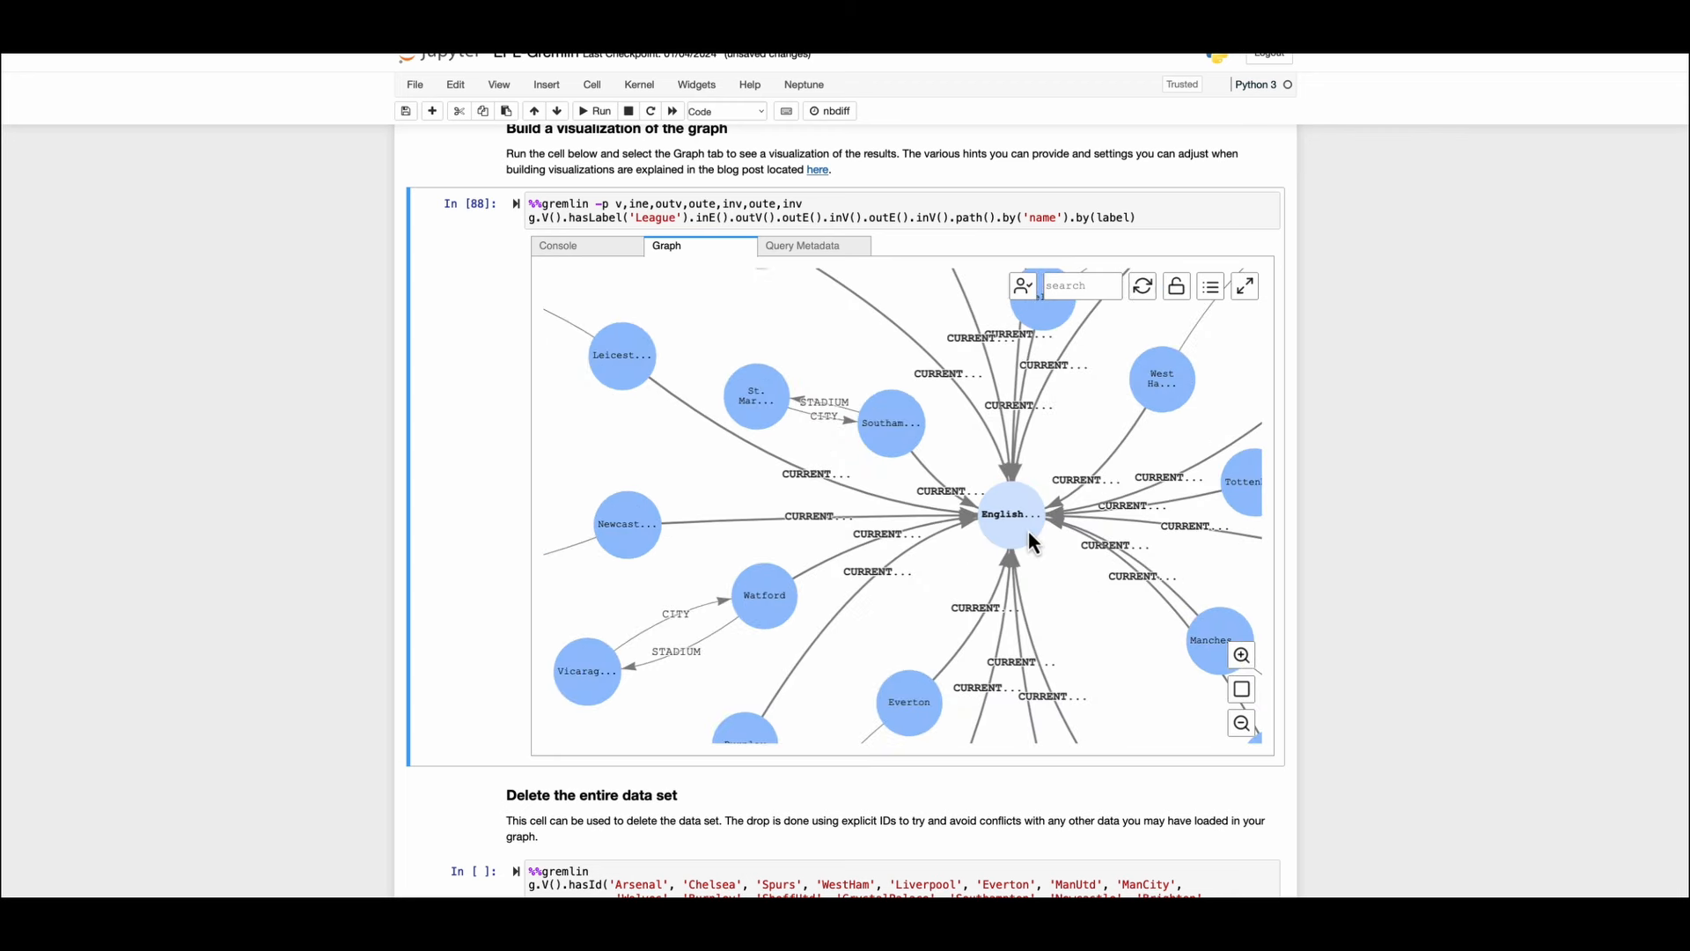
pyautogui.click(1010, 514)
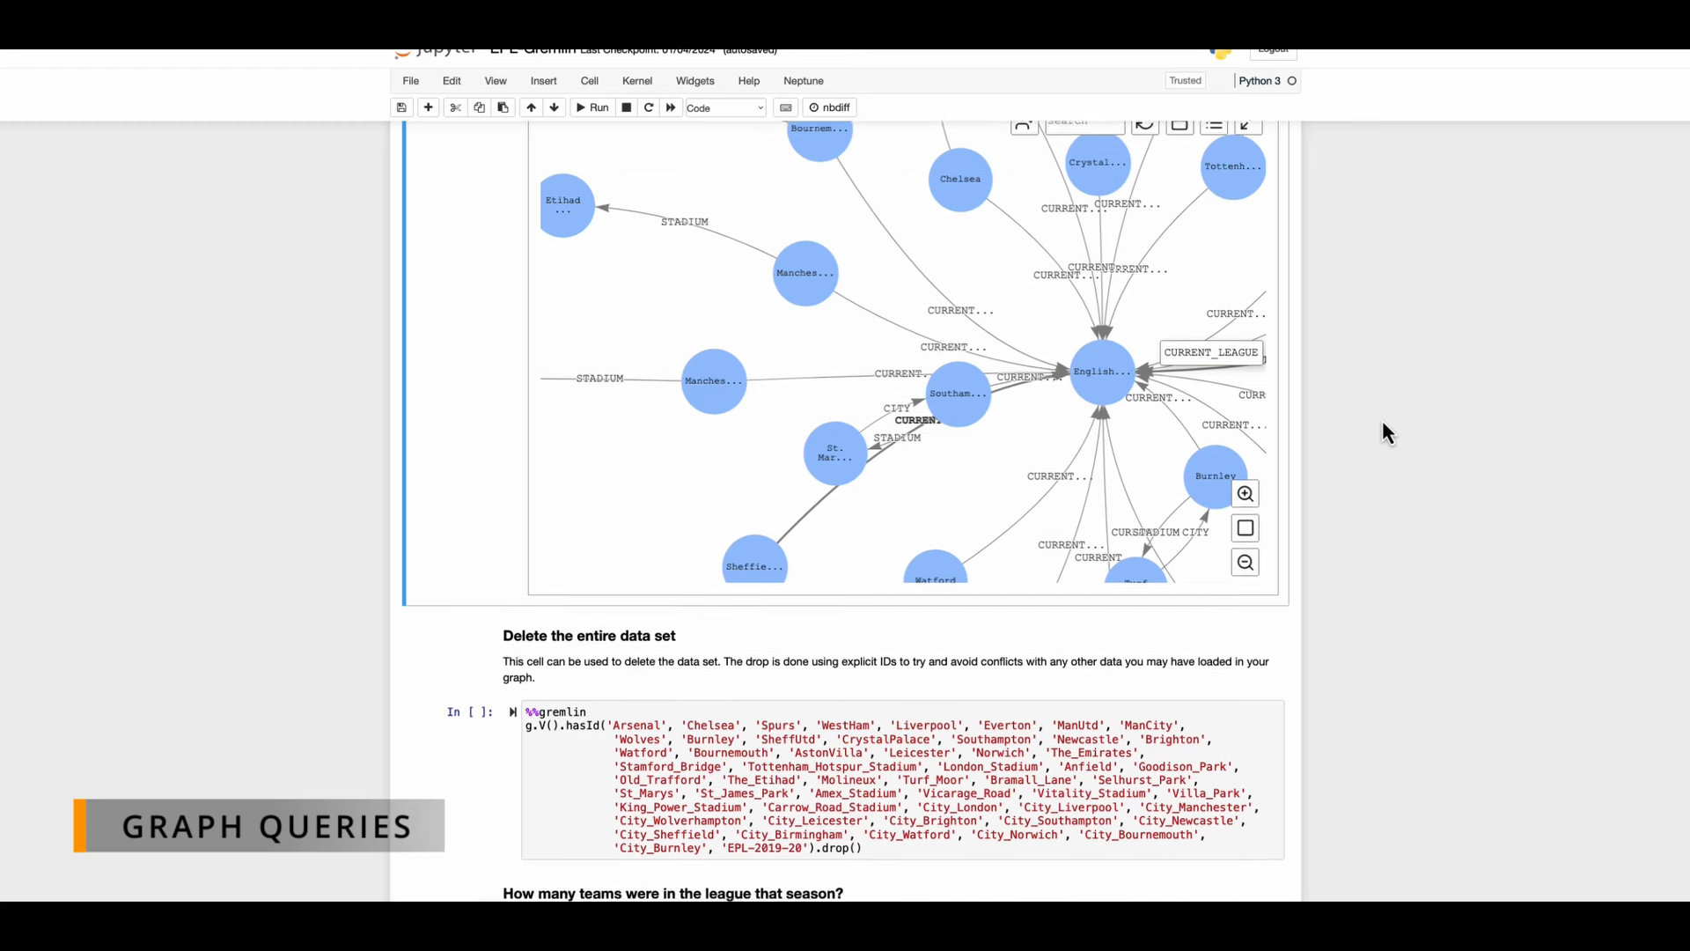
# Run the hasLabel('Team').count() and in('CURRENT_LEAGUE').count() queries, both returning 20.
pyautogui.scroll(-3)
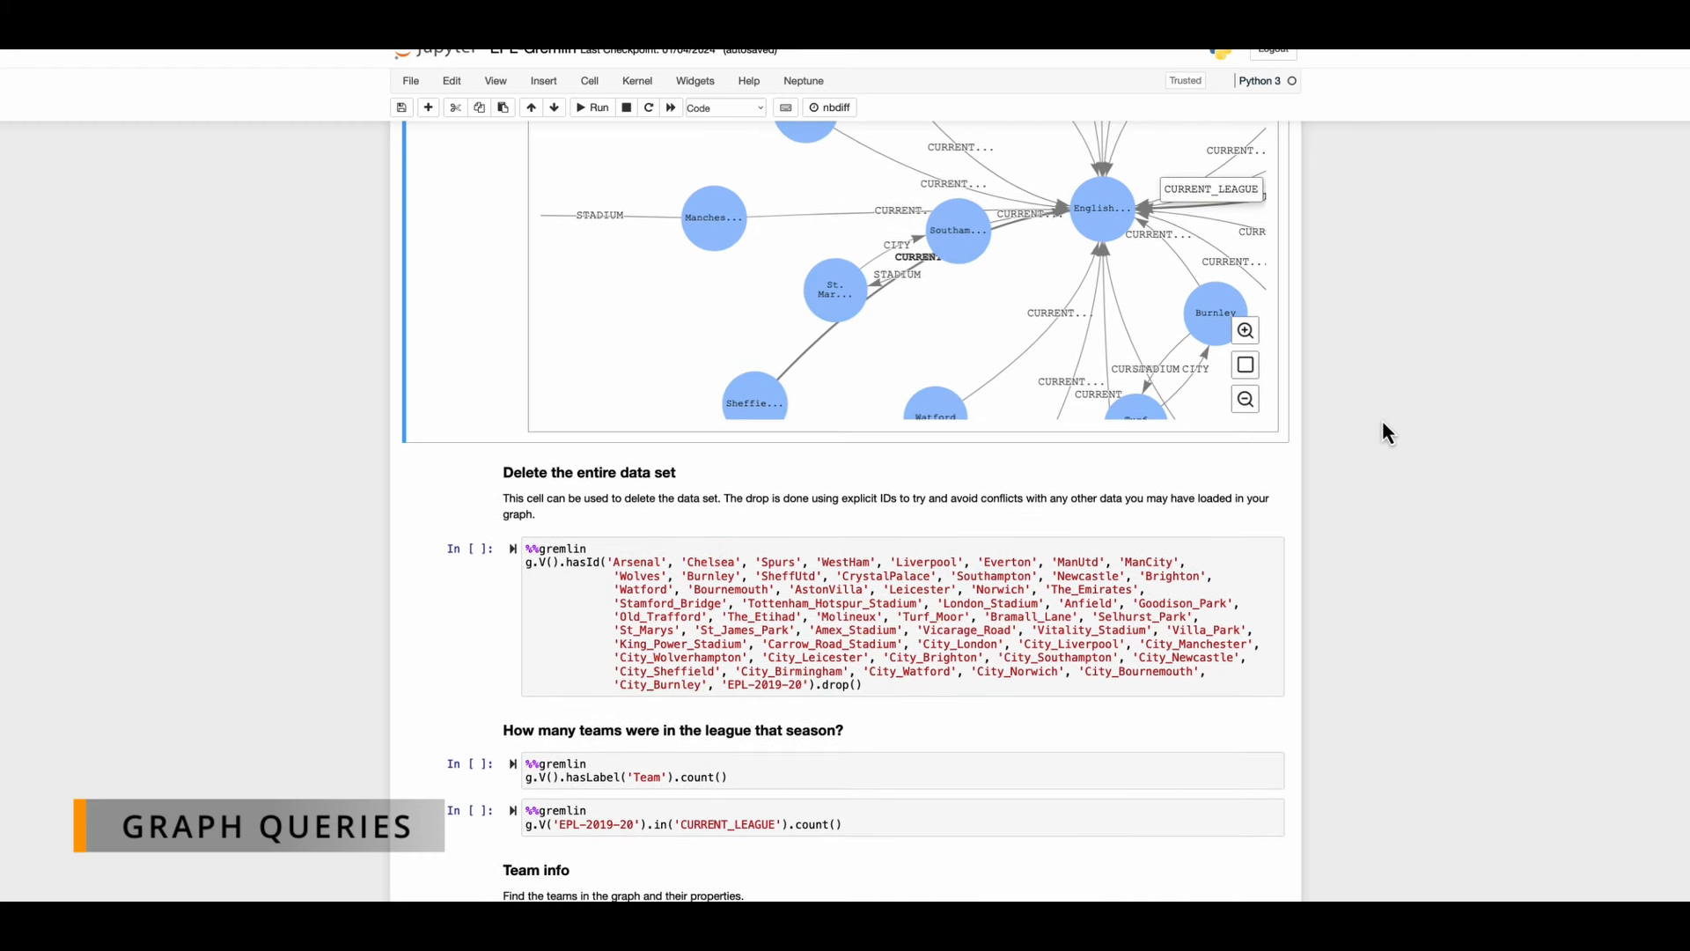
pyautogui.scroll(-3)
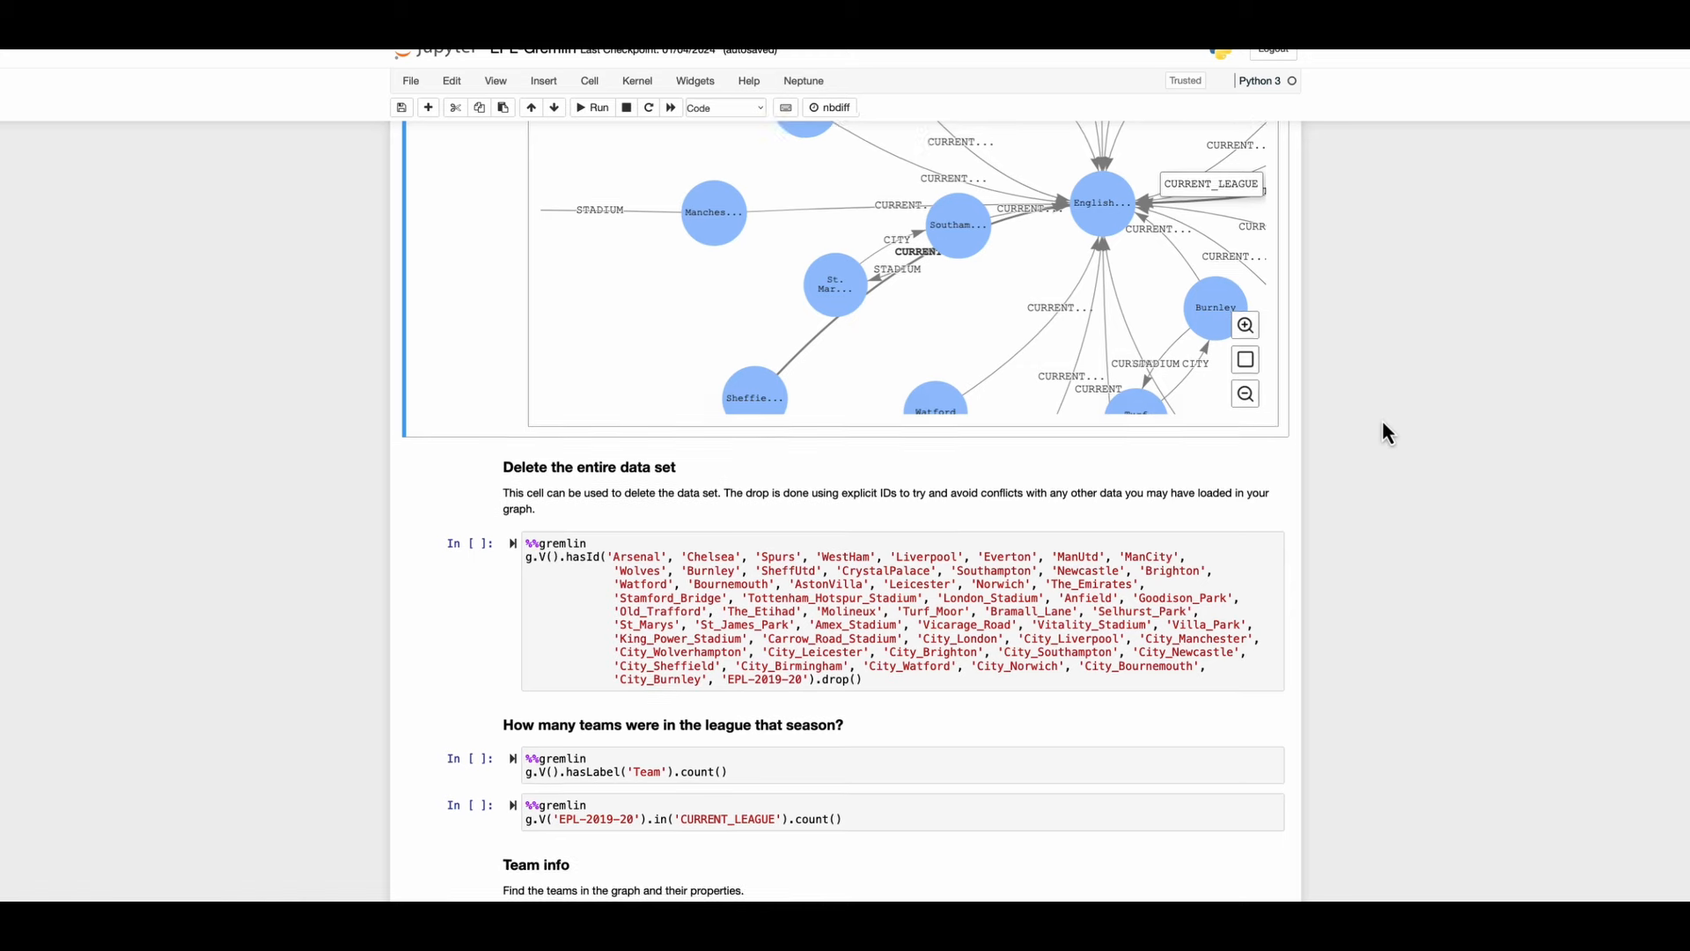
pyautogui.scroll(-3)
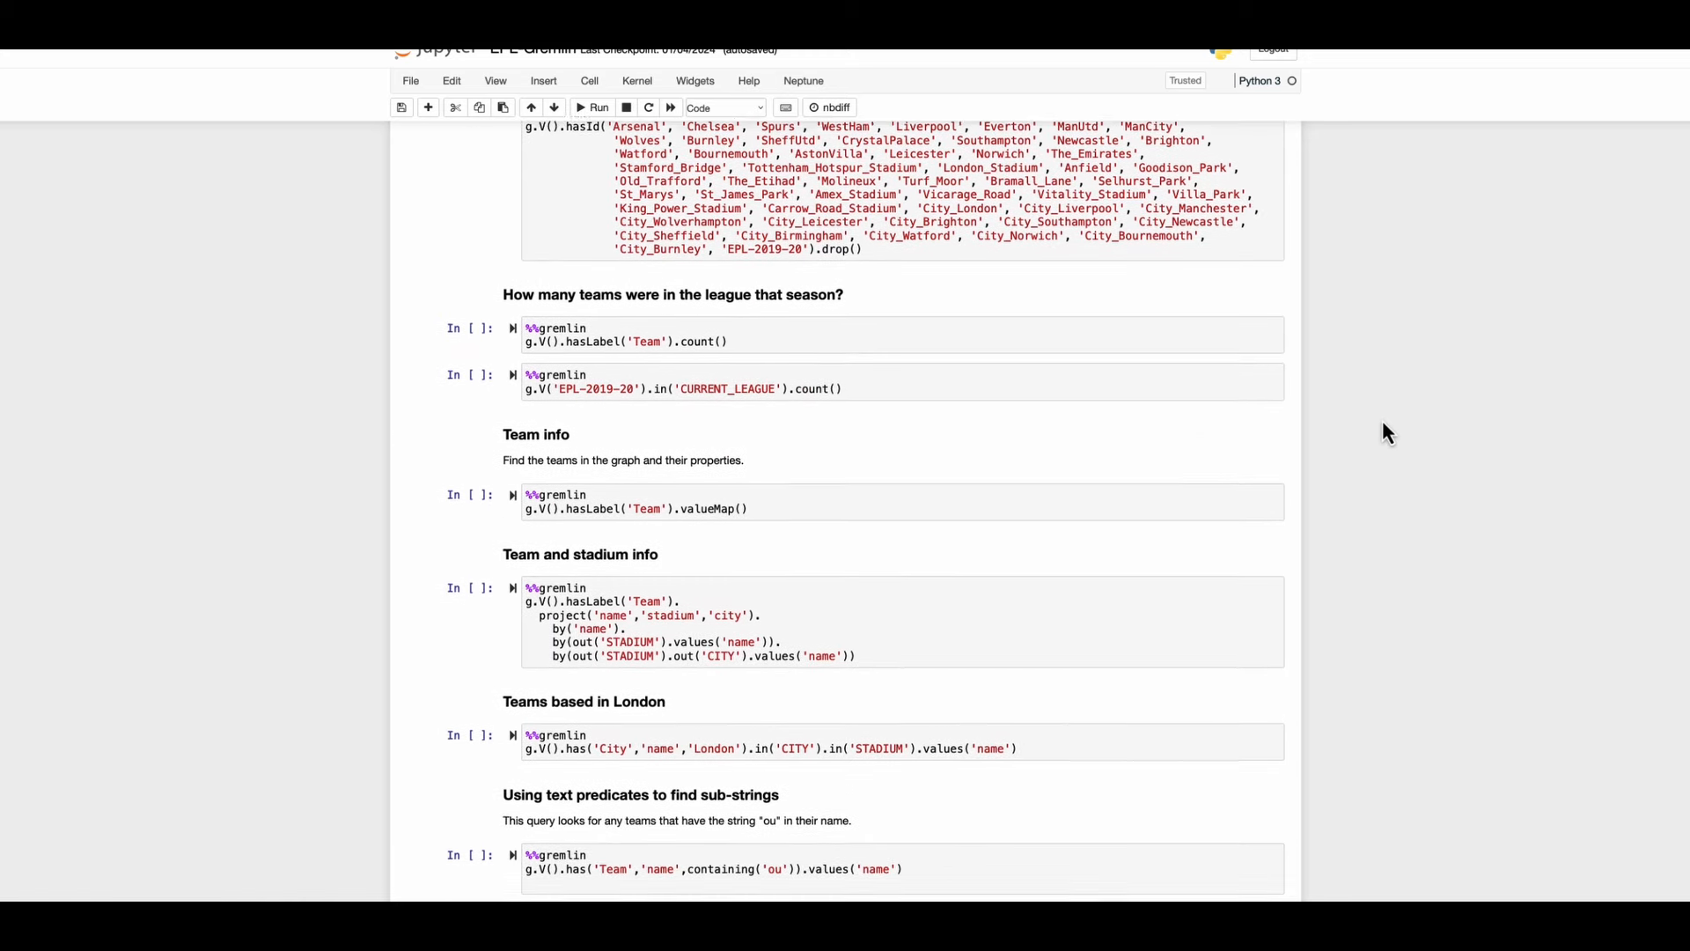
pyautogui.scroll(-3)
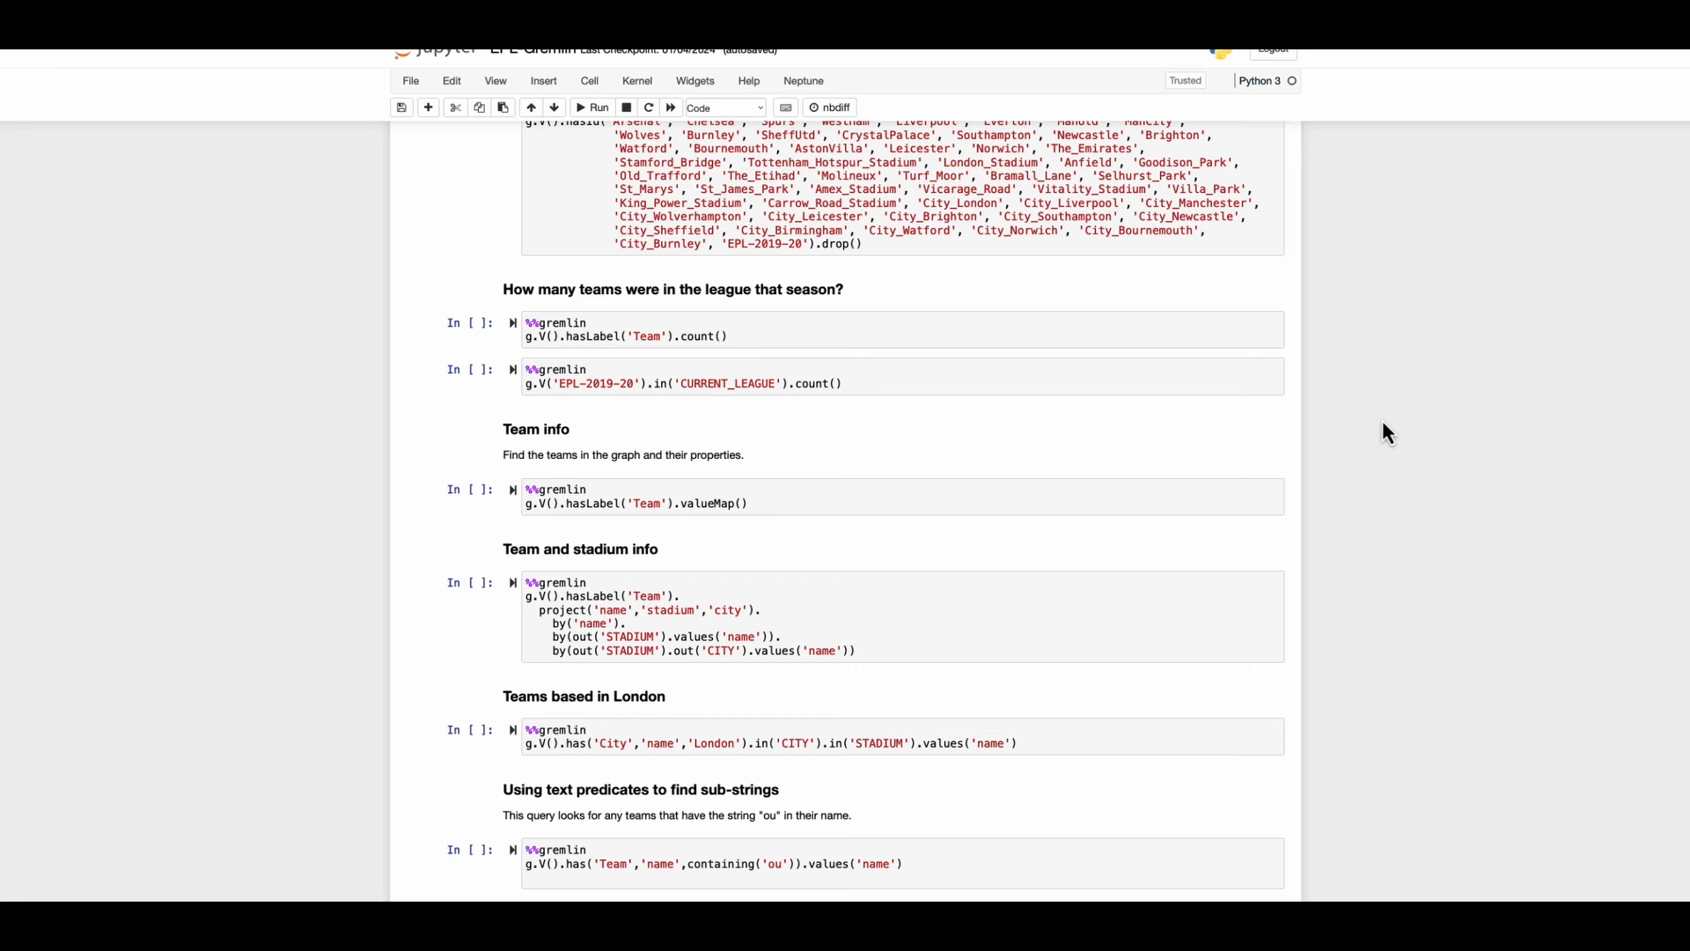
pyautogui.moveTo(787, 424)
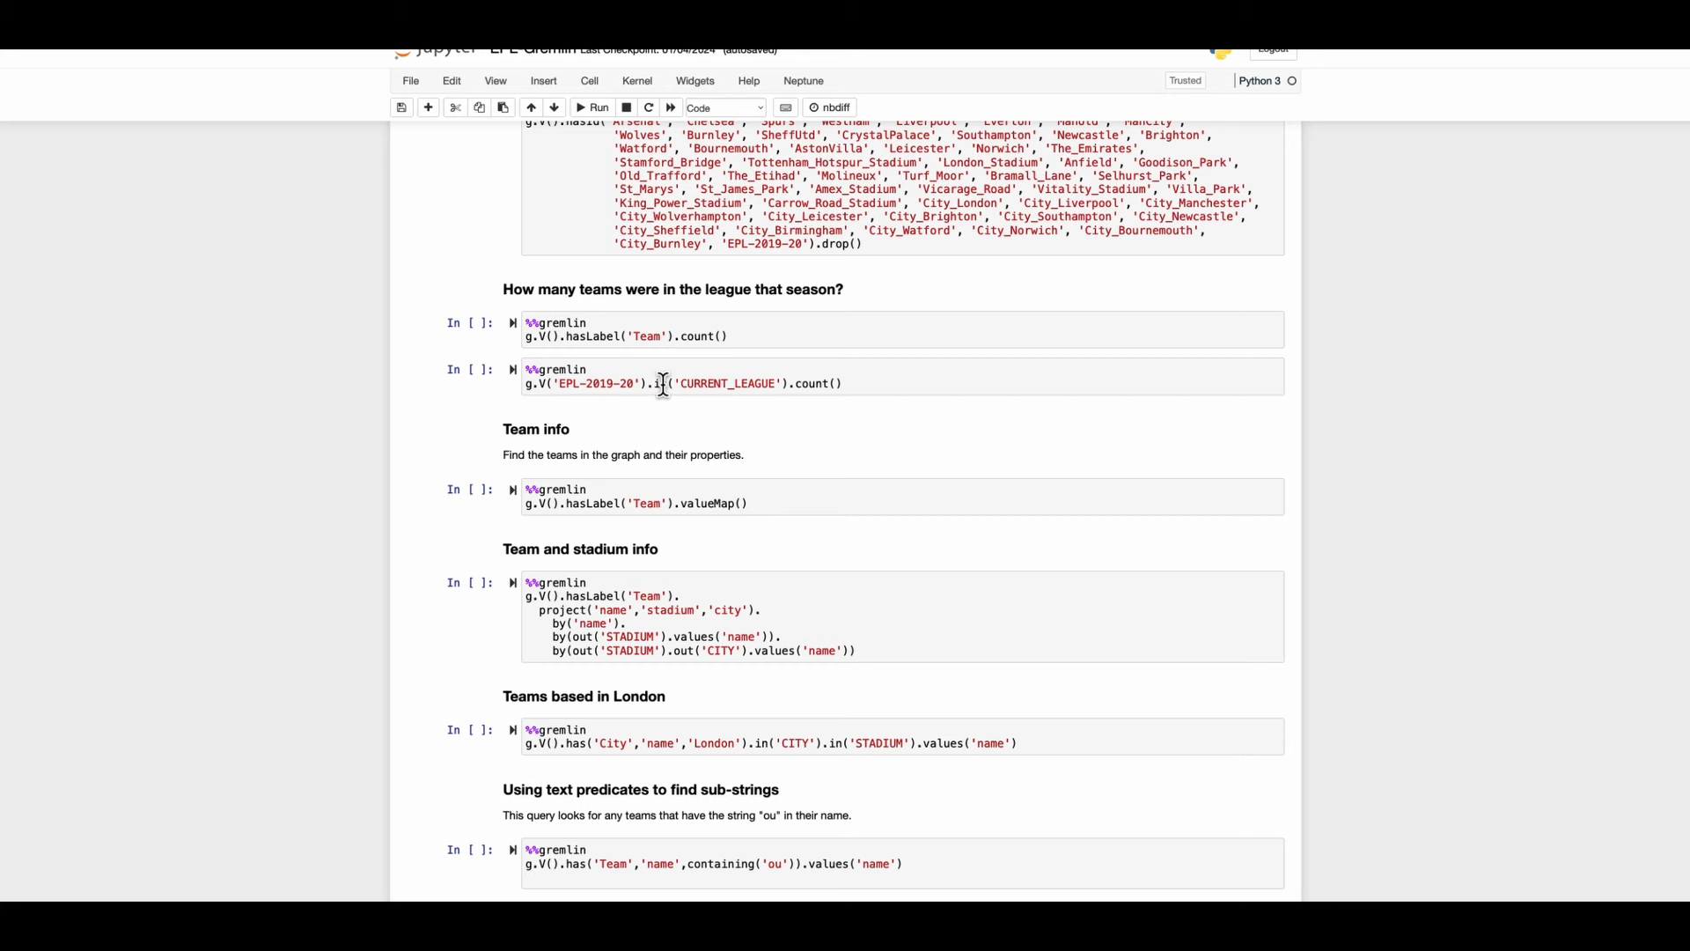
pyautogui.click(594, 106)
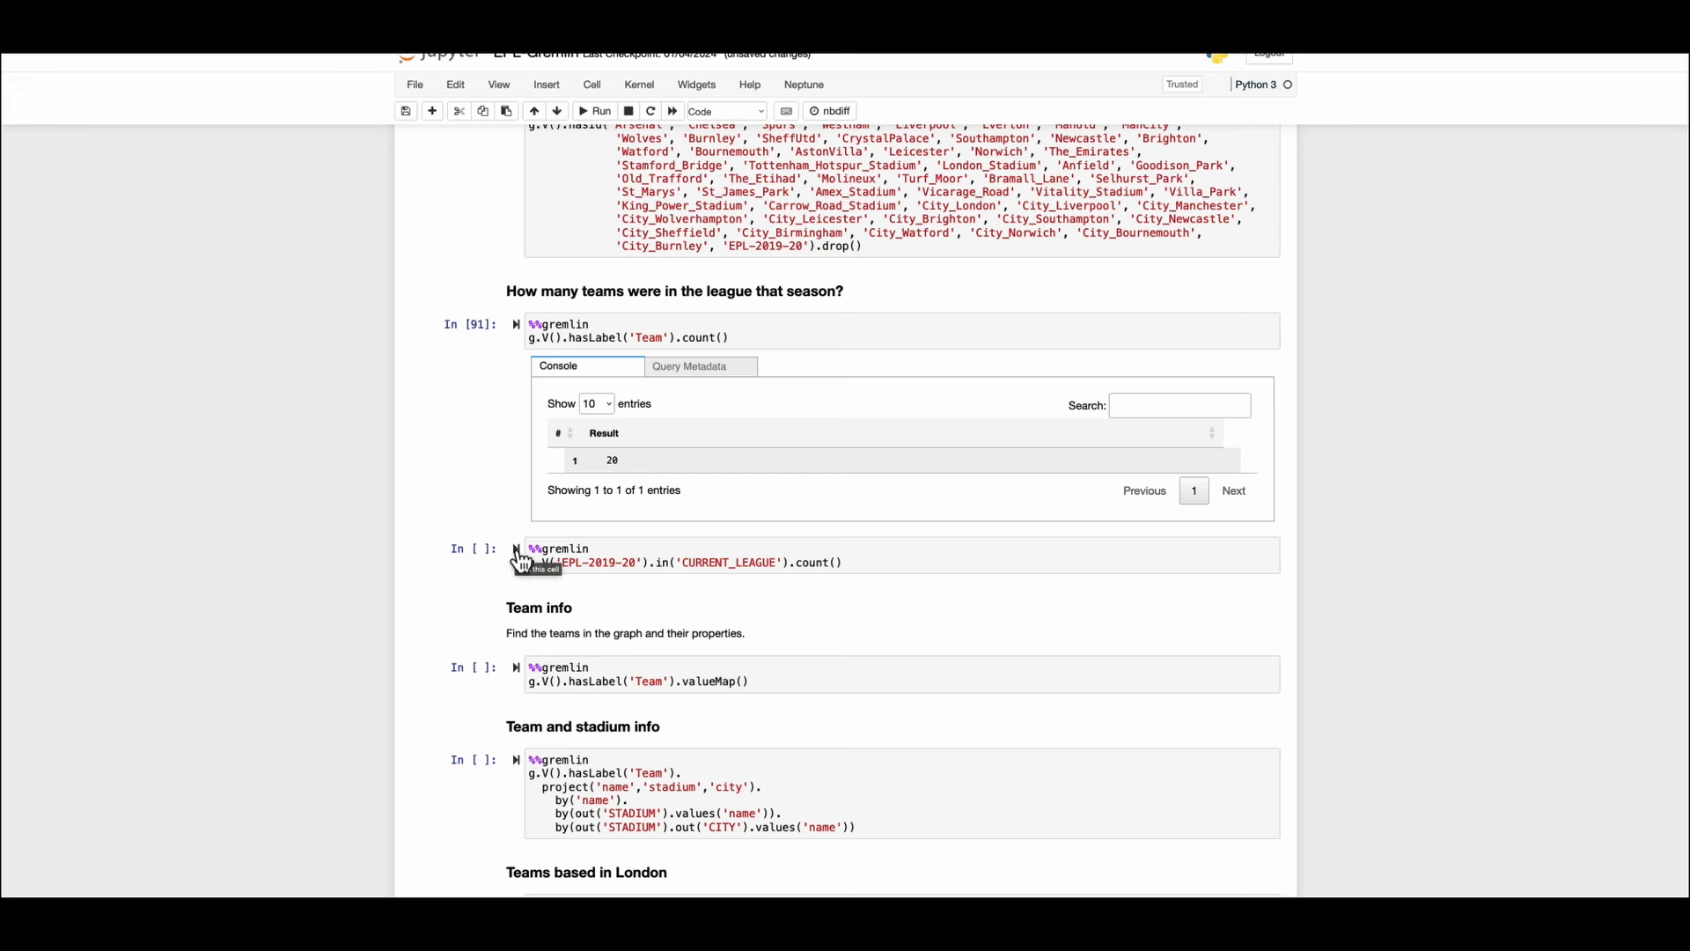
pyautogui.click(595, 110)
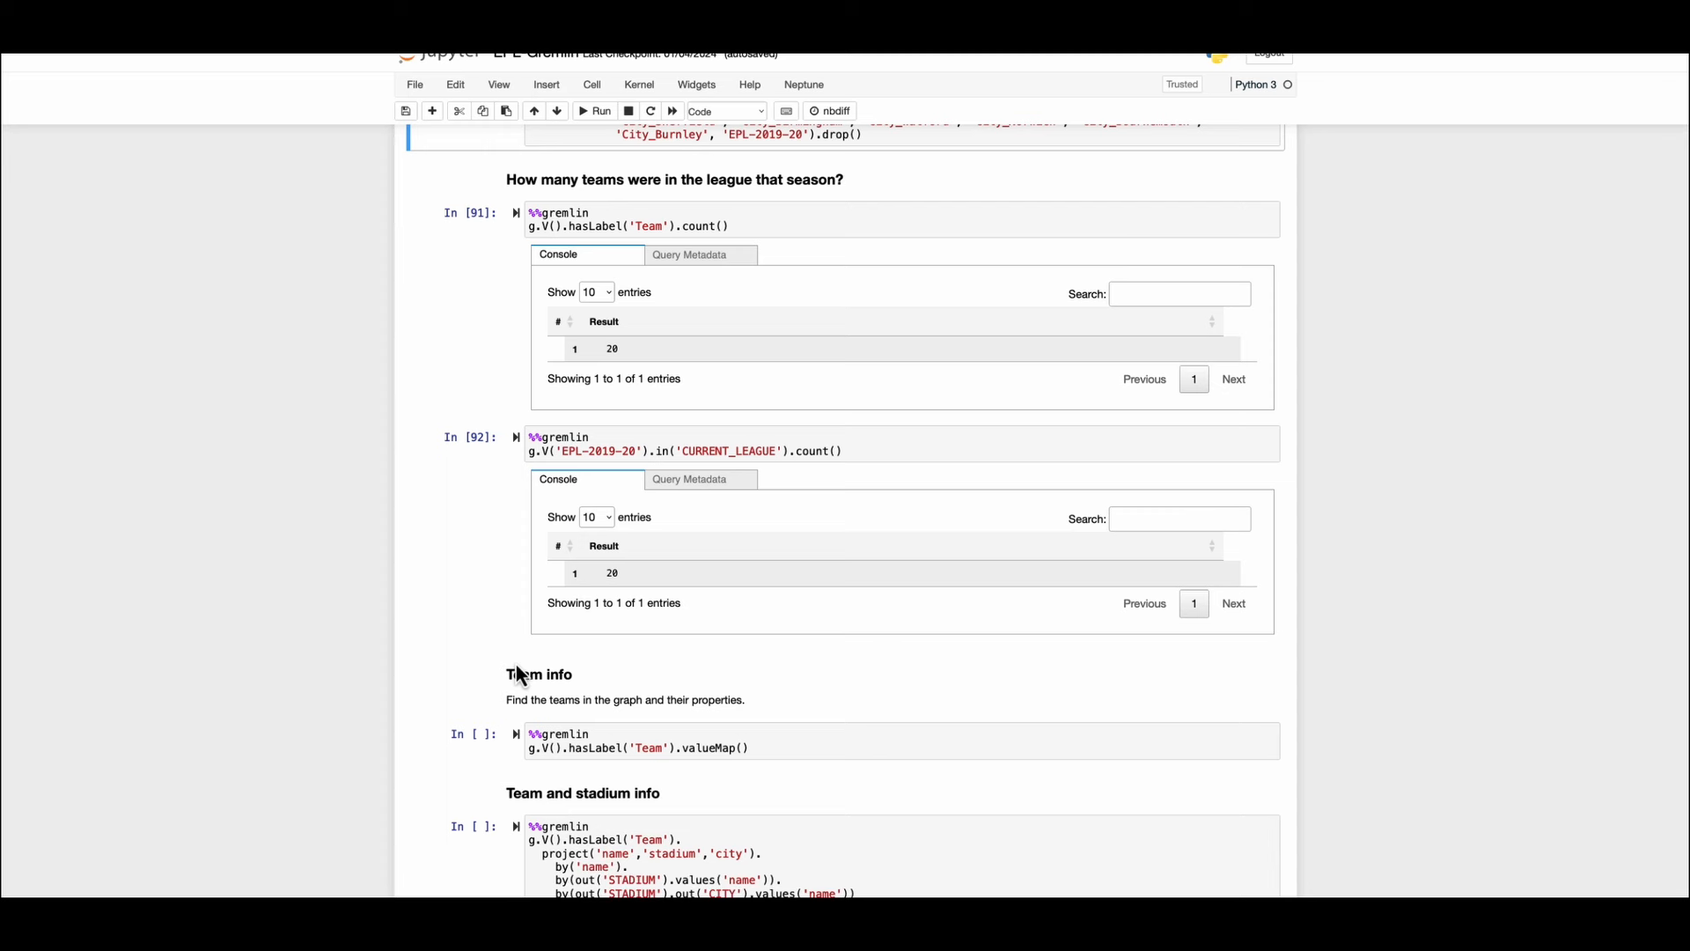
pyautogui.moveTo(524, 750)
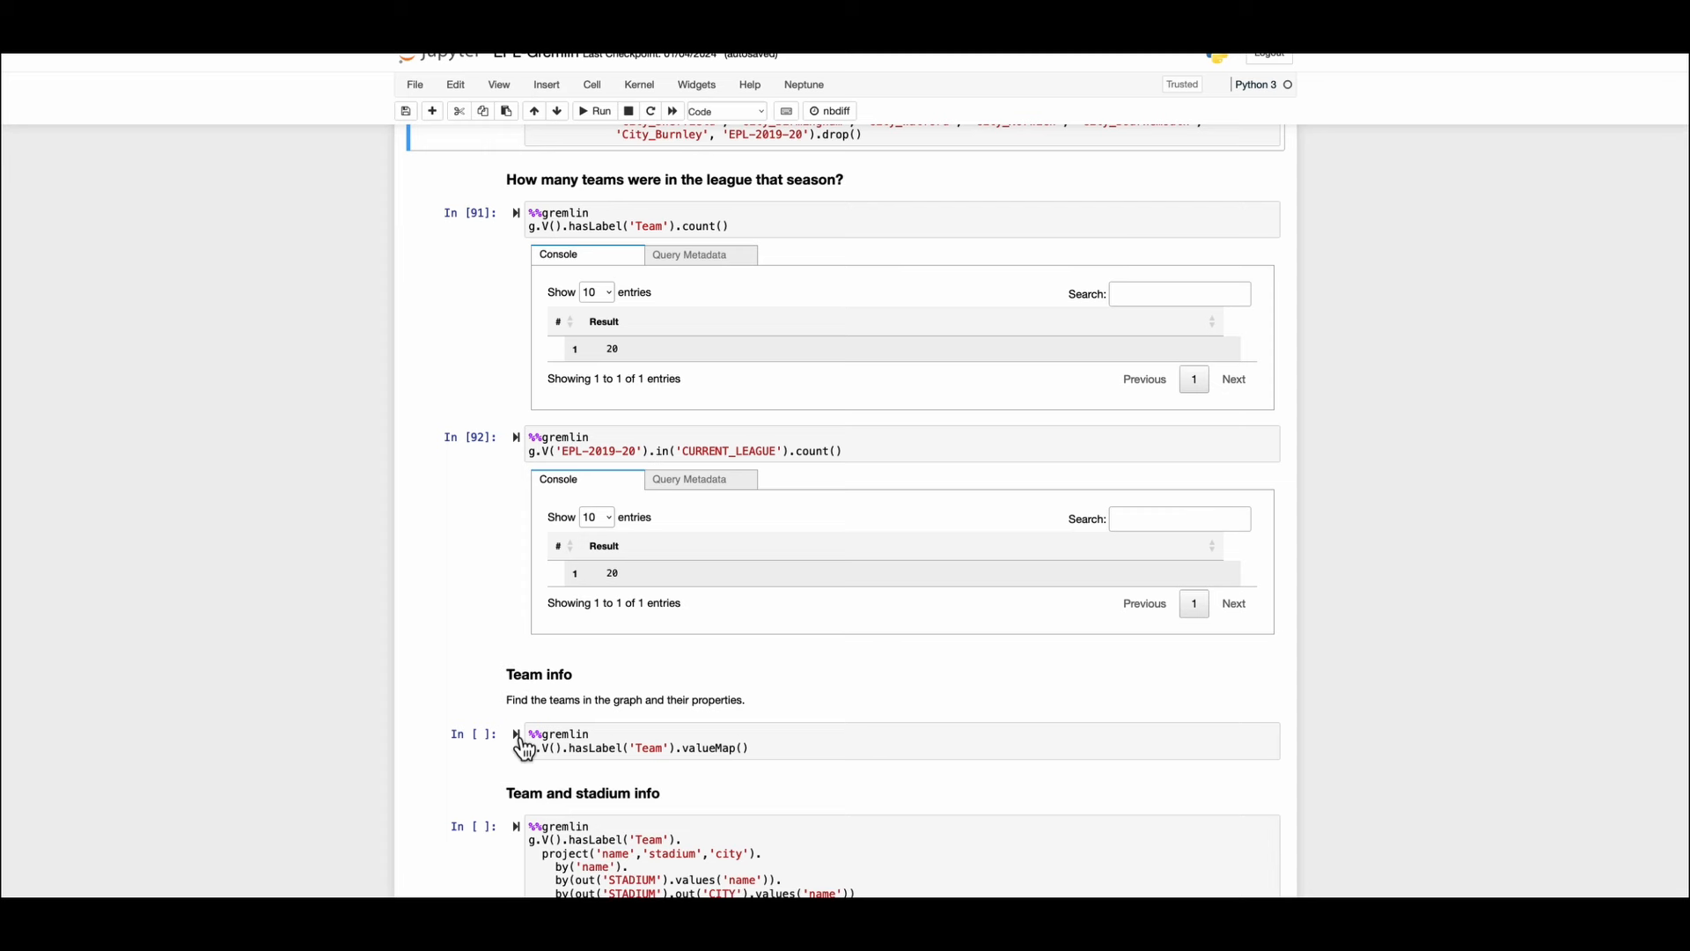
pyautogui.moveTo(527, 751)
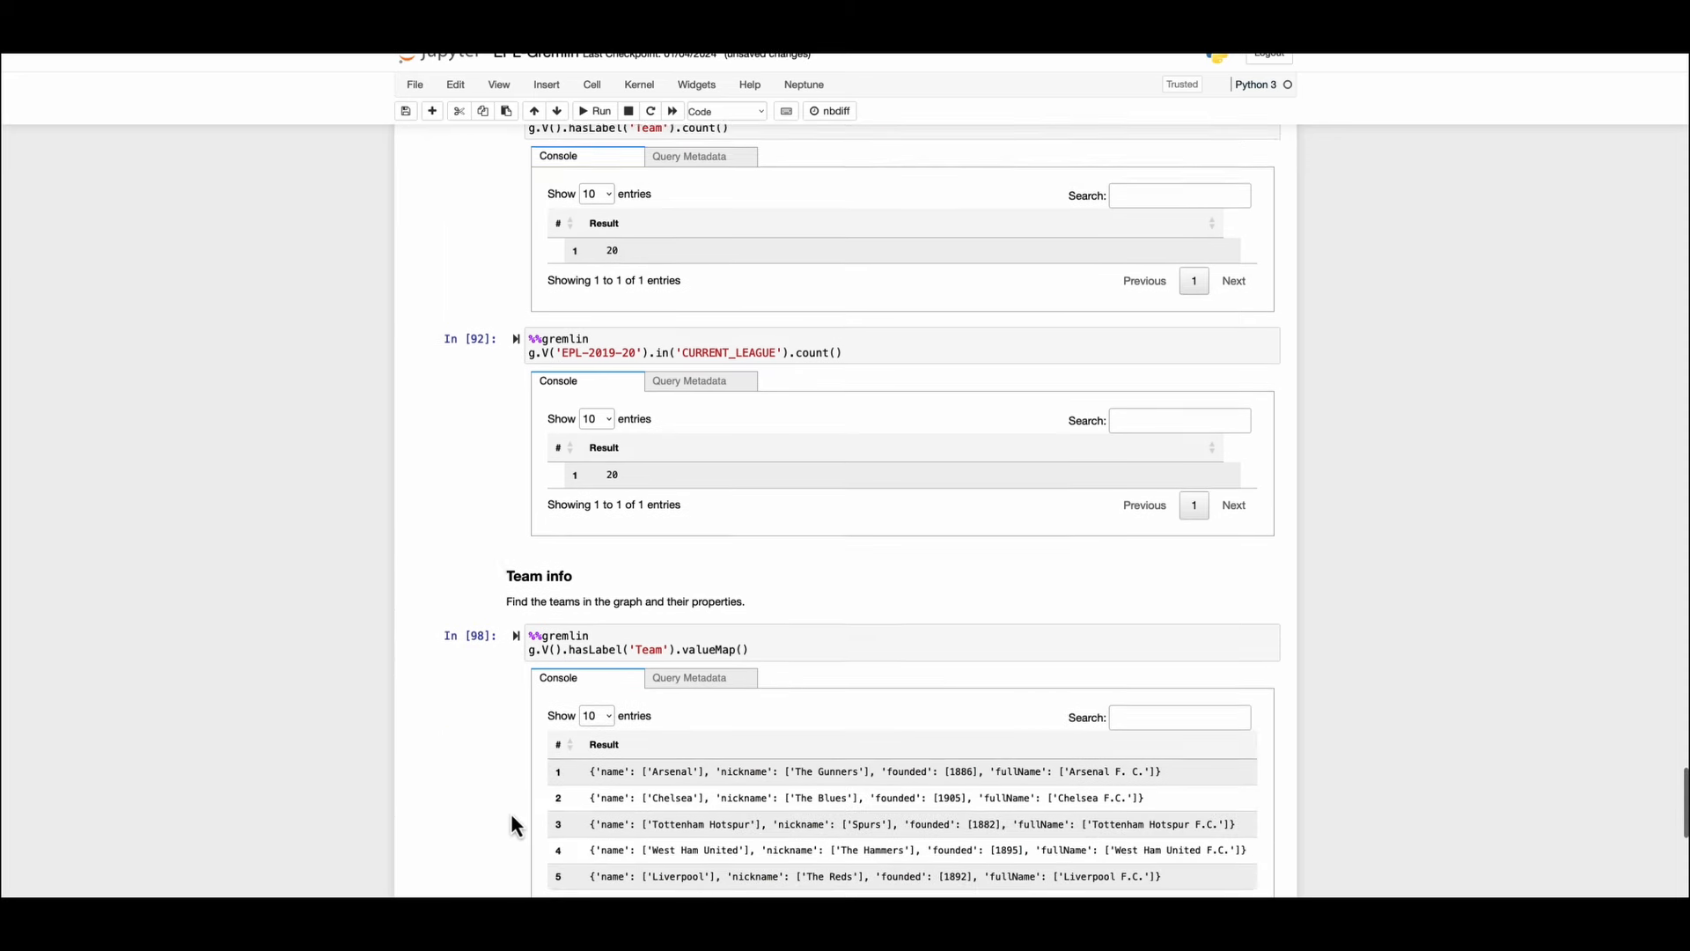
# Run the 'Team and stadium info' project() query showing each team's stadium and city.
pyautogui.scroll(-3)
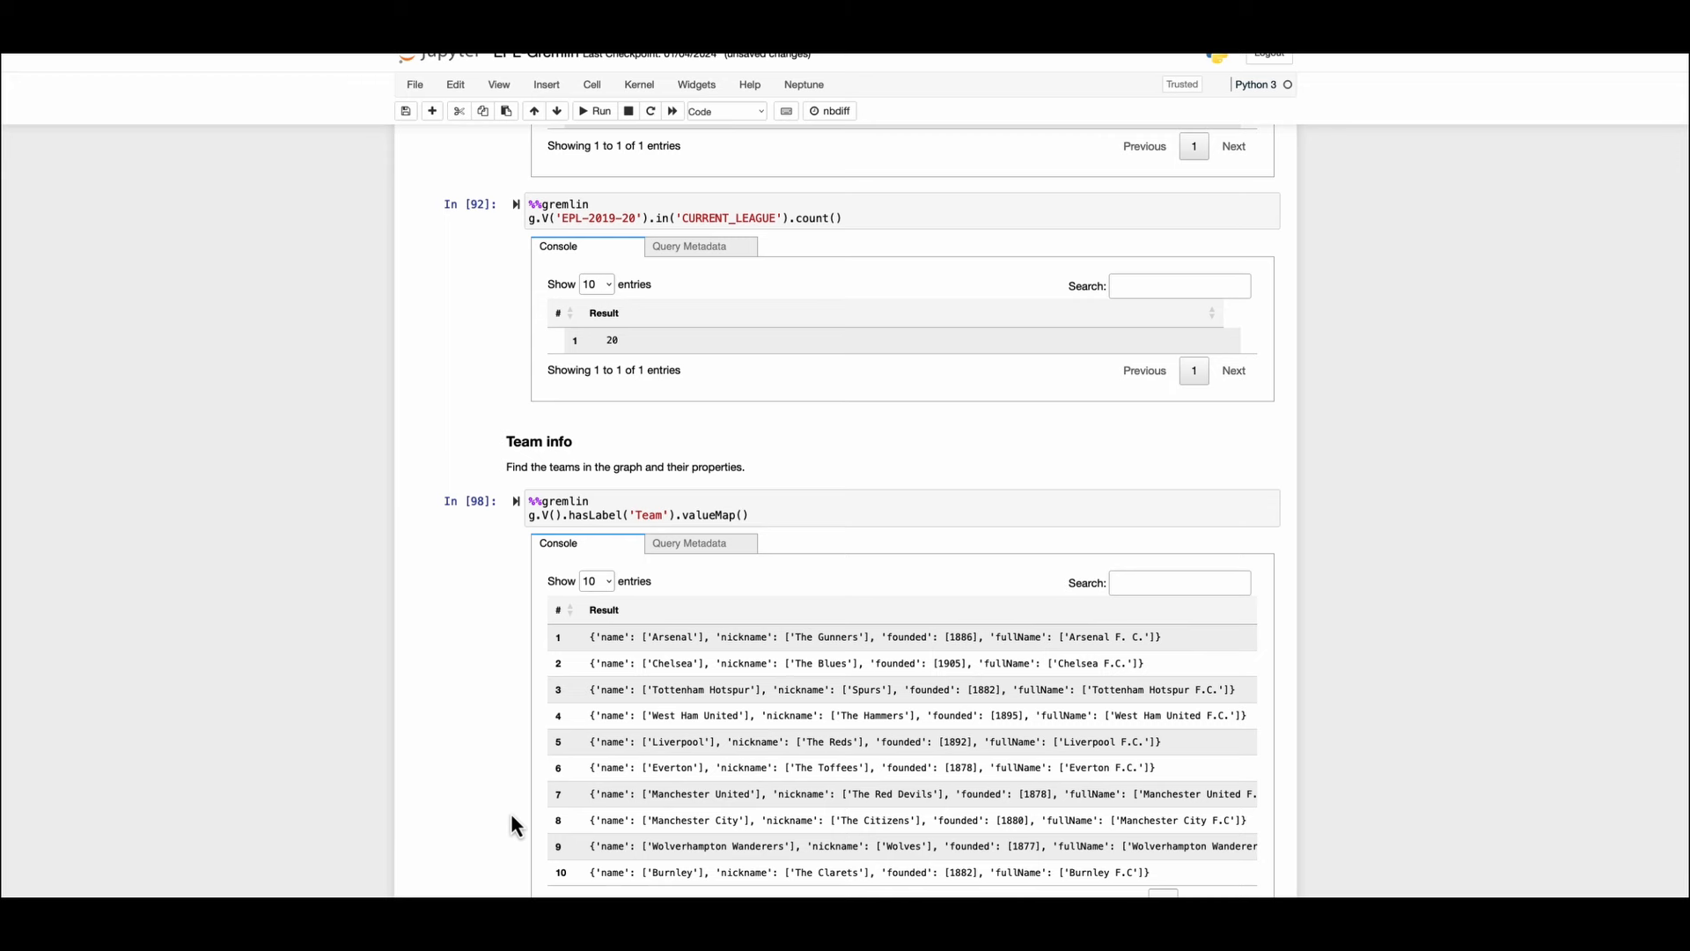
pyautogui.scroll(-3)
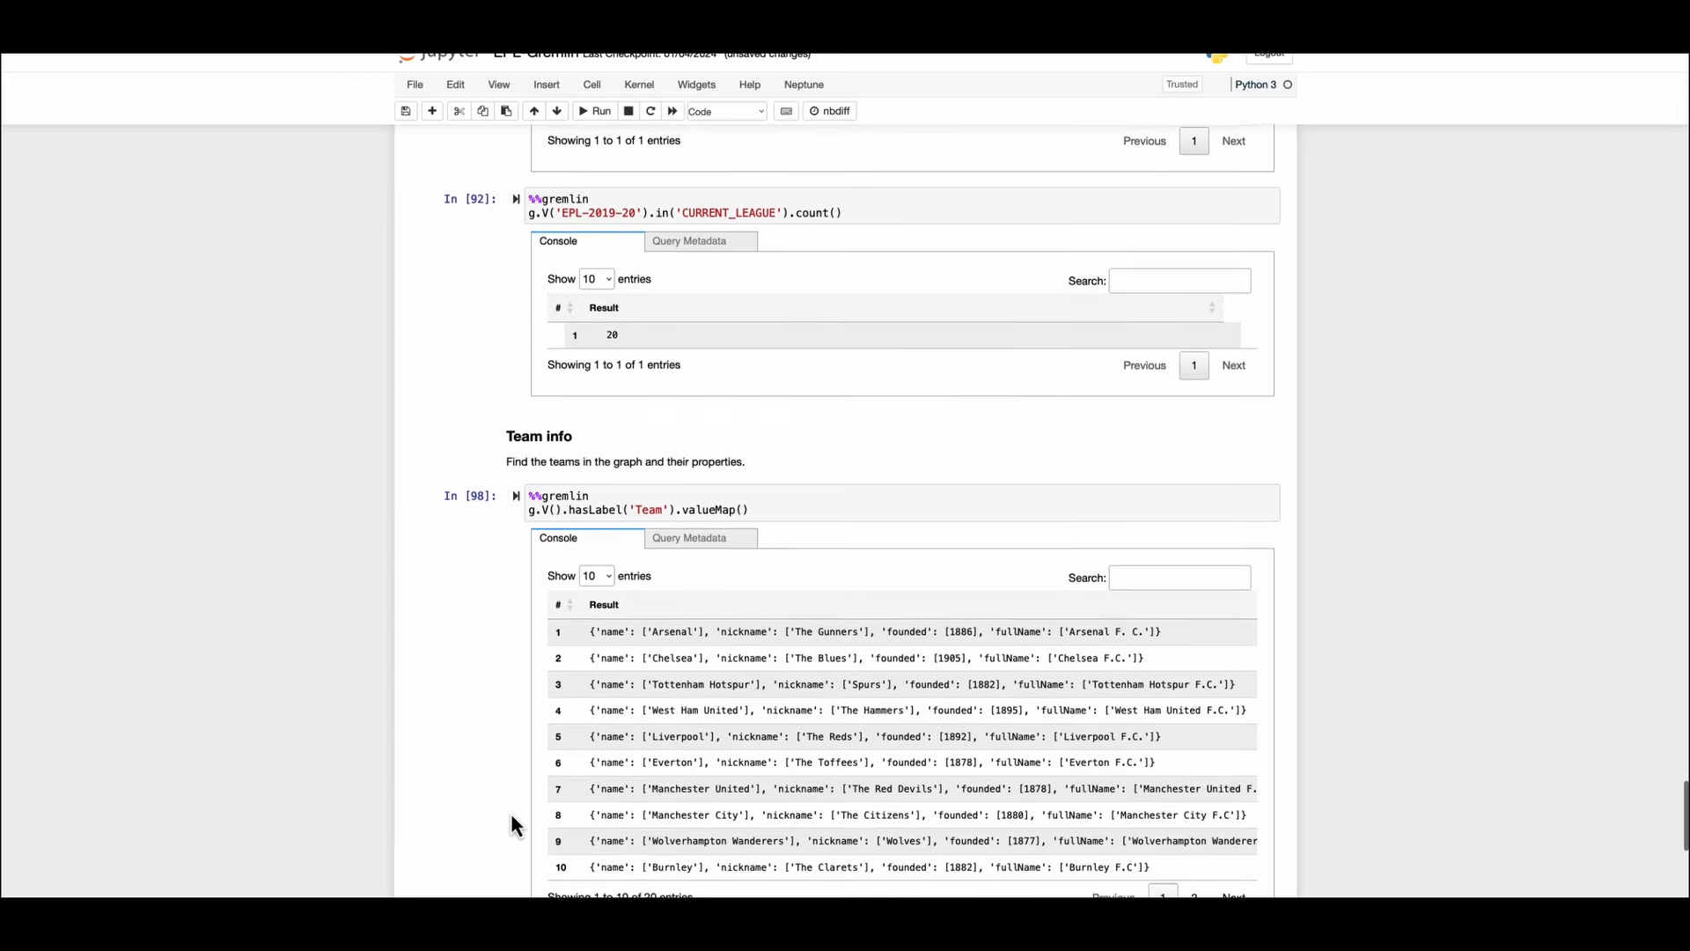
pyautogui.scroll(-3)
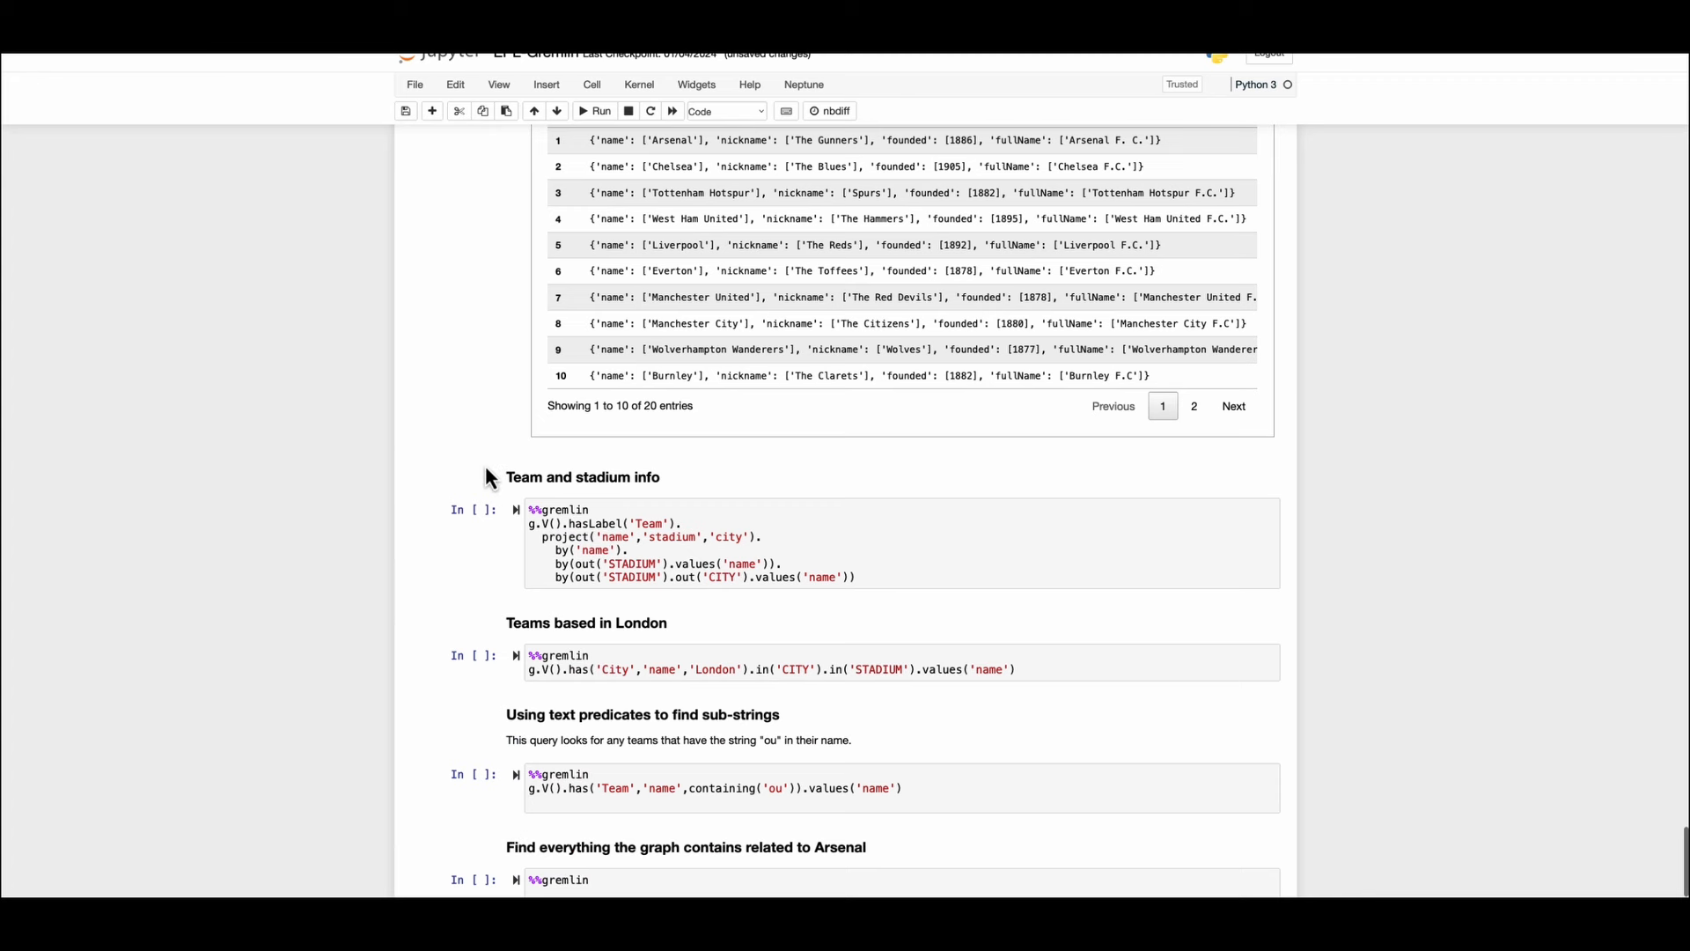
pyautogui.moveTo(495, 487)
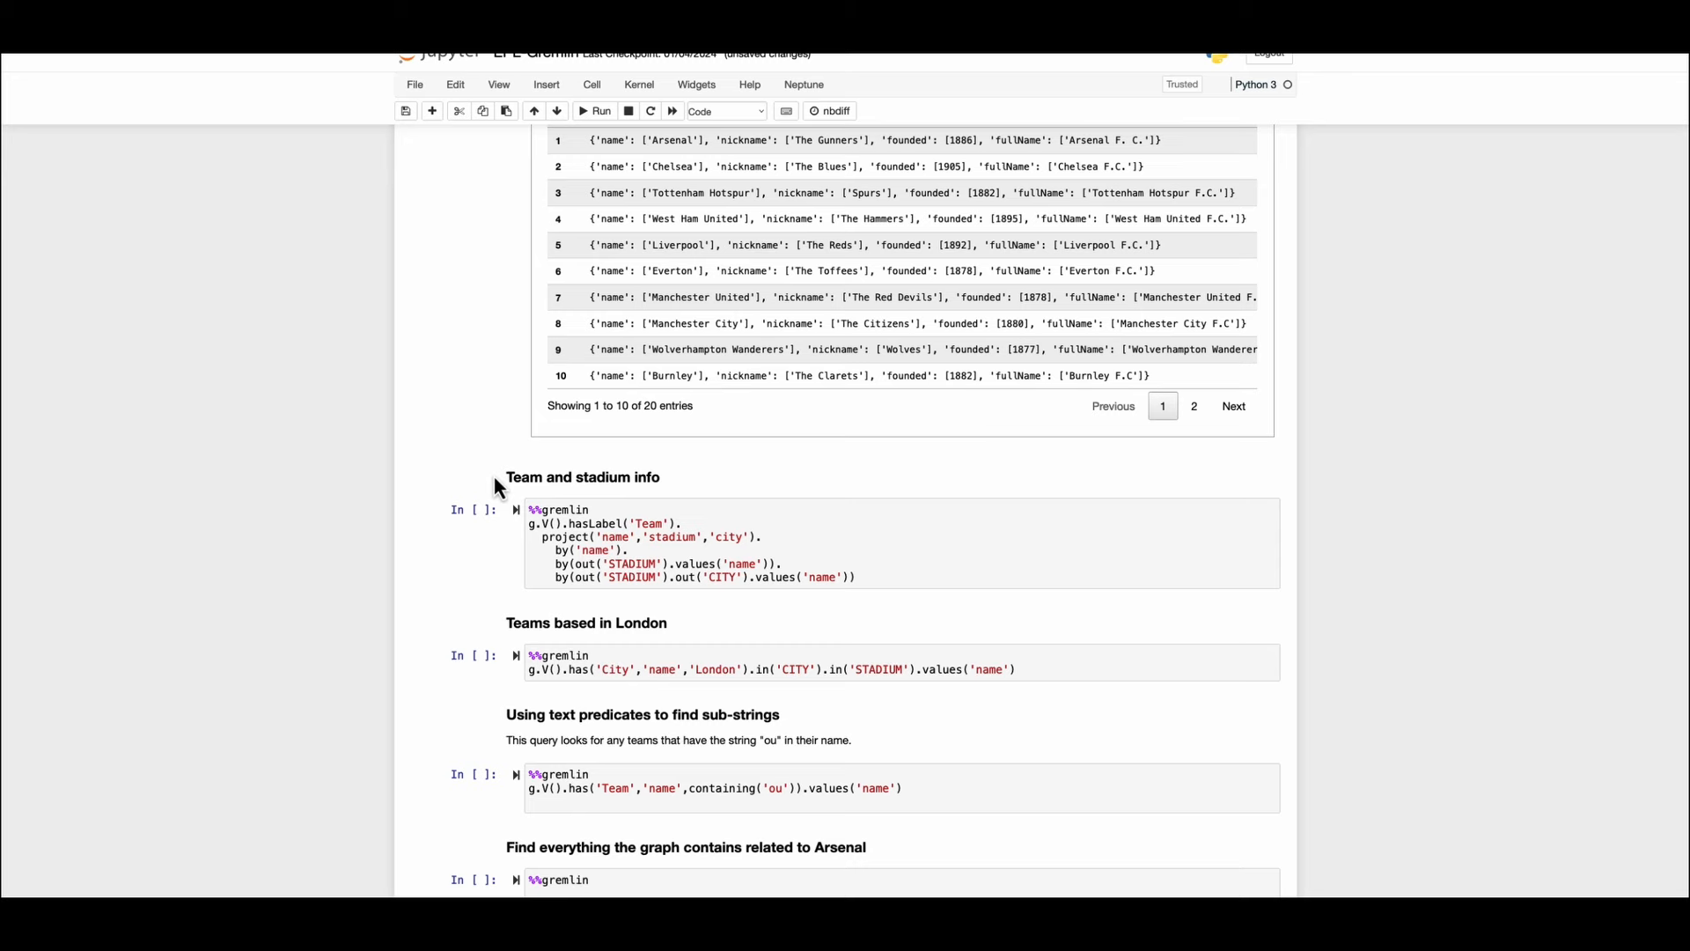
pyautogui.moveTo(504, 486)
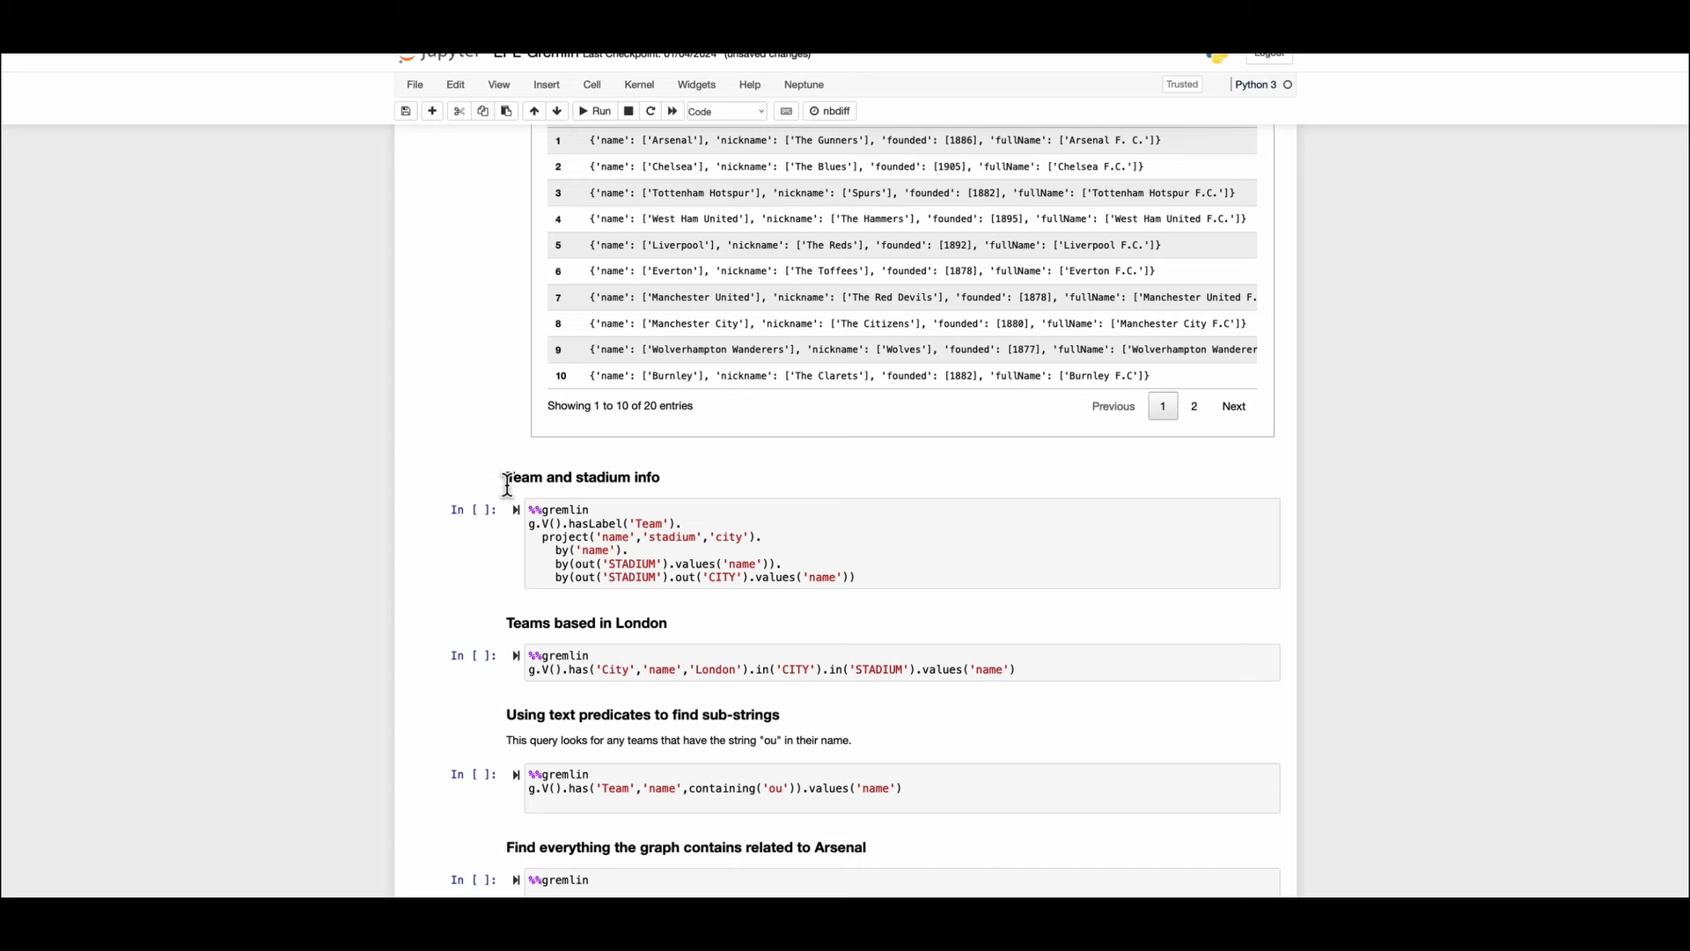
pyautogui.click(596, 110)
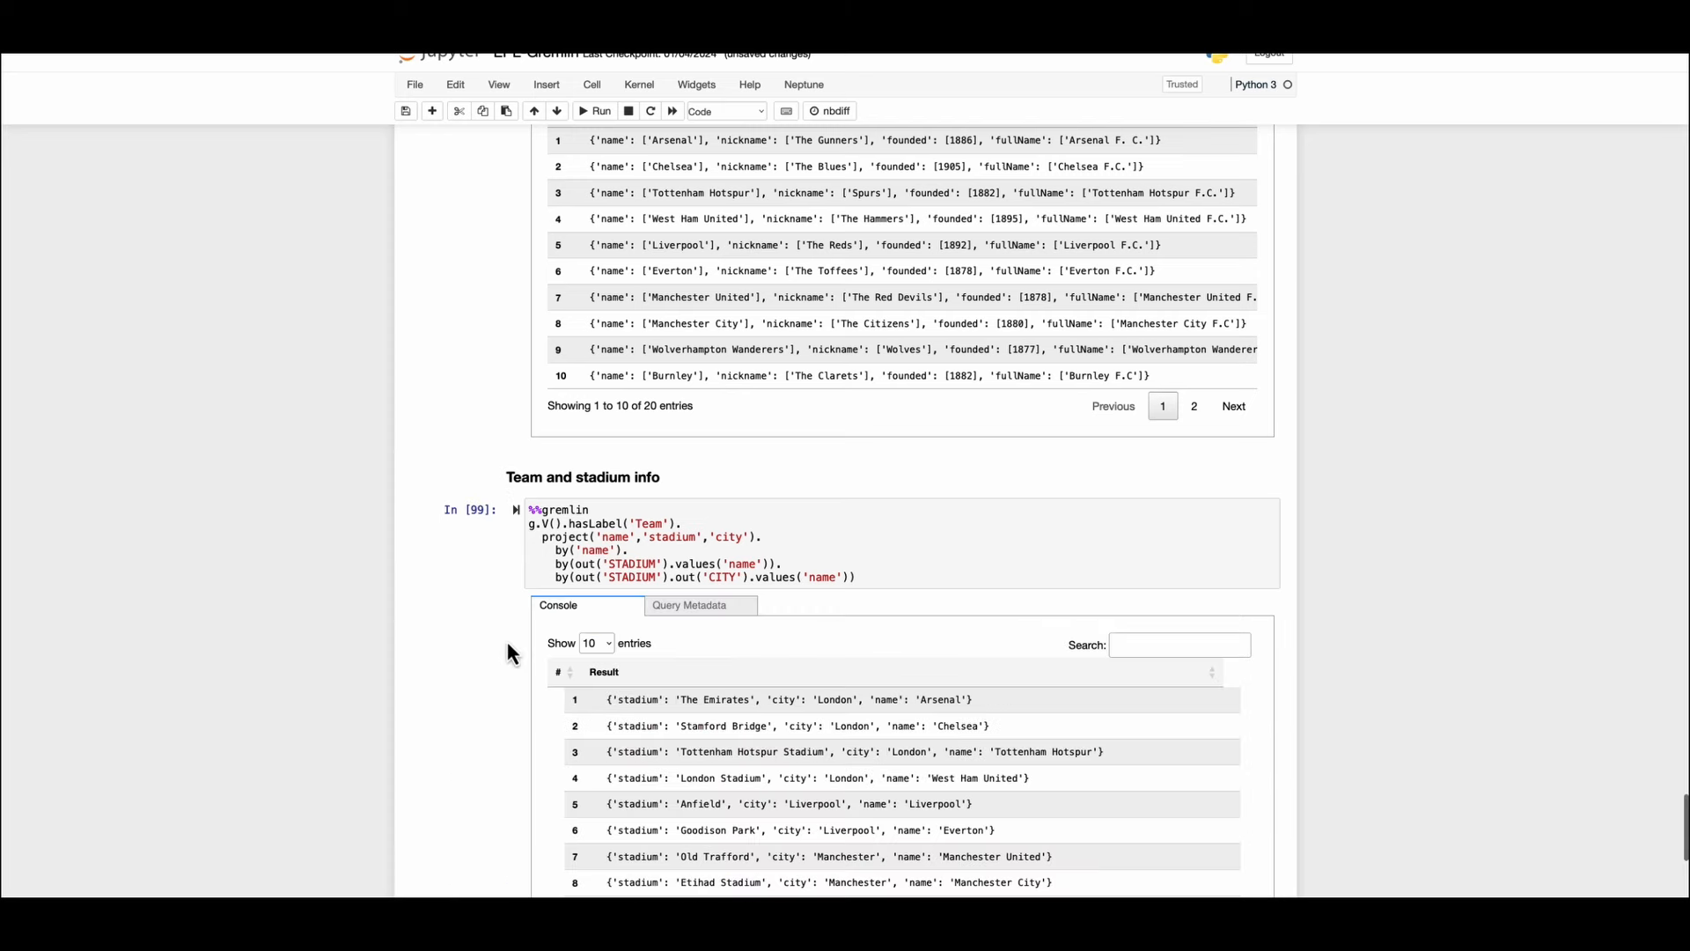
pyautogui.scroll(-3)
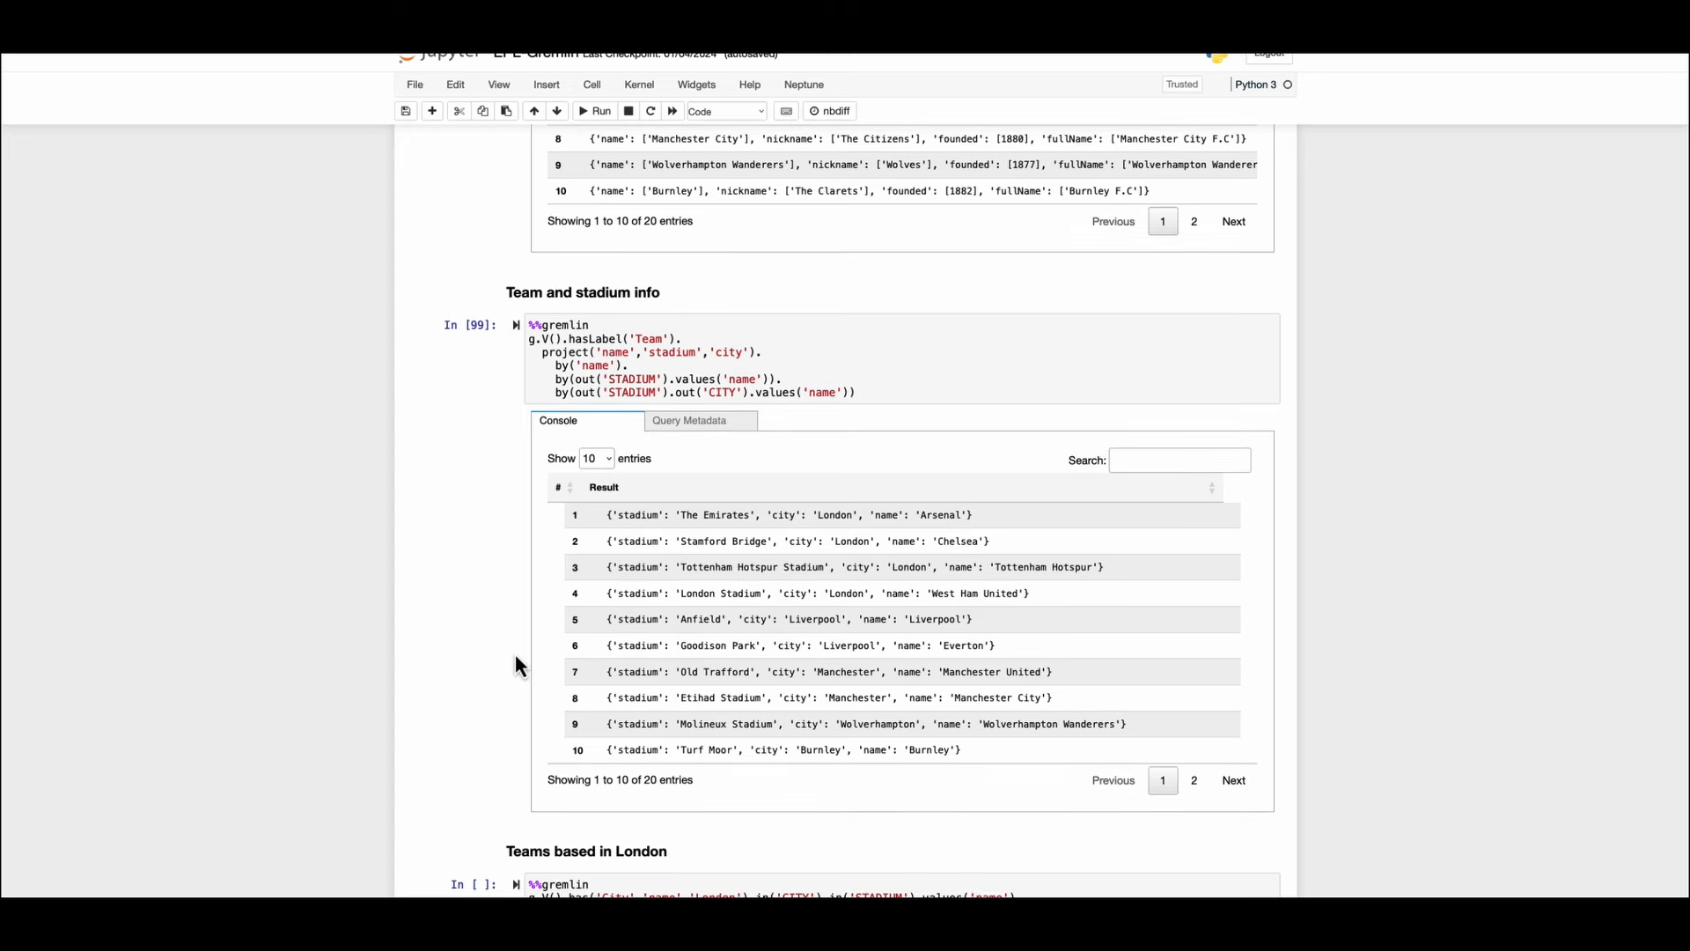
pyautogui.scroll(-3)
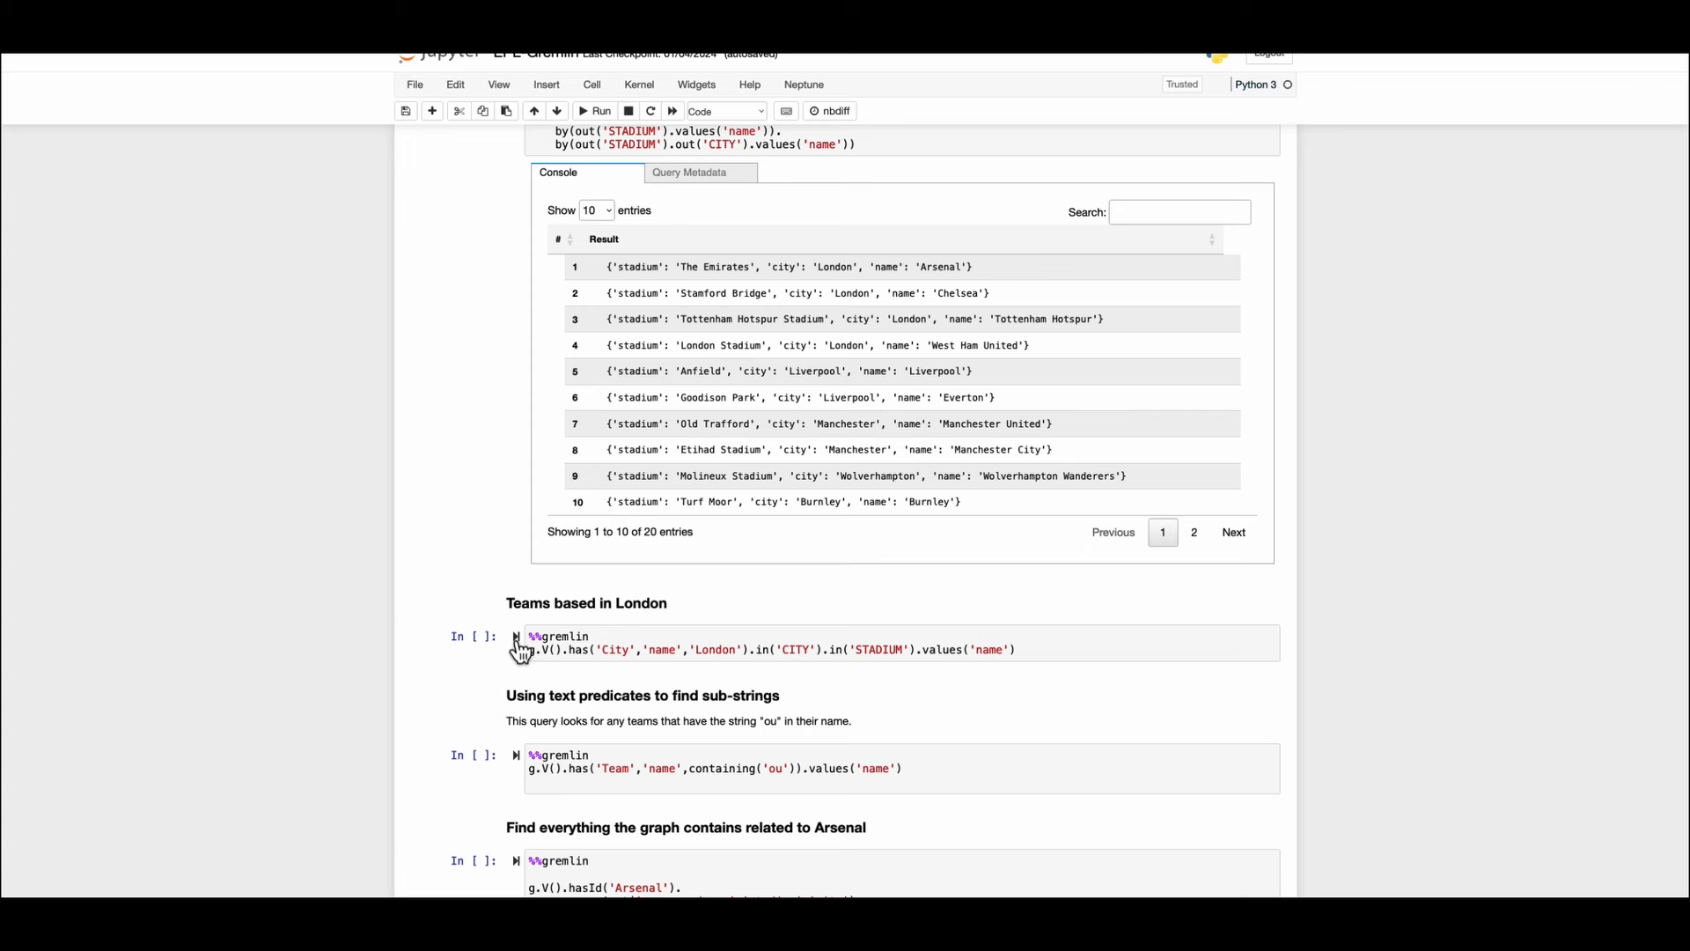
# Run the London teams query: Arsenal, Chelsea, Tottenham Hotspur, West Ham United, Crystal Palace.
pyautogui.click(596, 111)
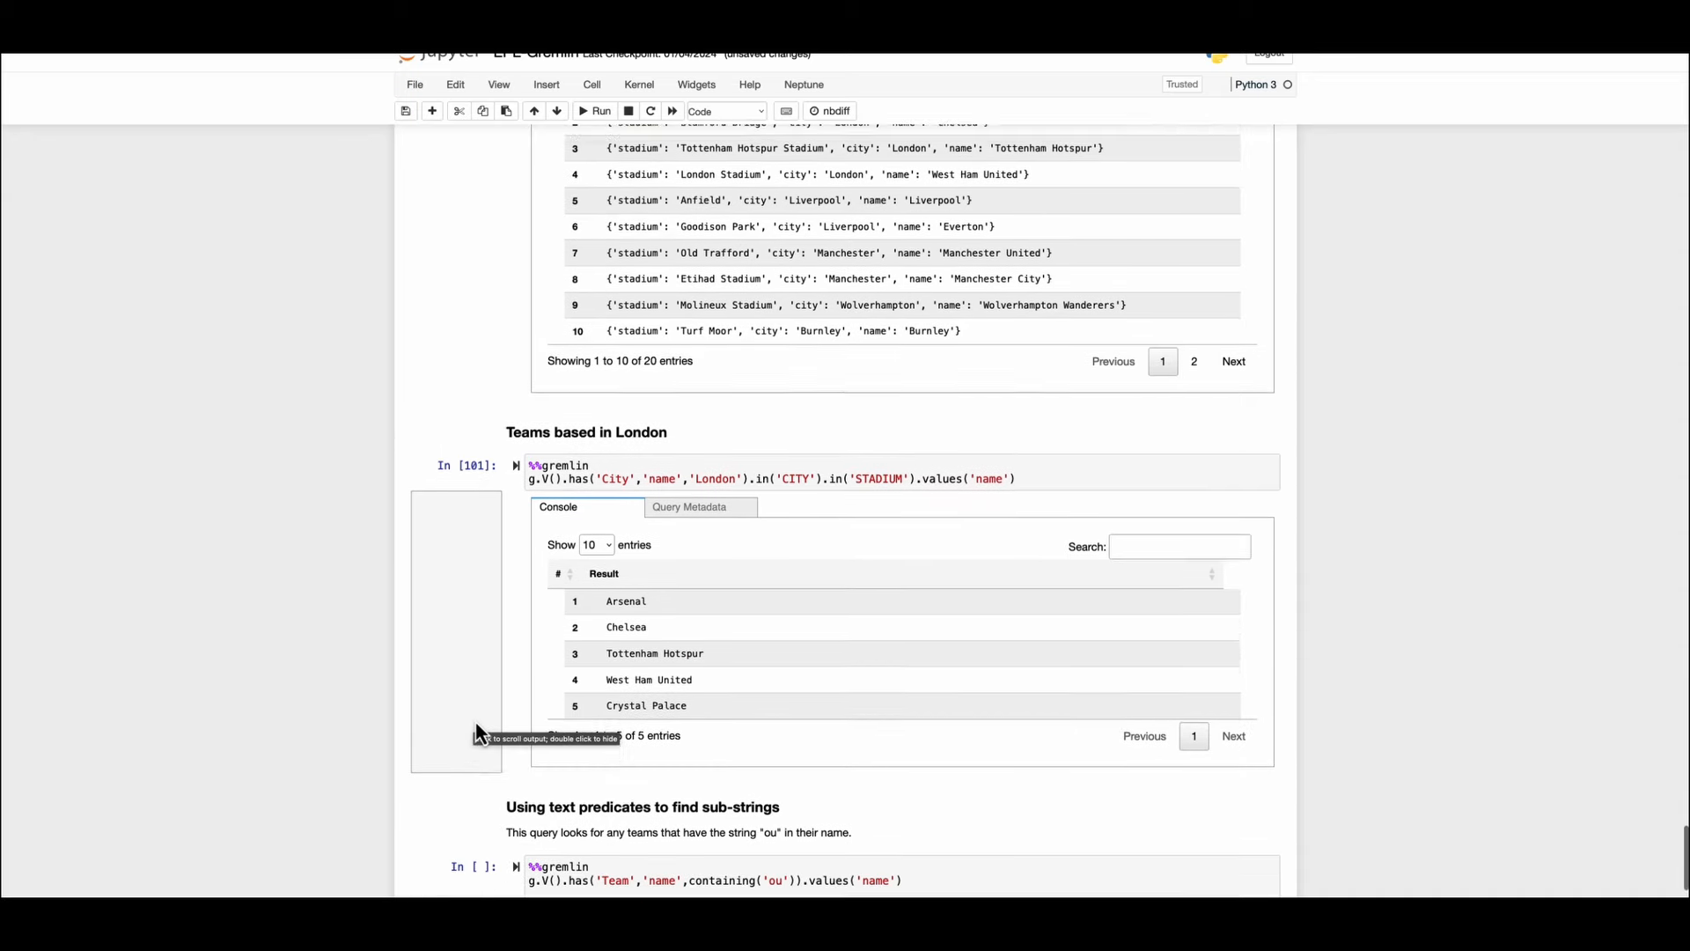
pyautogui.scroll(-3)
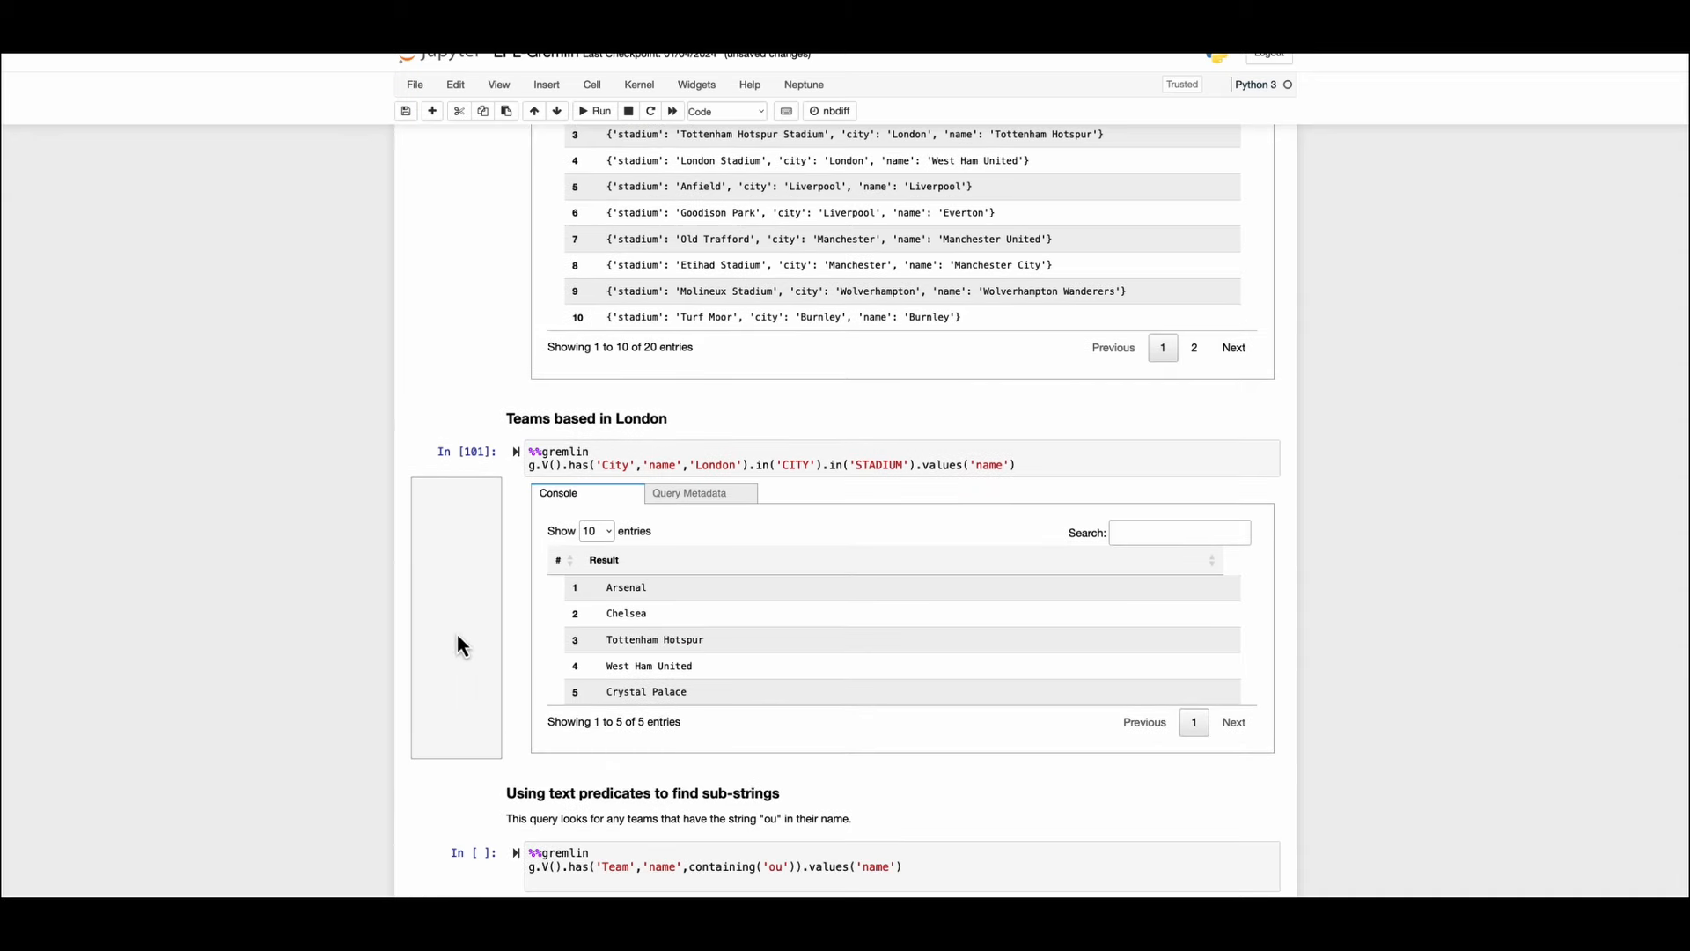
pyautogui.scroll(-3)
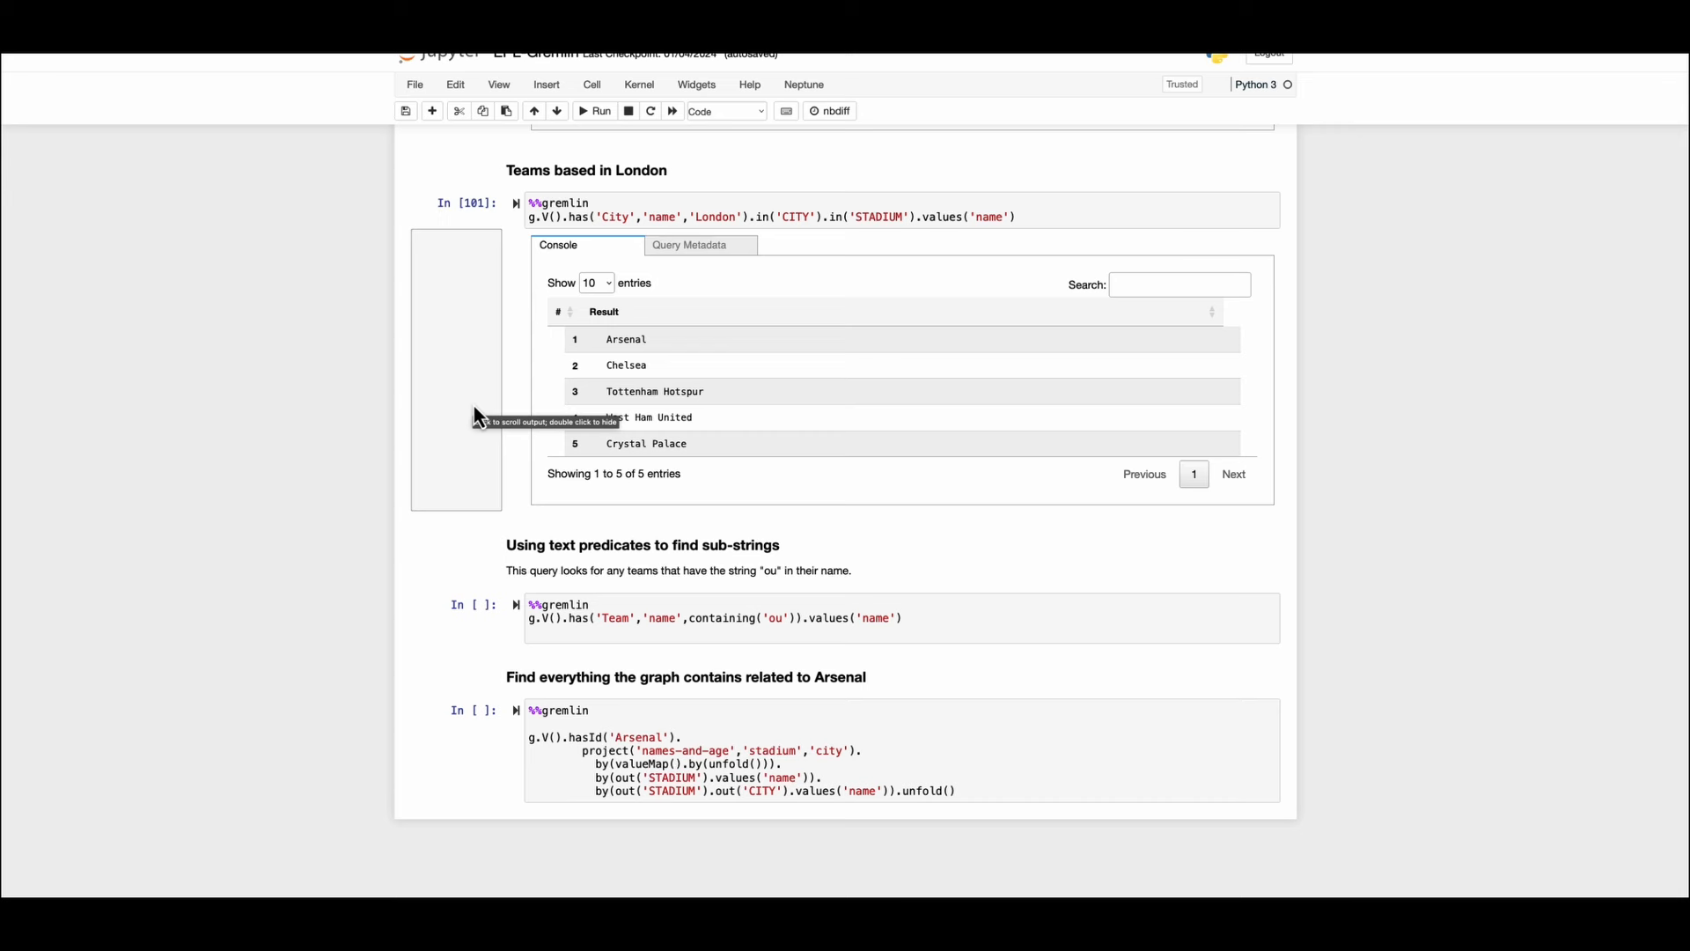
pyautogui.scroll(-3)
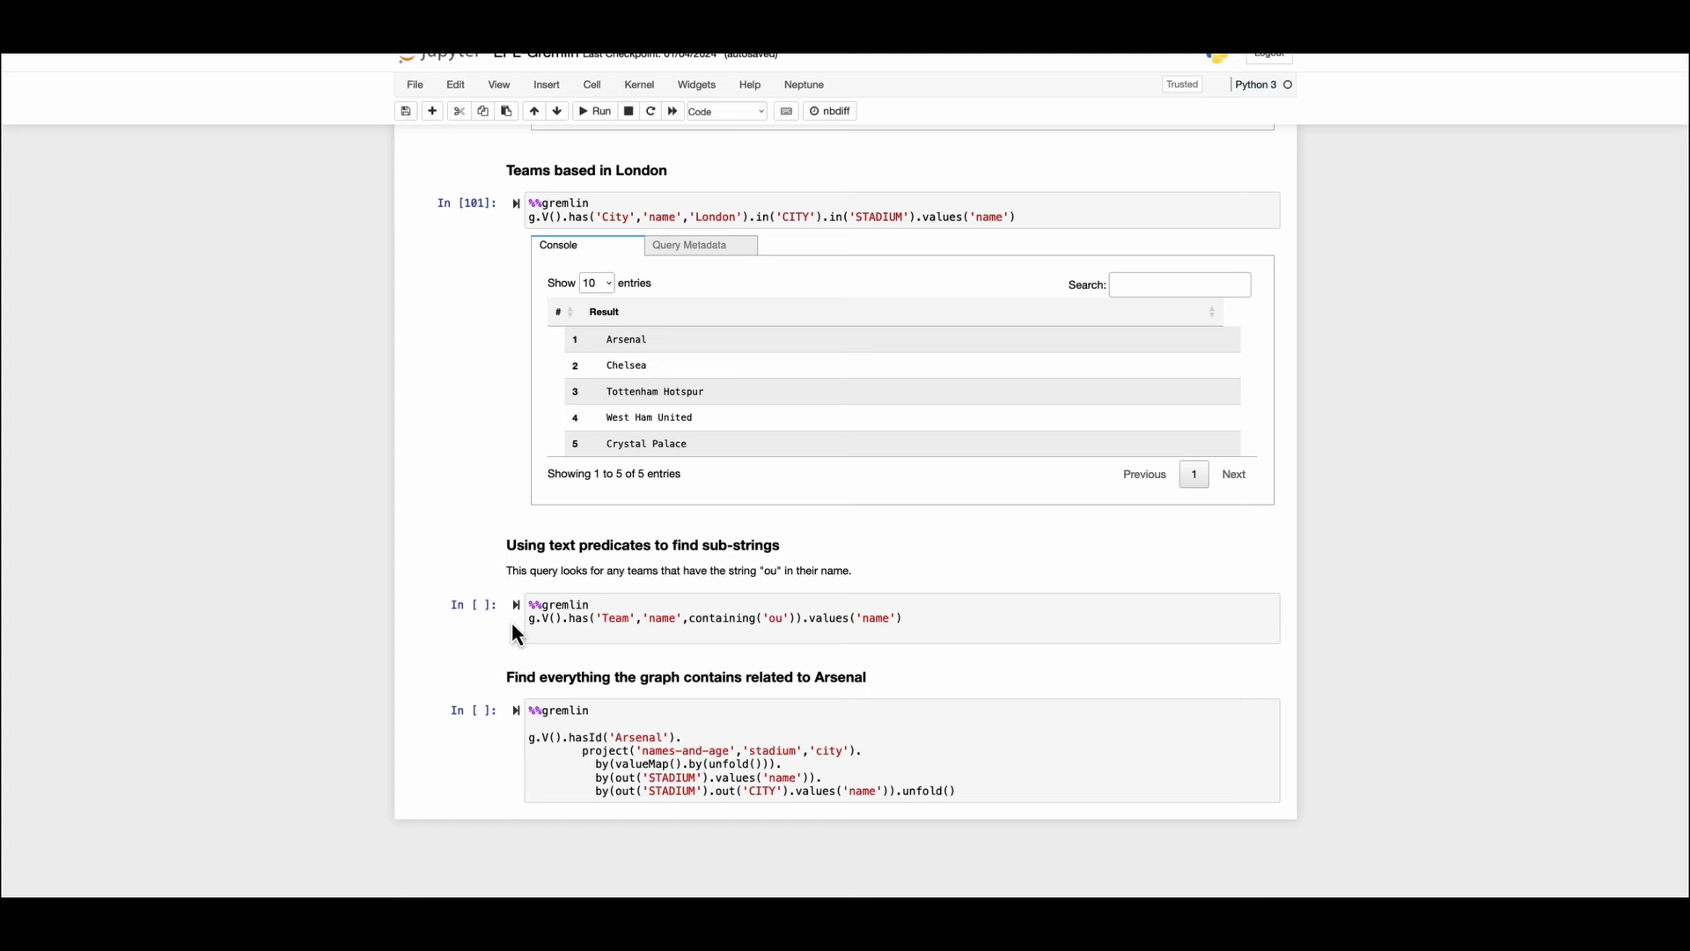
# Run the containing('ou') query (Southampton, Bournemouth) and Arsenal's query (The Gunners, The Emirates, London).
pyautogui.click(596, 110)
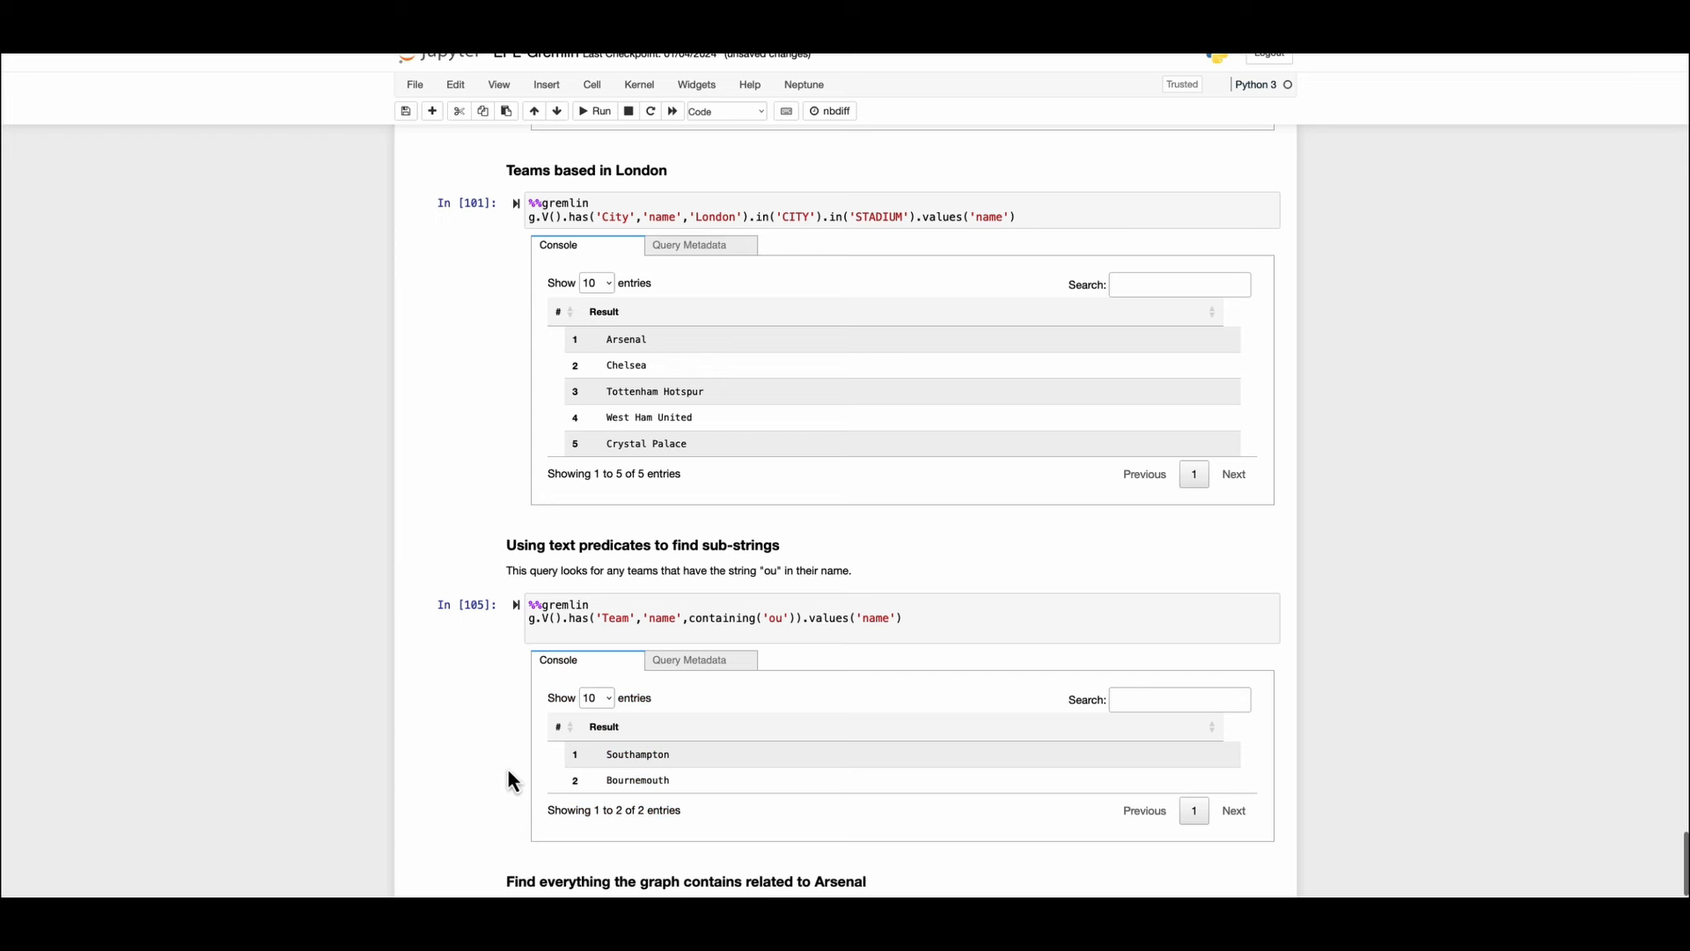
pyautogui.scroll(-3)
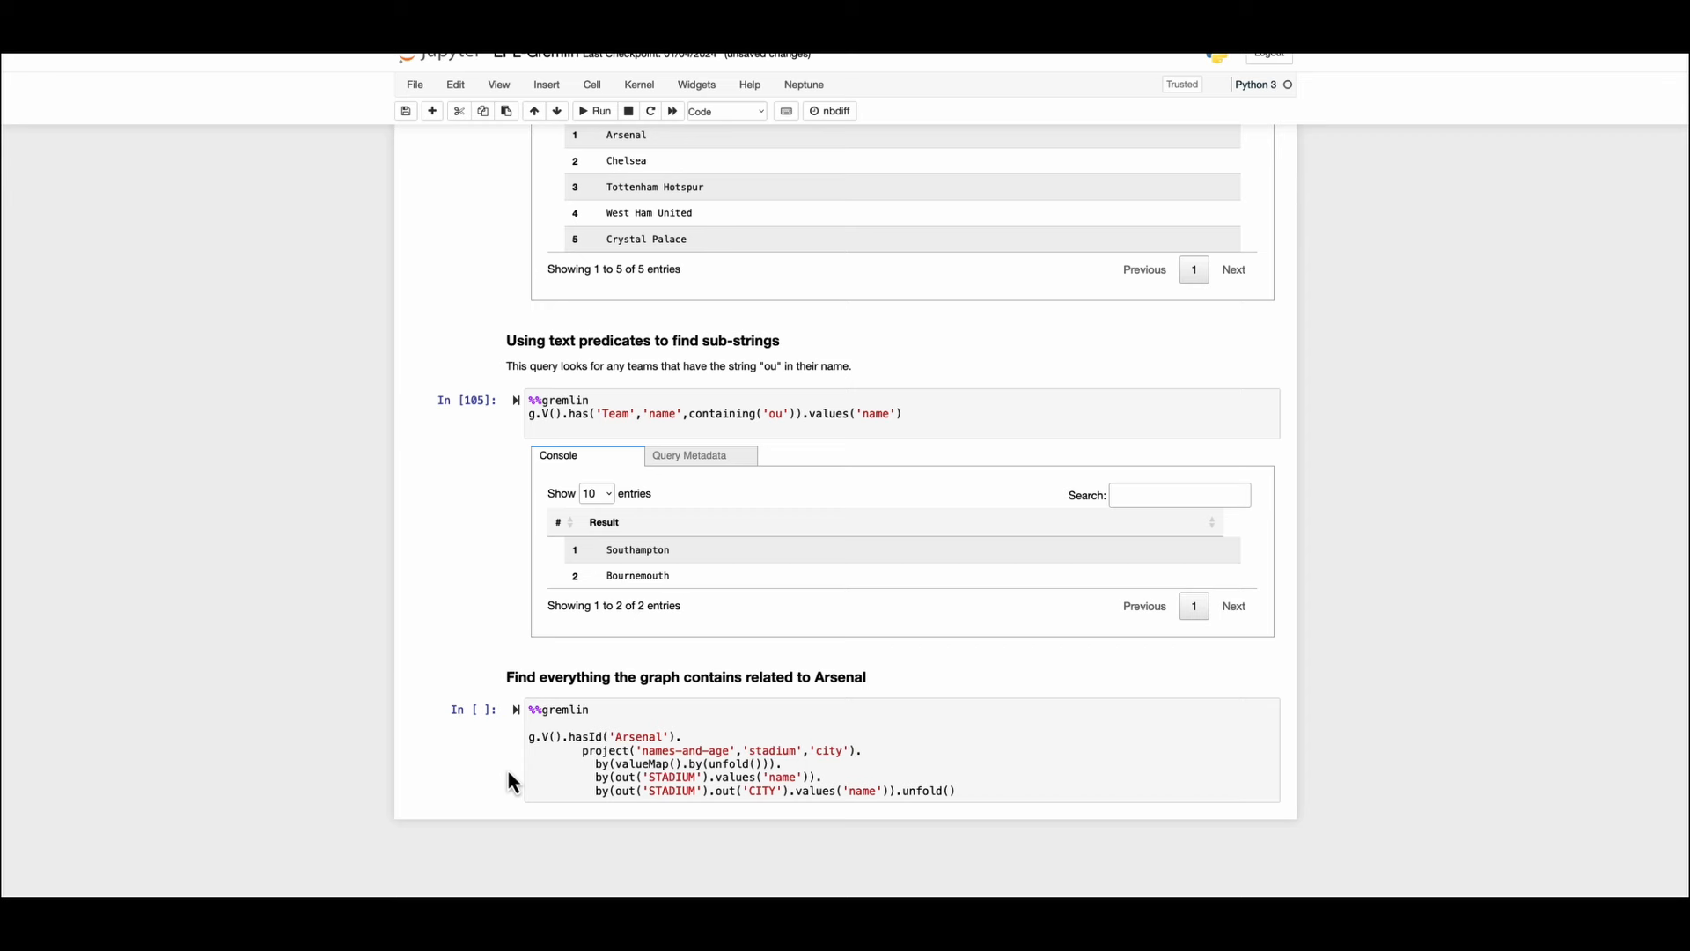
pyautogui.click(601, 111)
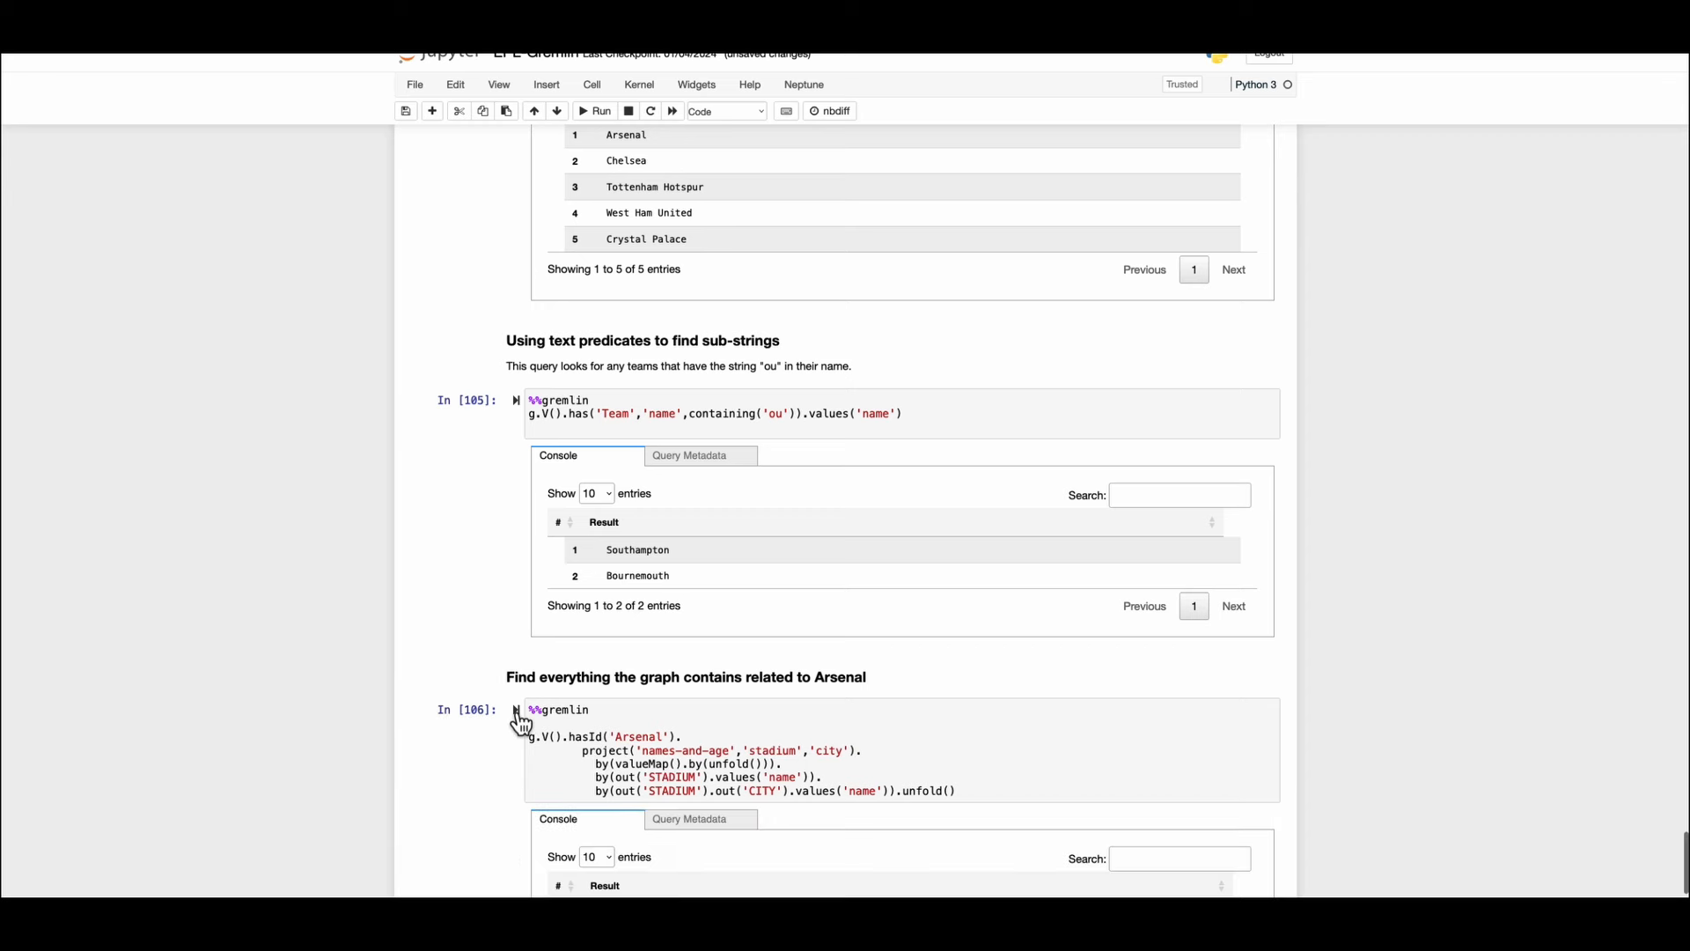
pyautogui.scroll(-3)
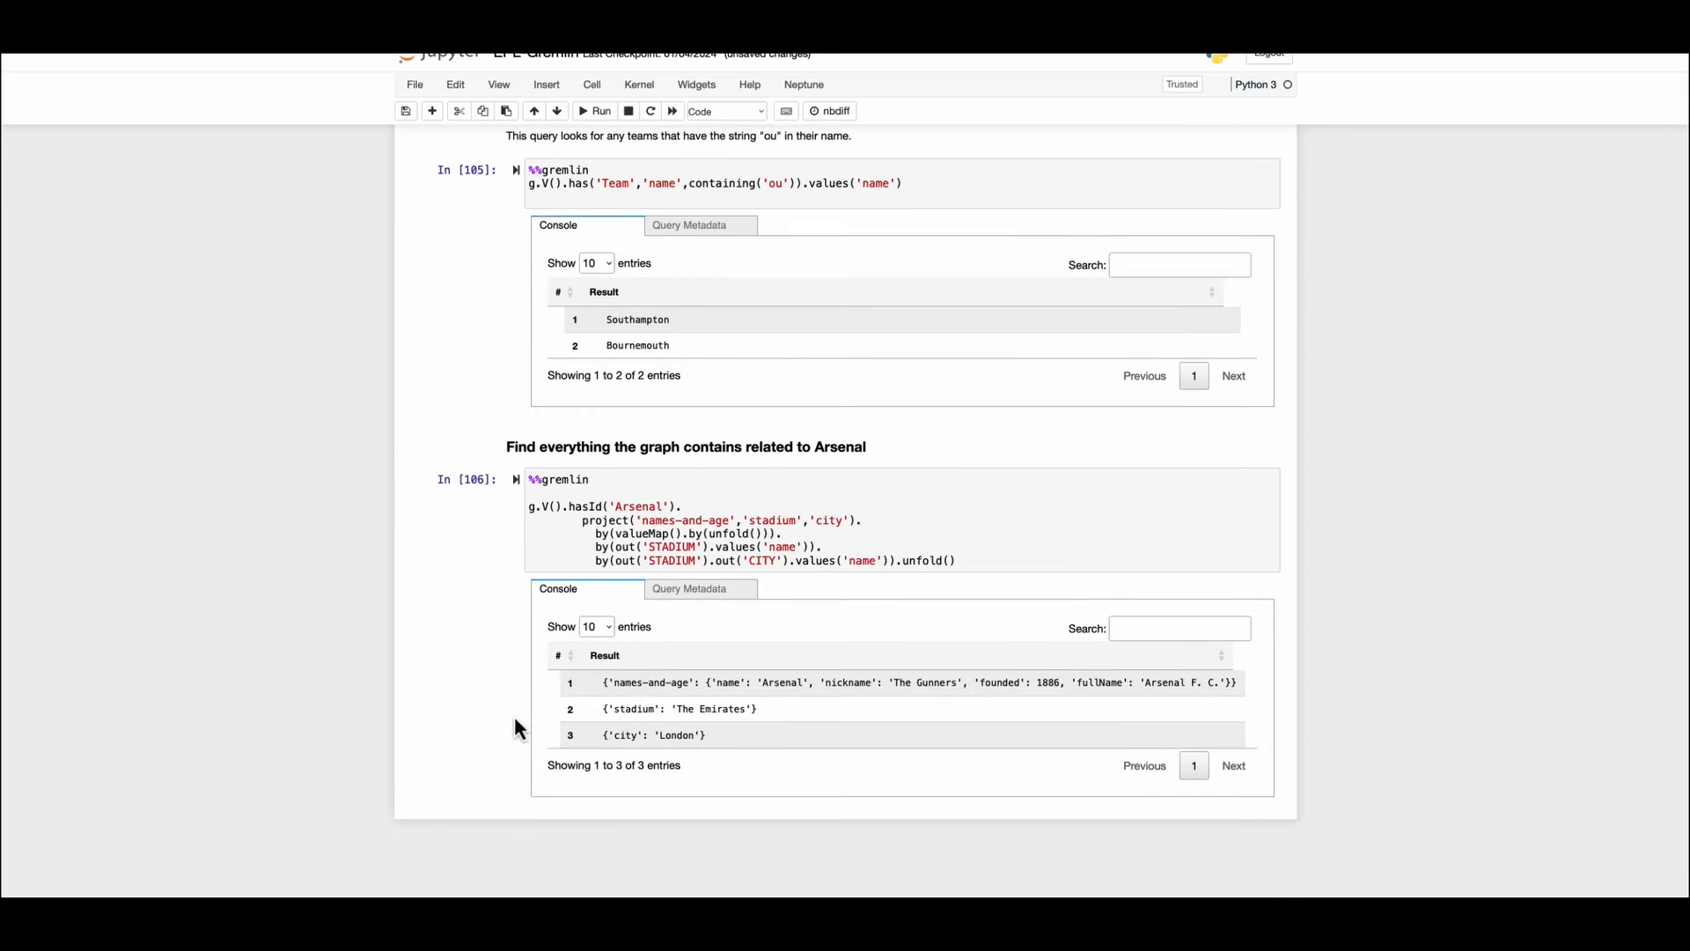